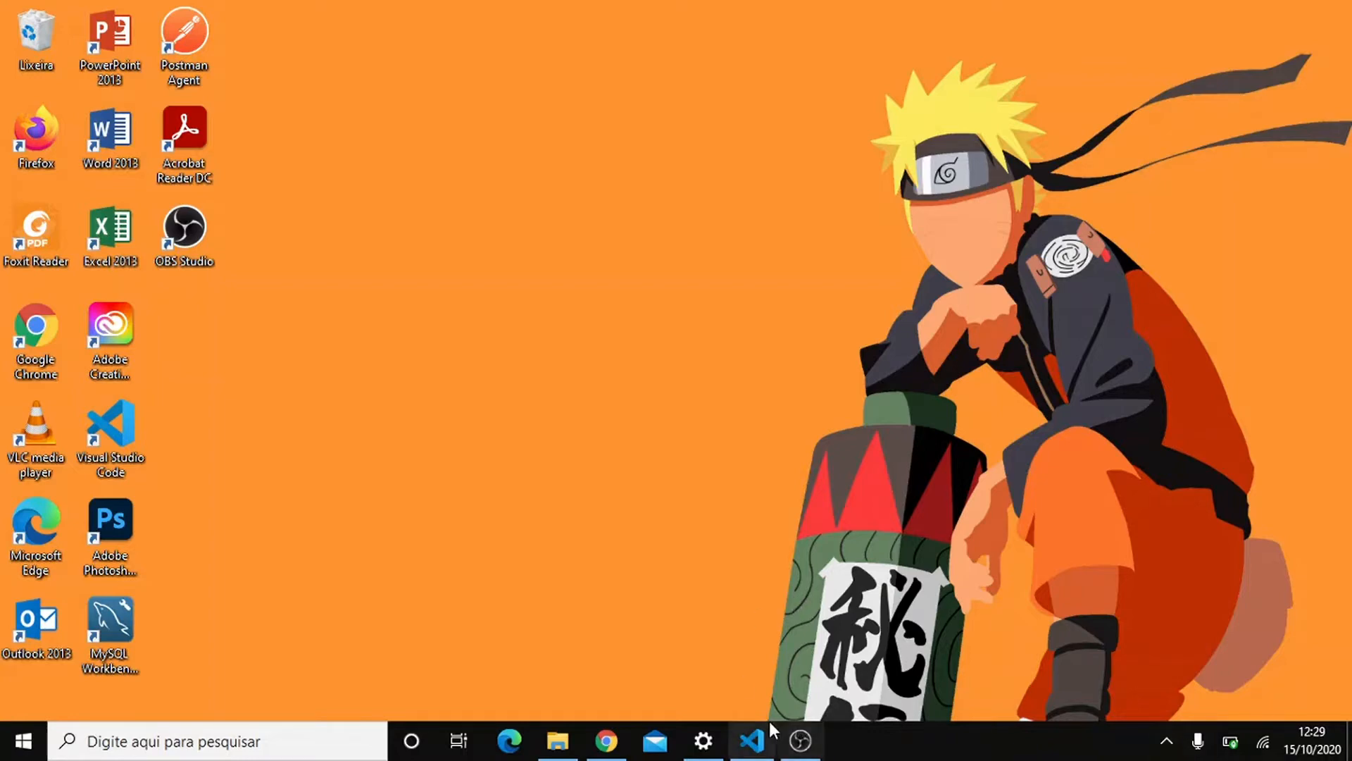
Bring Visual Studio Code with the MathJax Tutorial project and MathJax.html to the front.
click(749, 741)
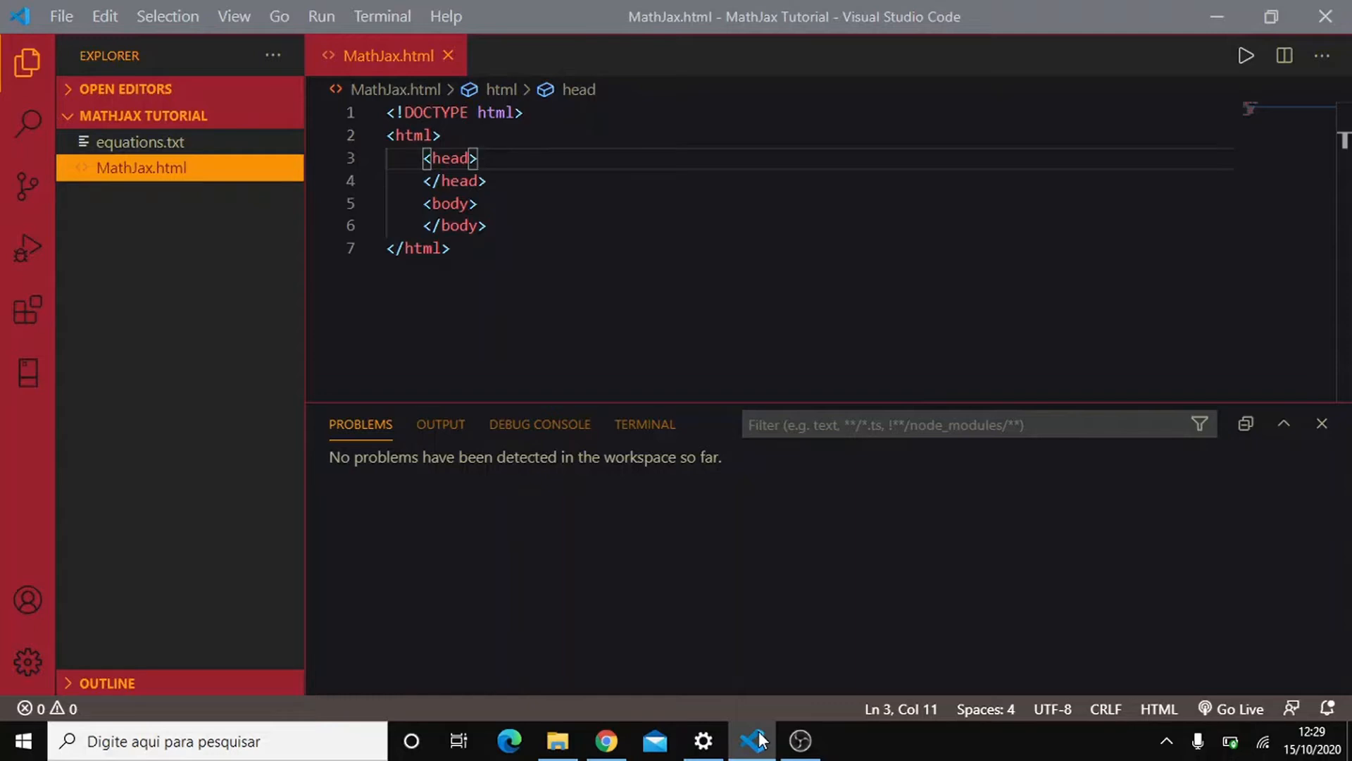
mouse_move(628, 731)
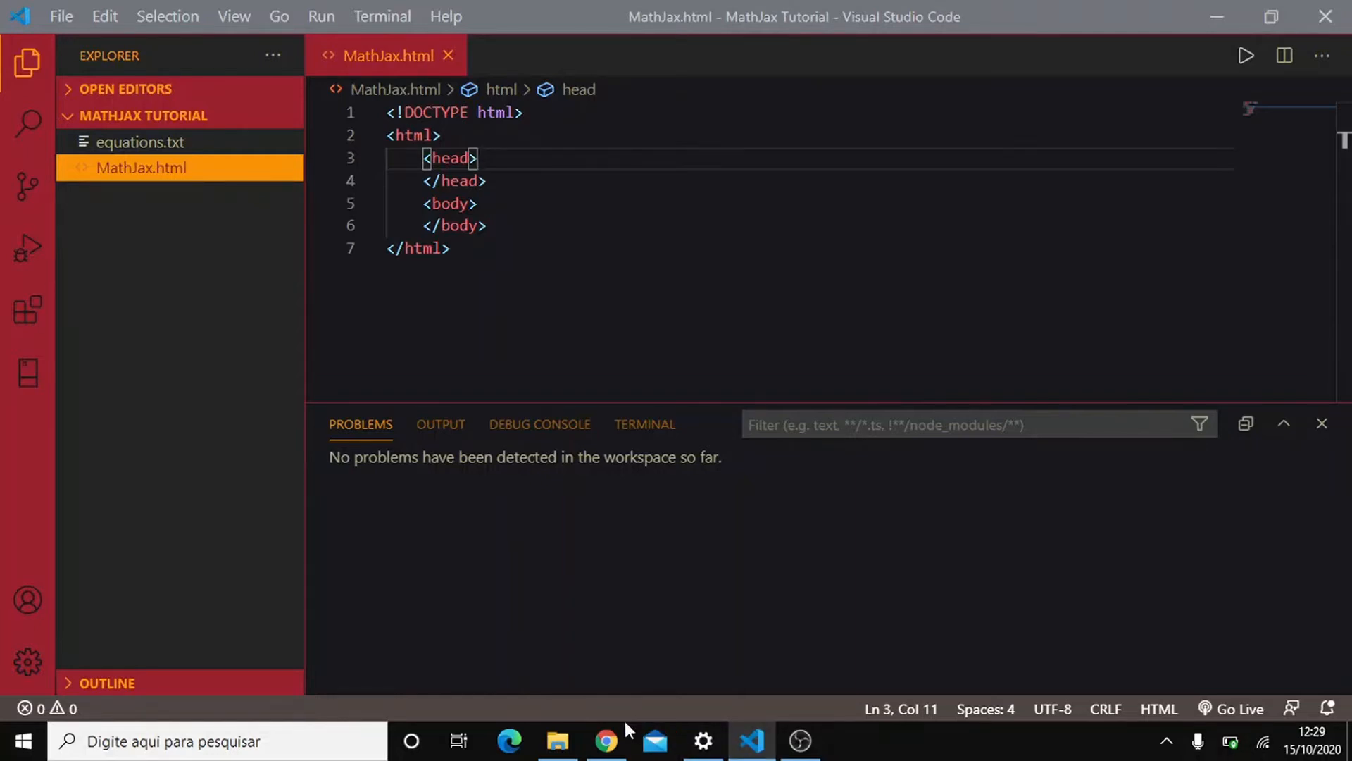
Locate the Getting Started script-tag snippet on mathjax.org in Chrome for copying.
click(606, 741)
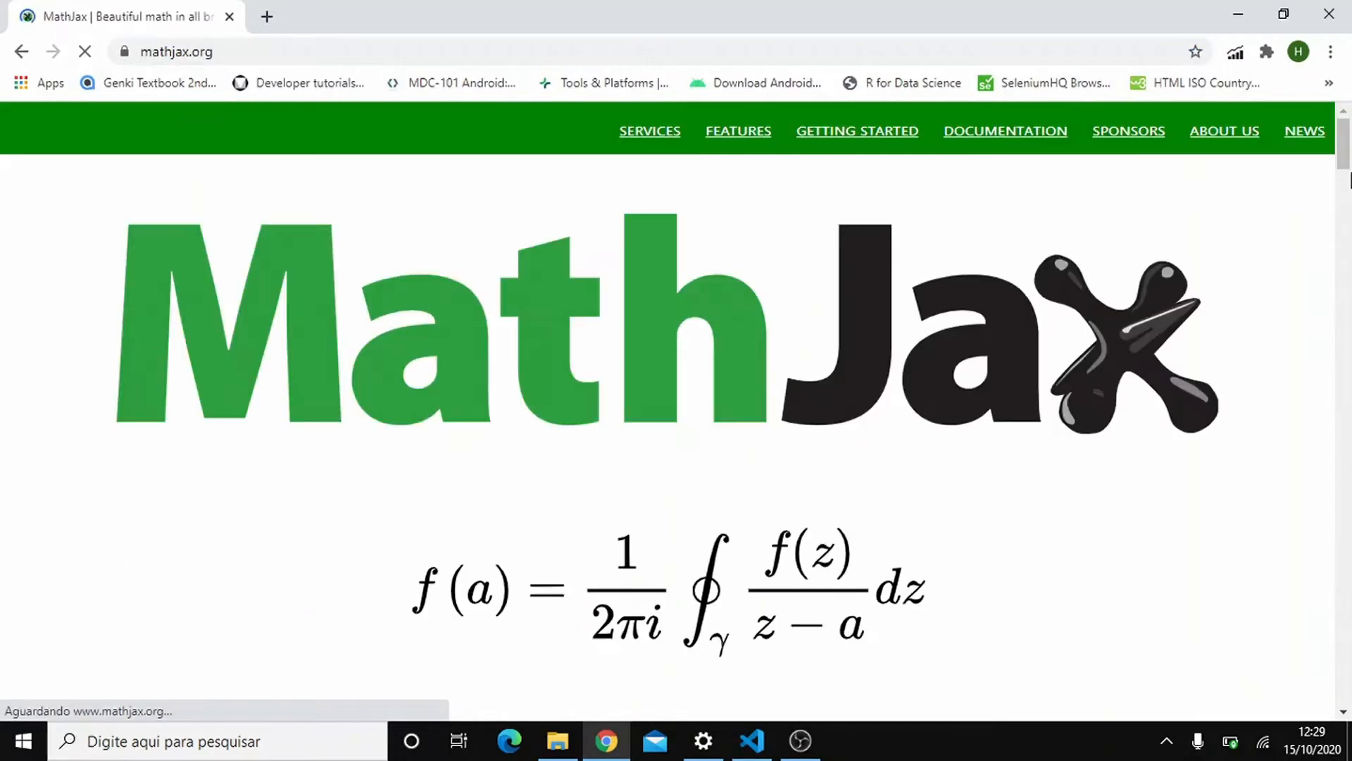
scroll(down, 3)
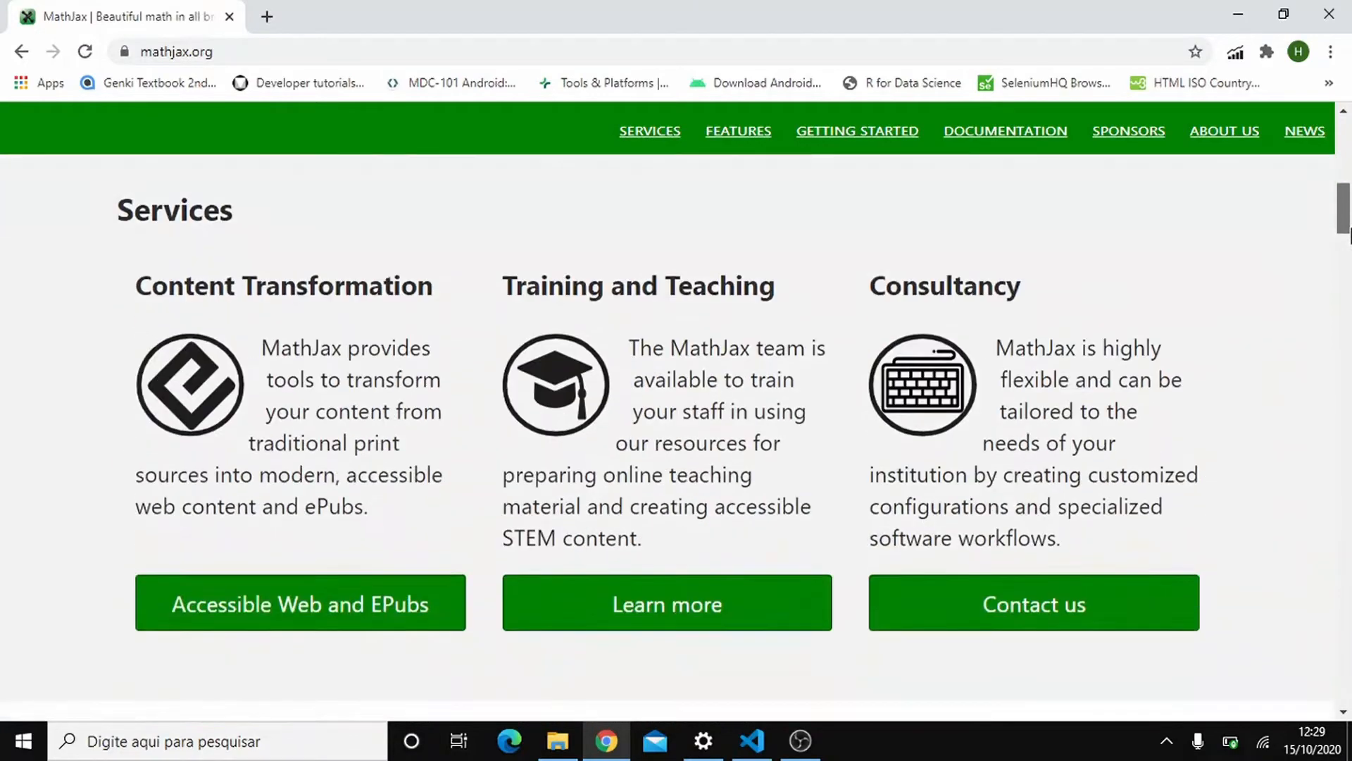
scroll(down, 3)
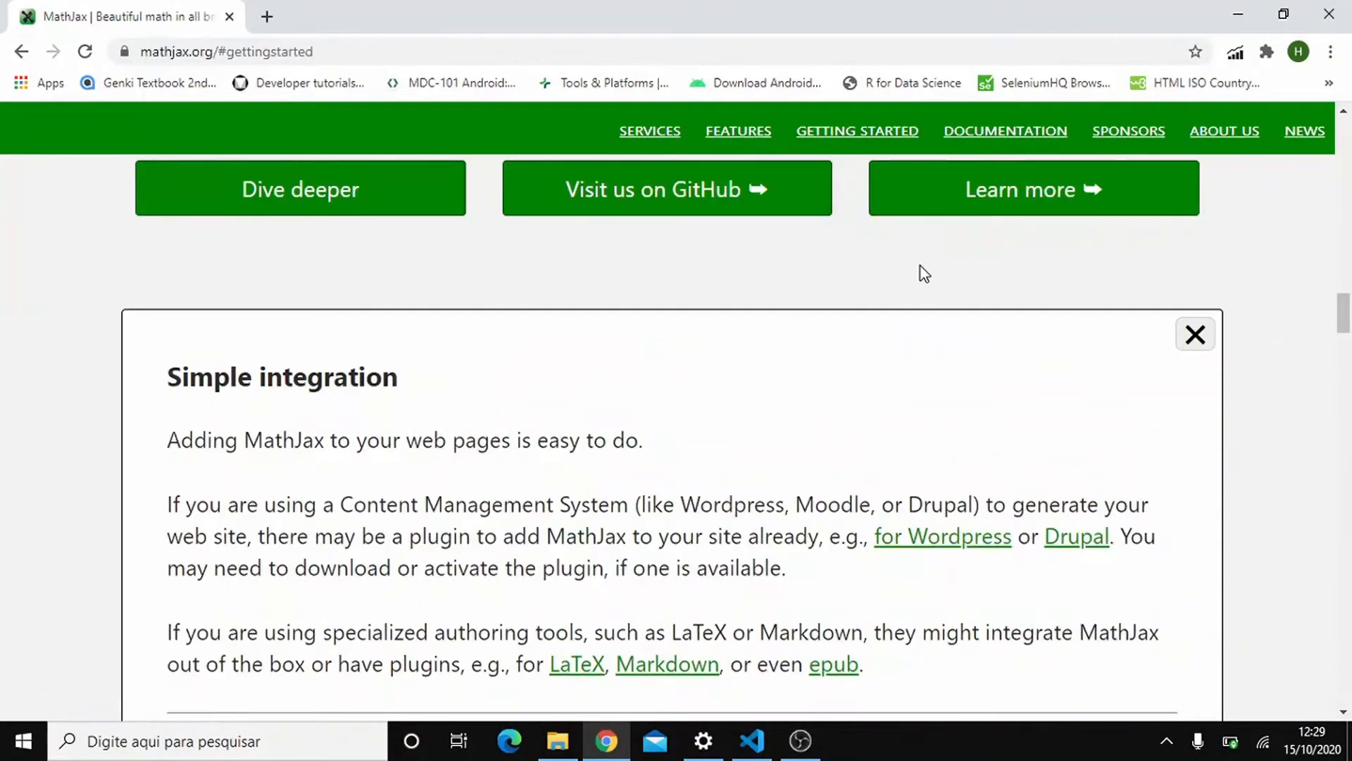
scroll(down, 3)
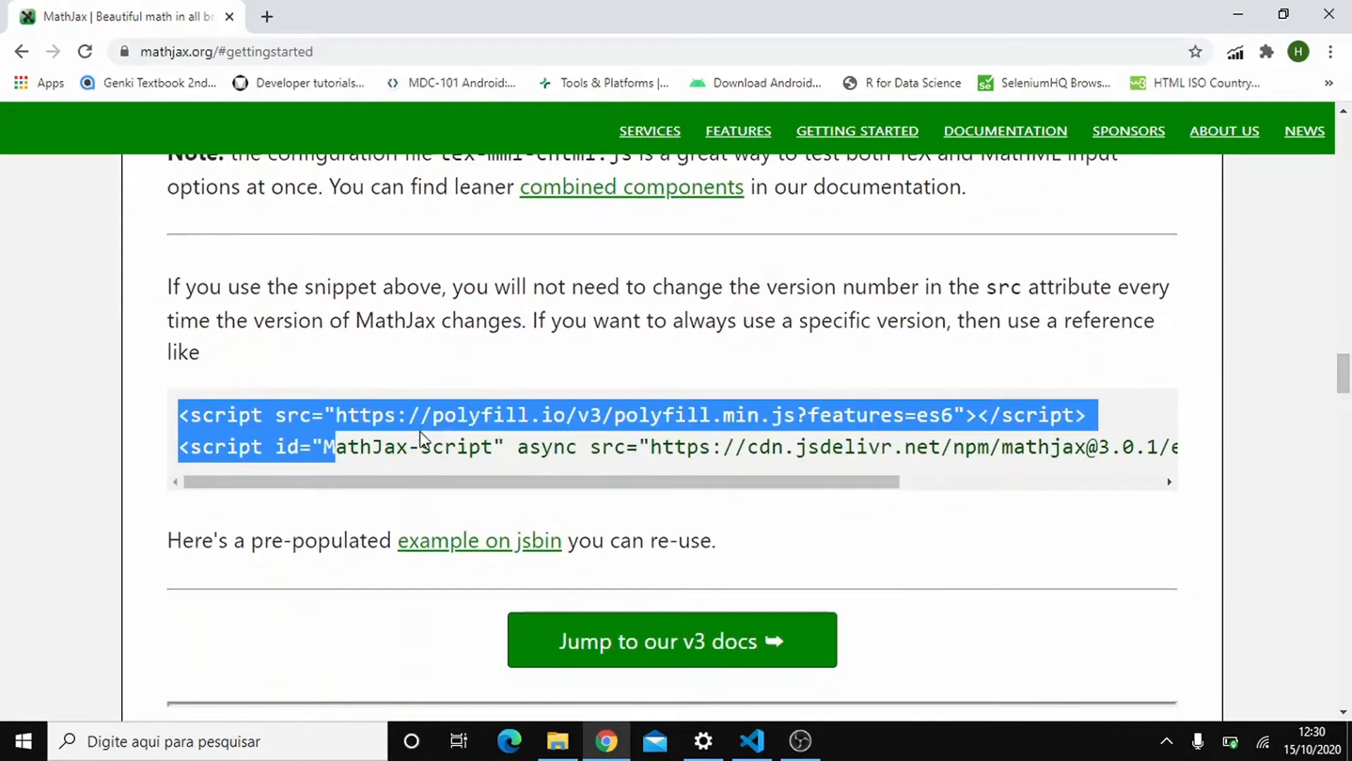
scroll(right, 3)
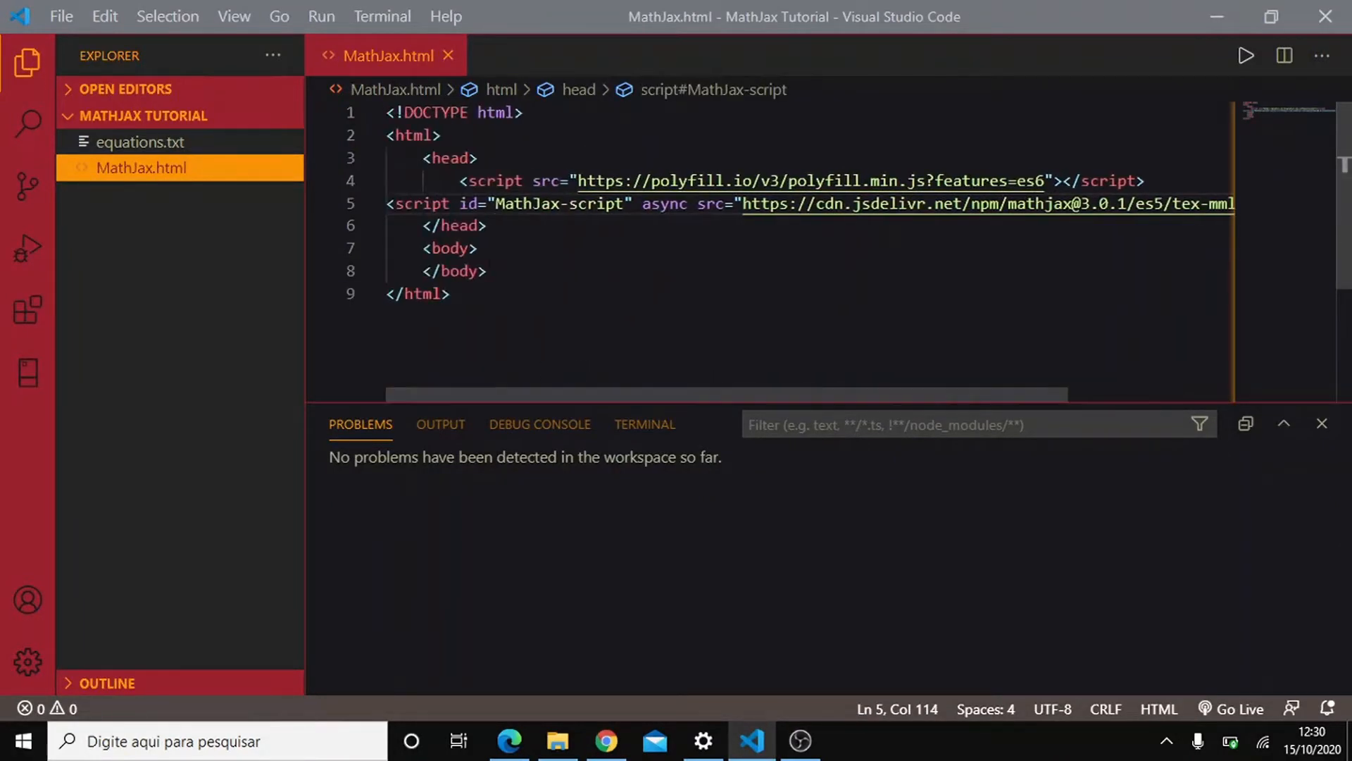
Add an h1 in the body holding the Delta x integral equation from equations.txt.
key(enter)
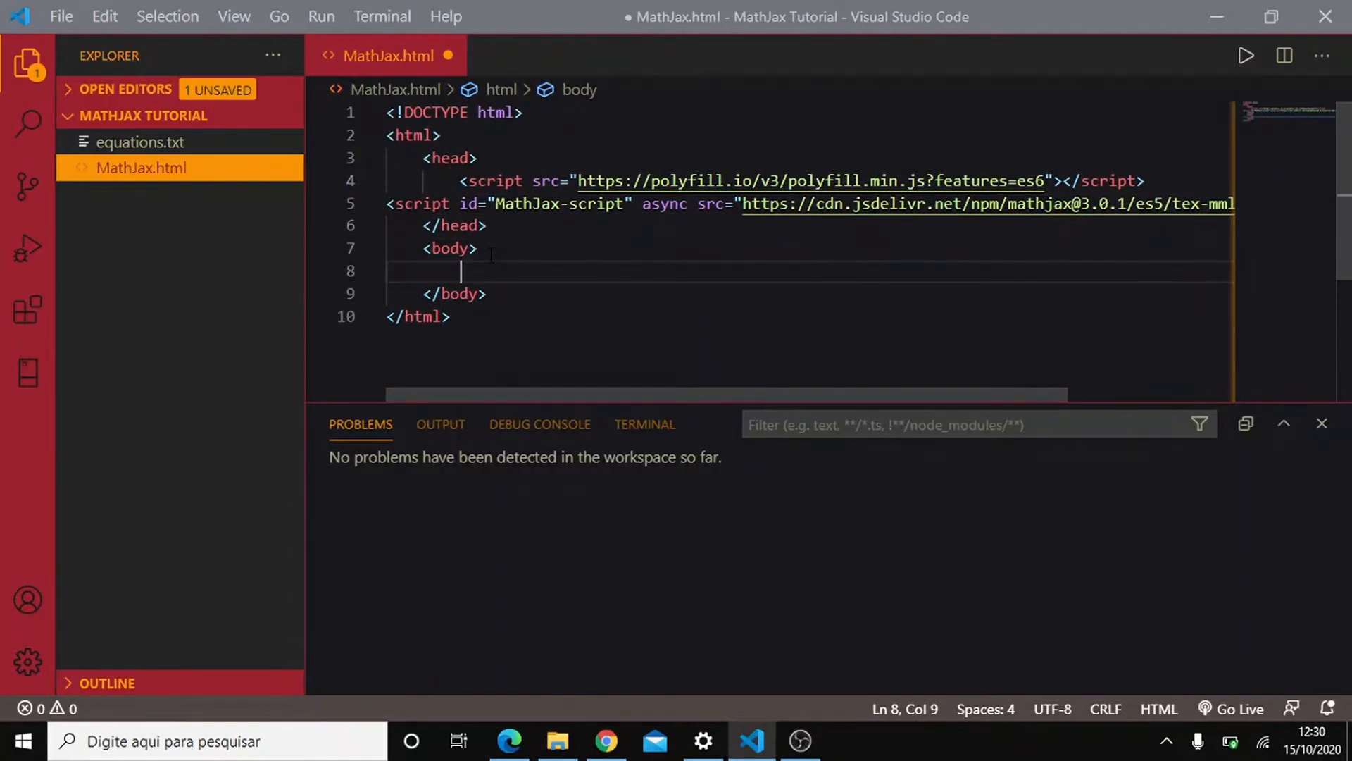
text(<h1></h1>)
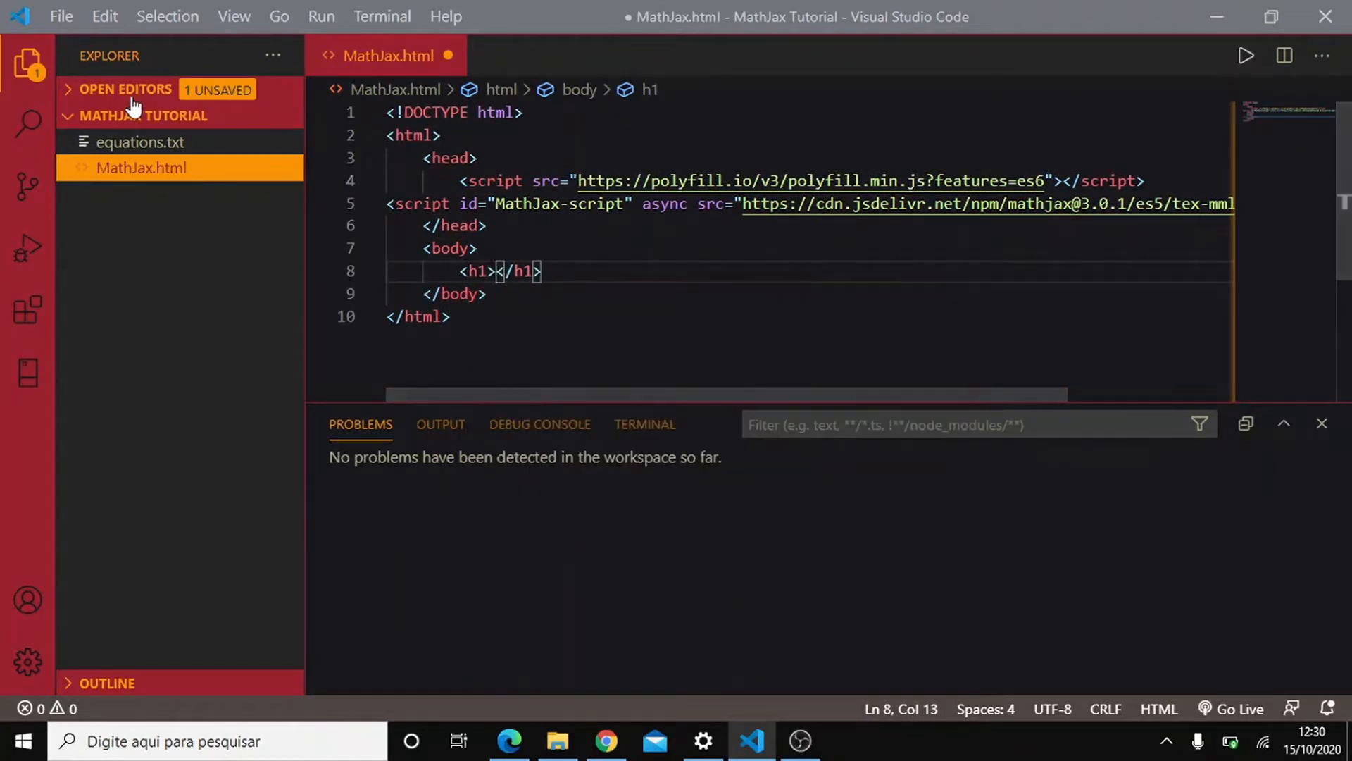
click(141, 142)
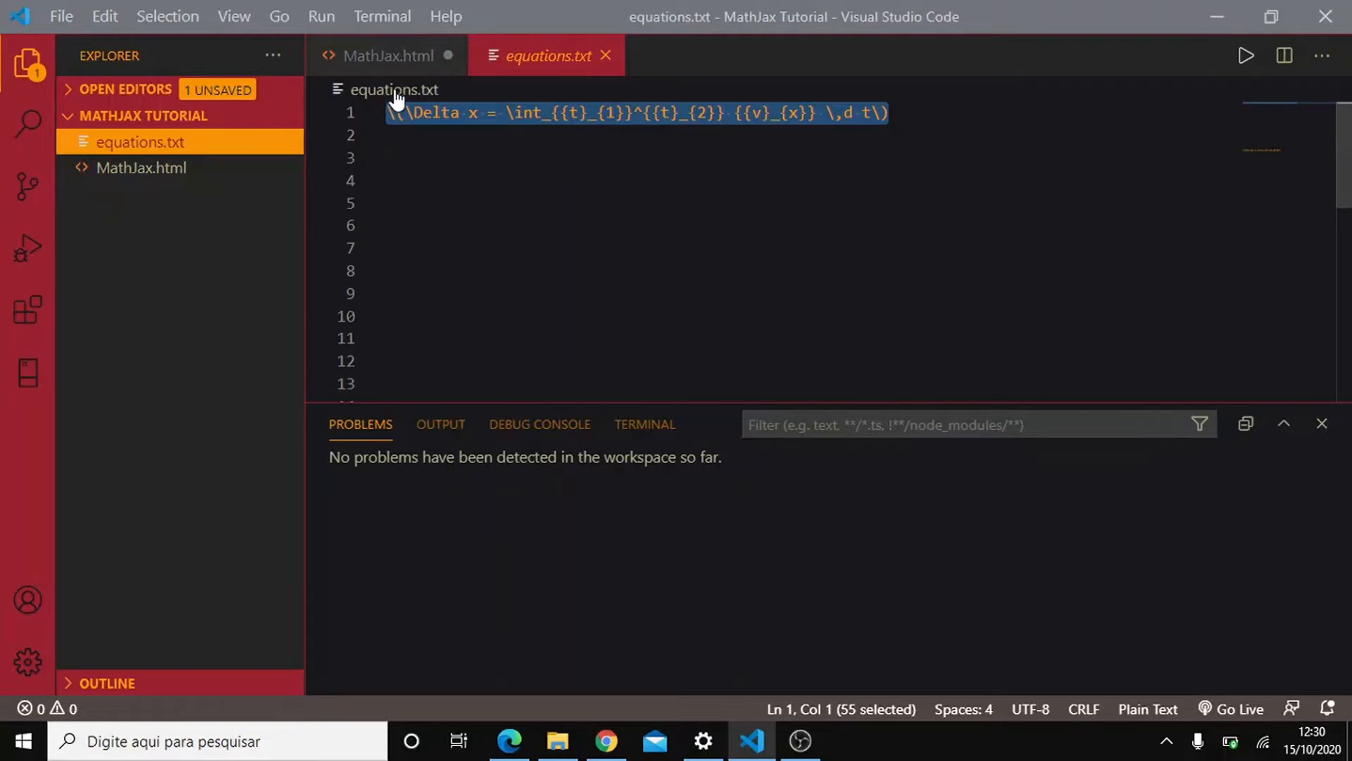
click(386, 55)
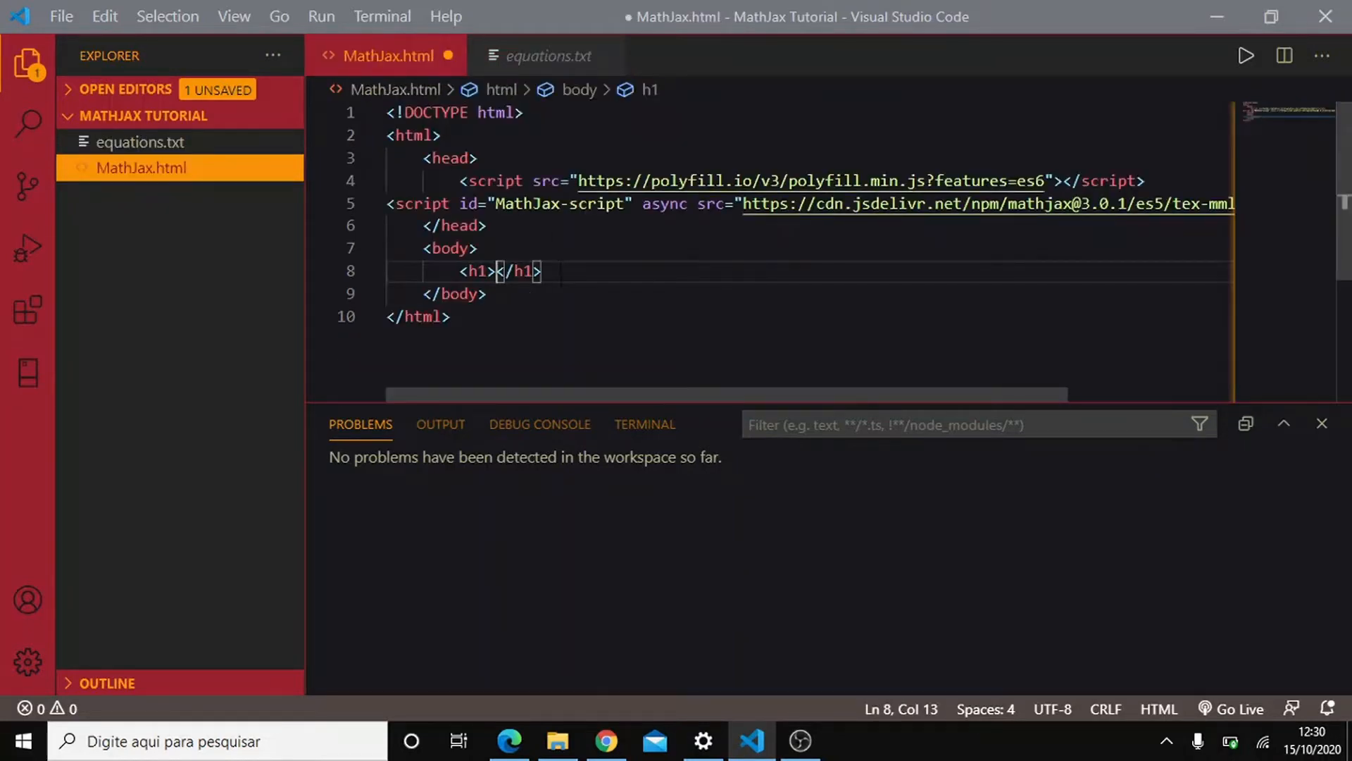
text(\(\Delta x = \int_{{t}_{1}}^{{t}_{2}} {{v}_{x}} \,d t\))
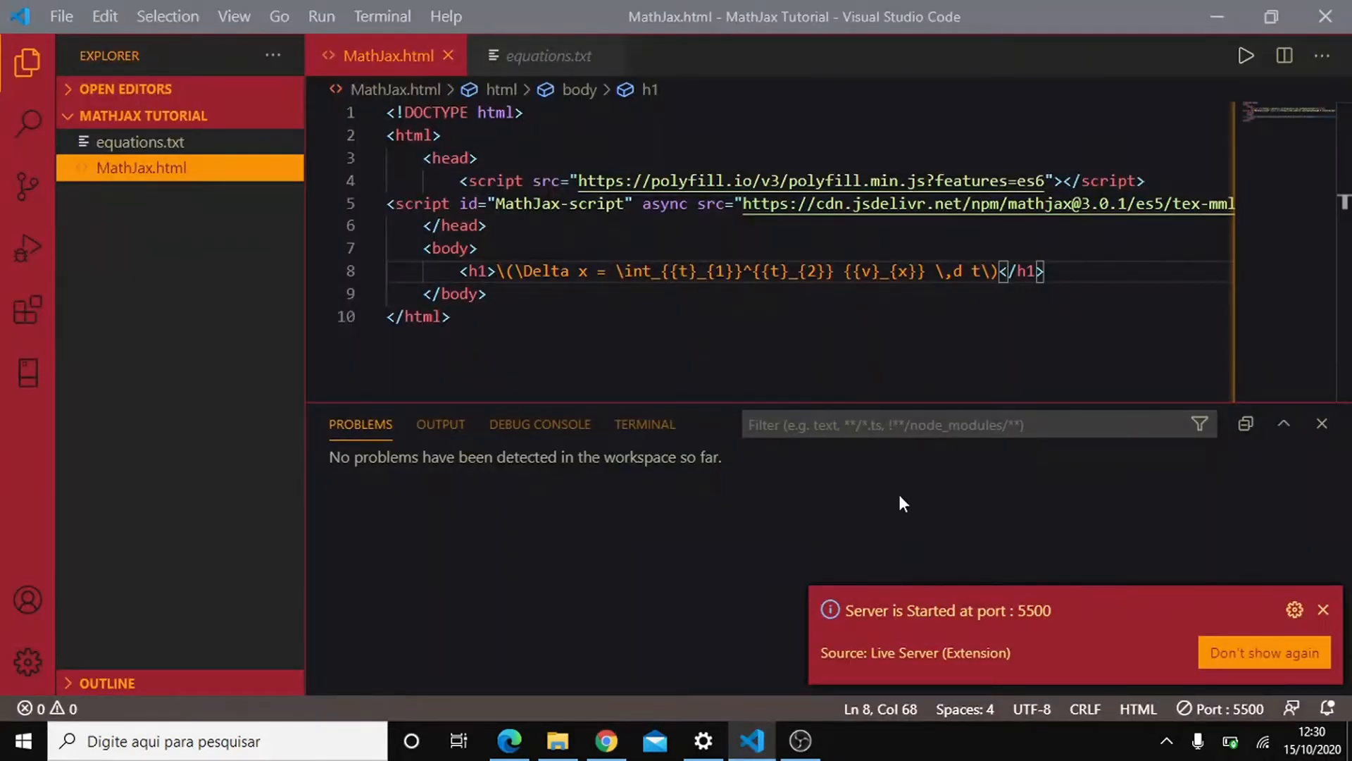
Replace the h1's equation with the text Equation:.
click(1325, 610)
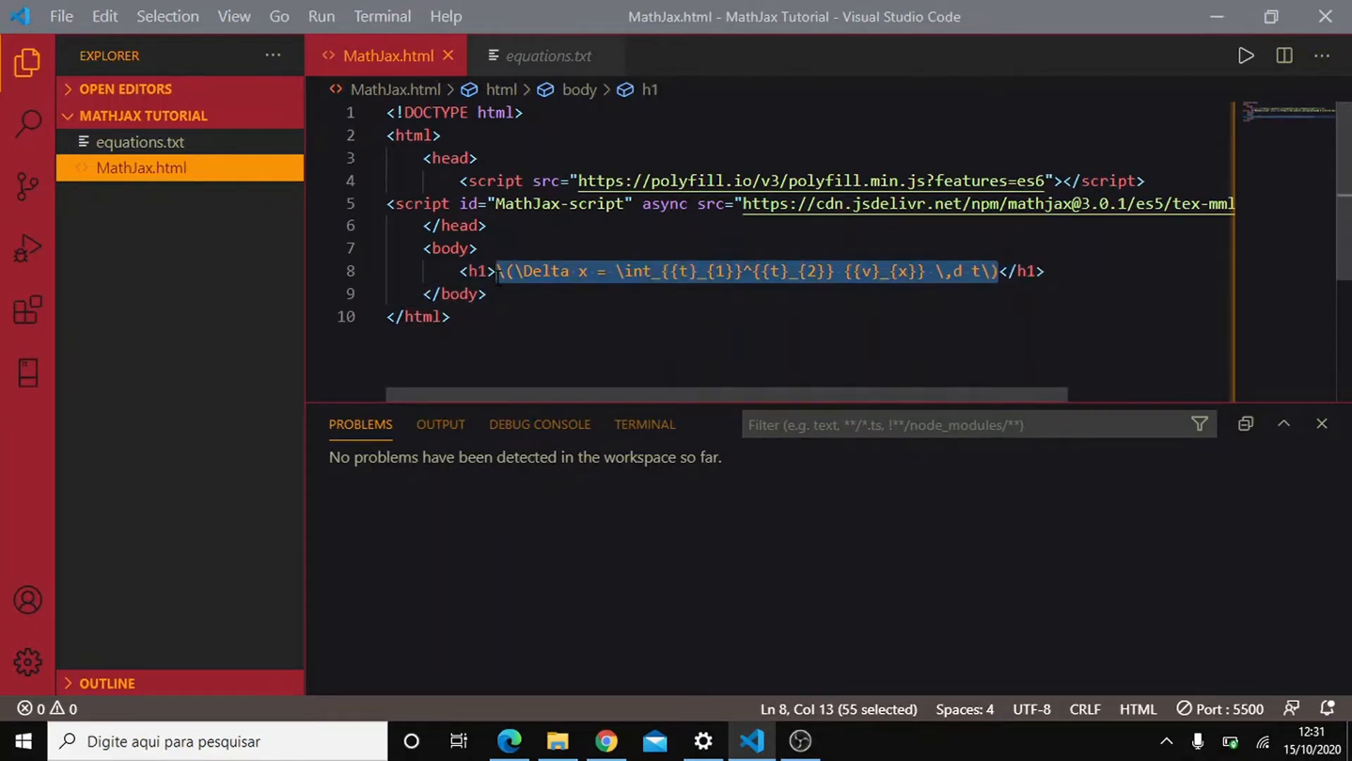
key(Delete)
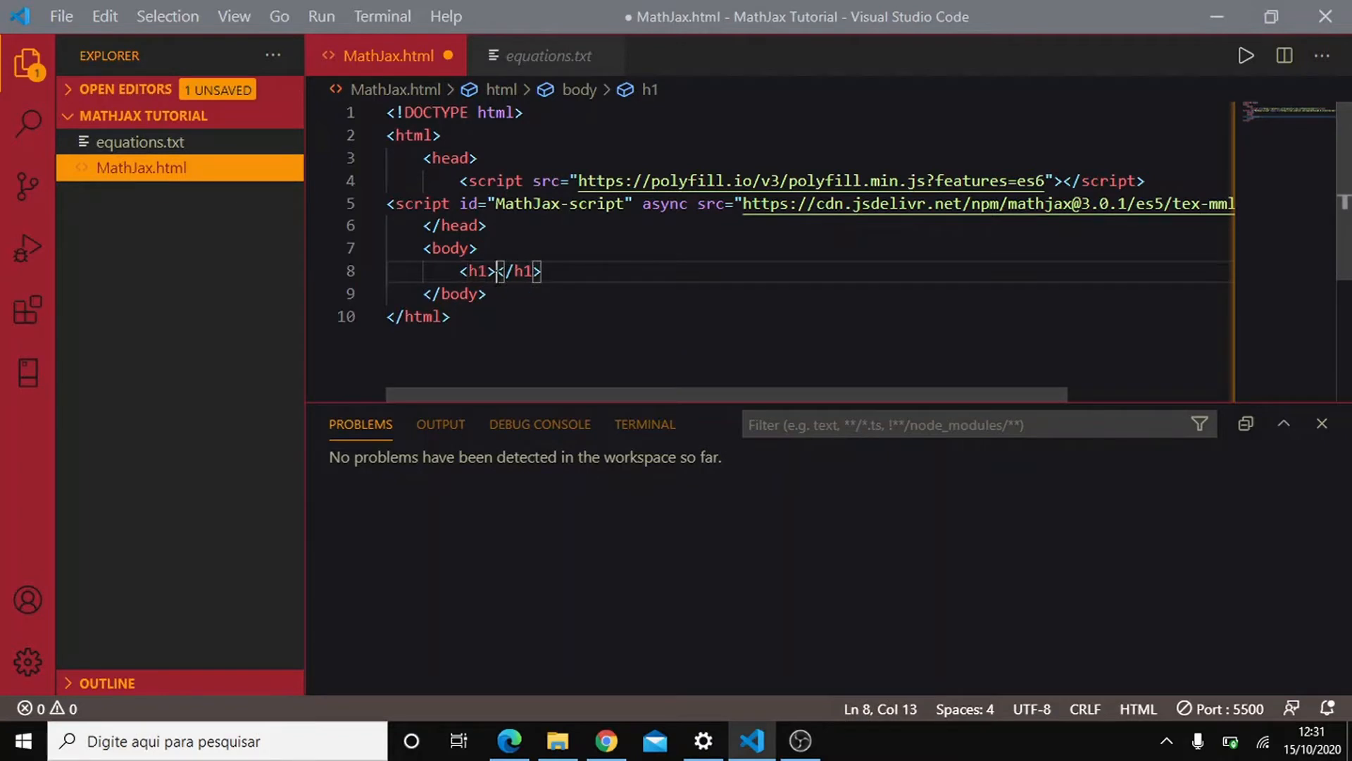
text(Equati)
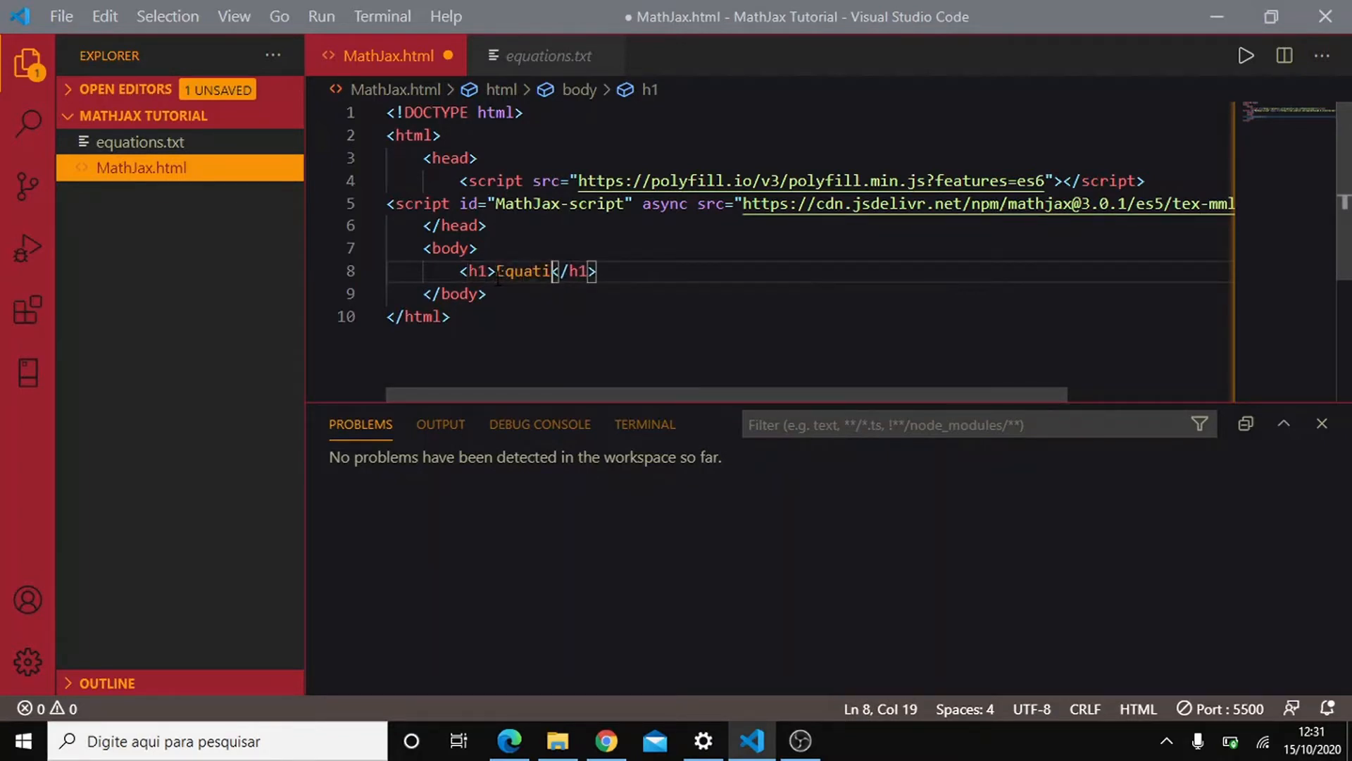
text(on:)
text(<)
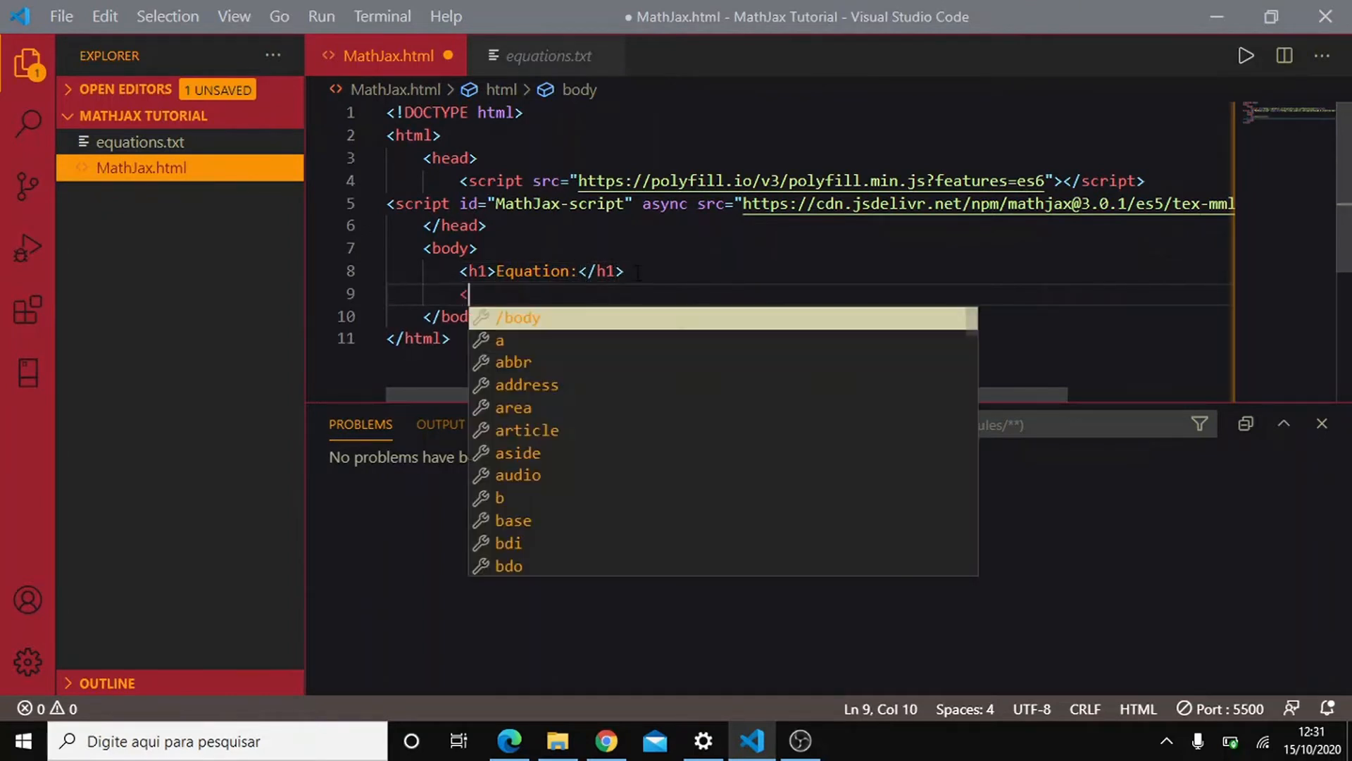
Add an h2 with id "equation" containing the Delta x integral equation.
text(h2></h2>)
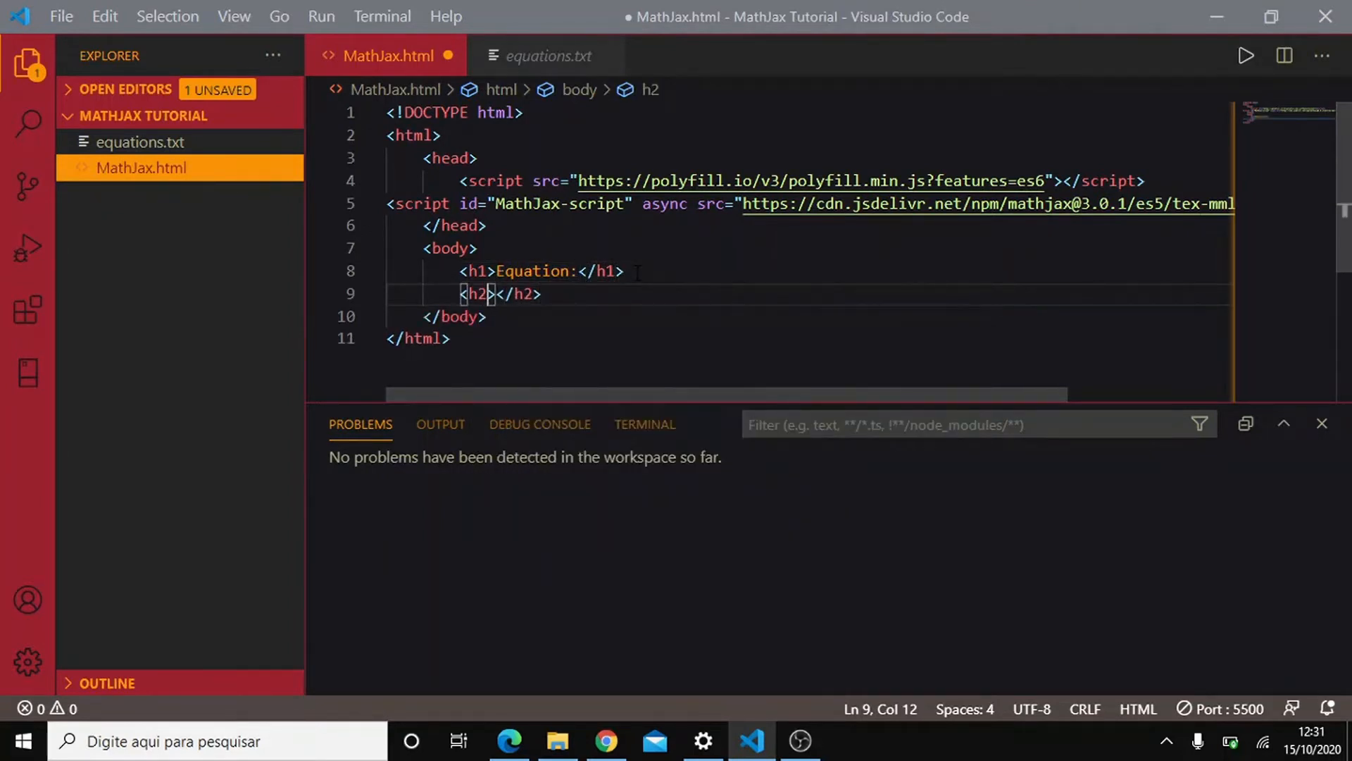
text(id)
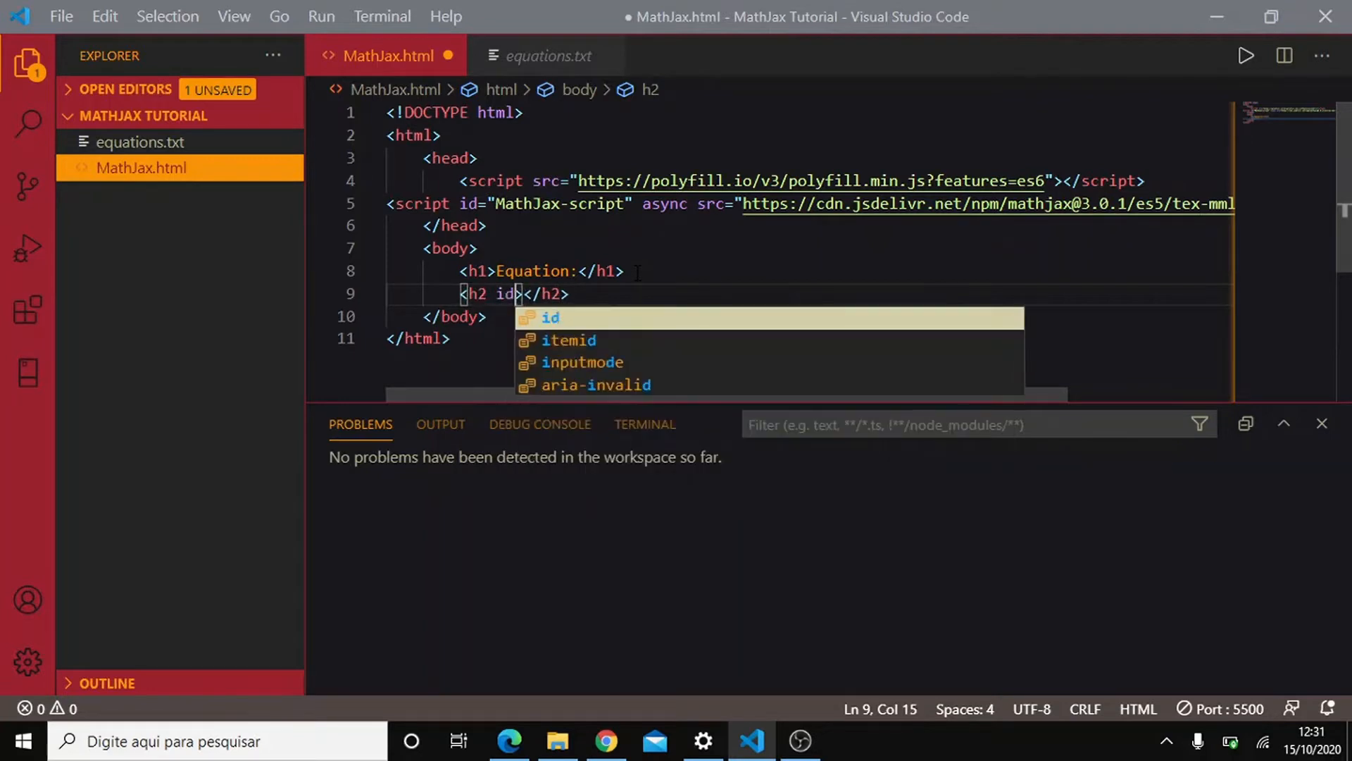
text(="equation)
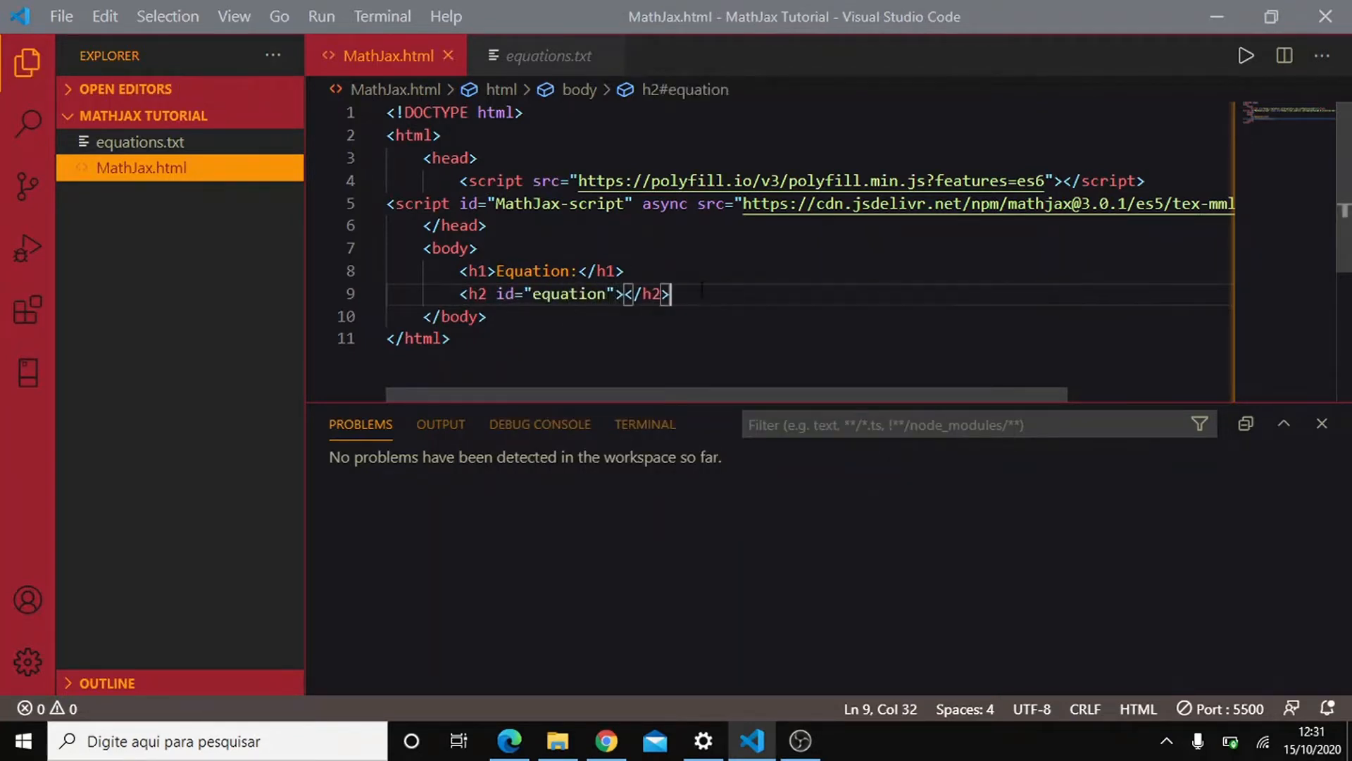
text(\(\Delta x = \int_{{t}_{1}}^{{t}_{2}} {{v}_{x}} \,d t\))
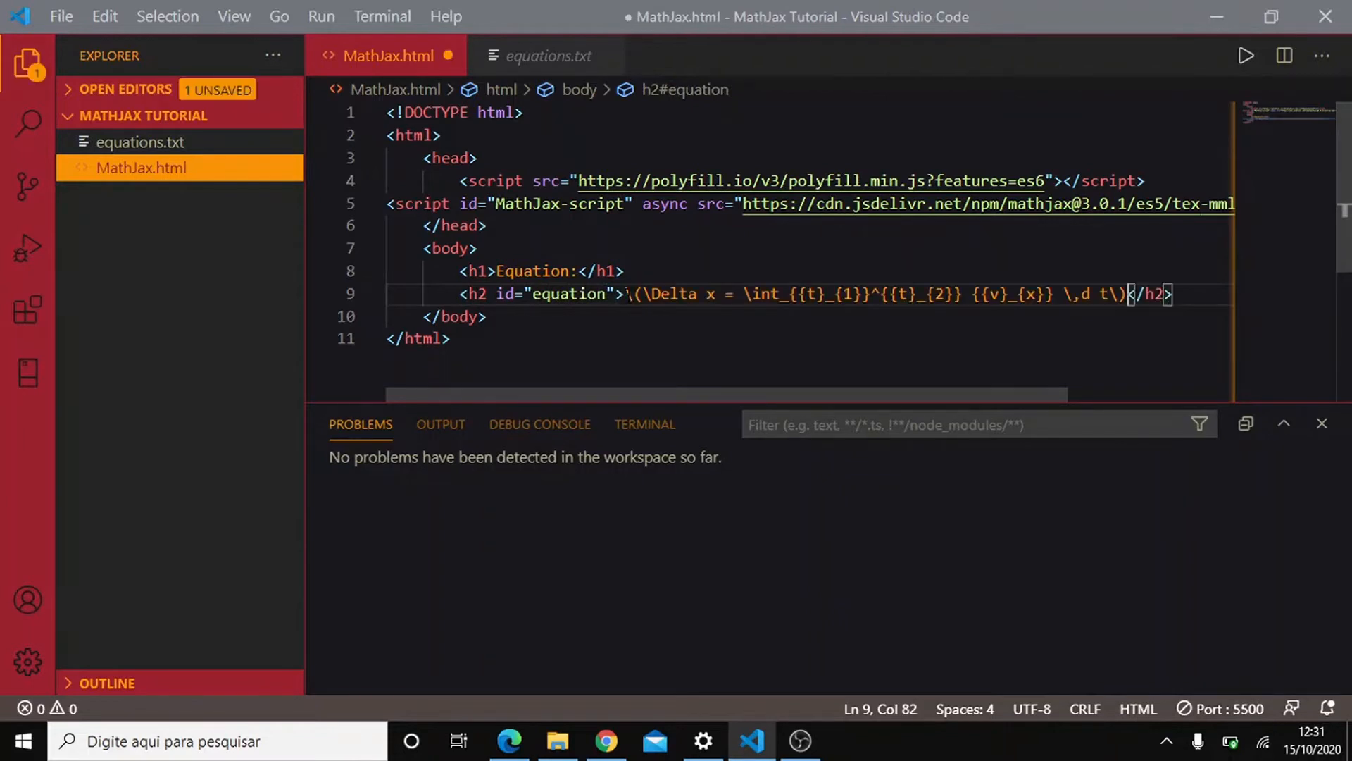
Write <button onclick="changeEquation()">Change equation</button> on a new line after the h2.
key(Enter)
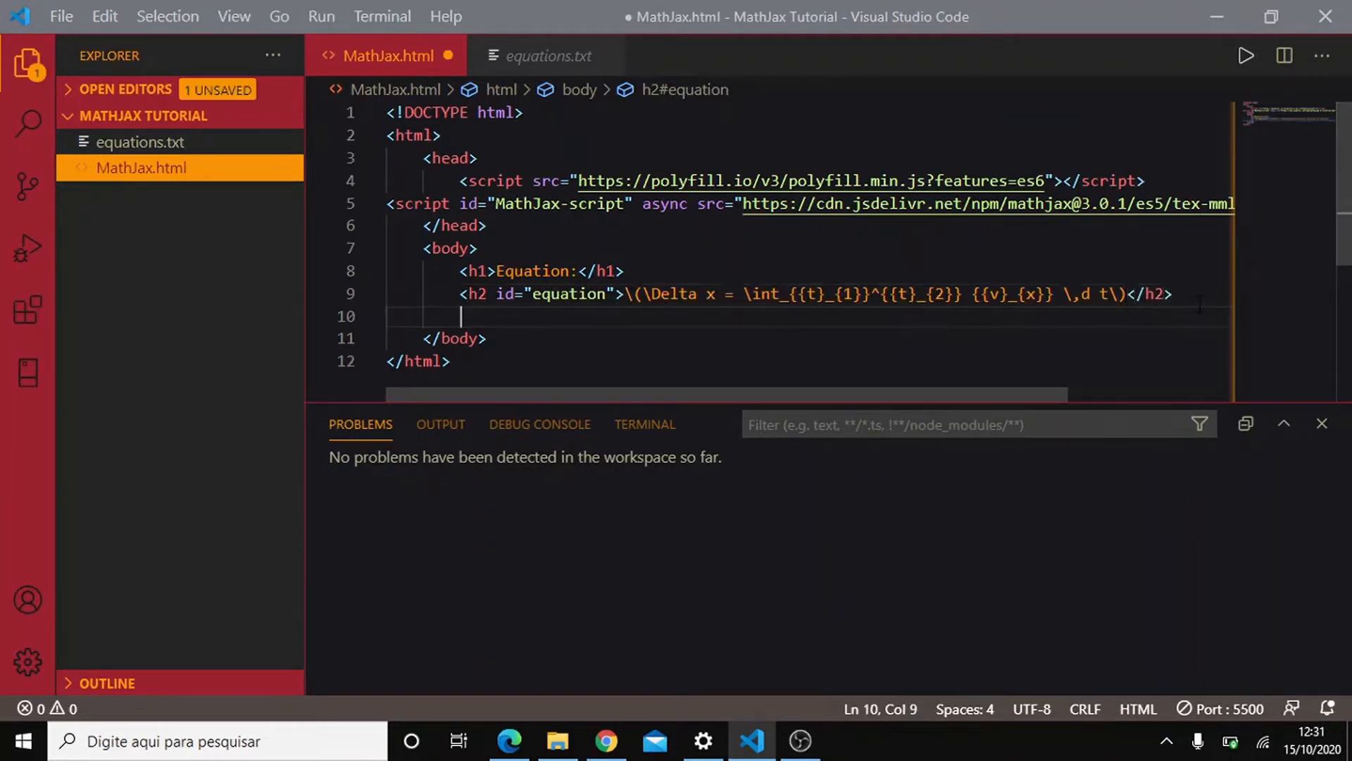
text(<button></button>)
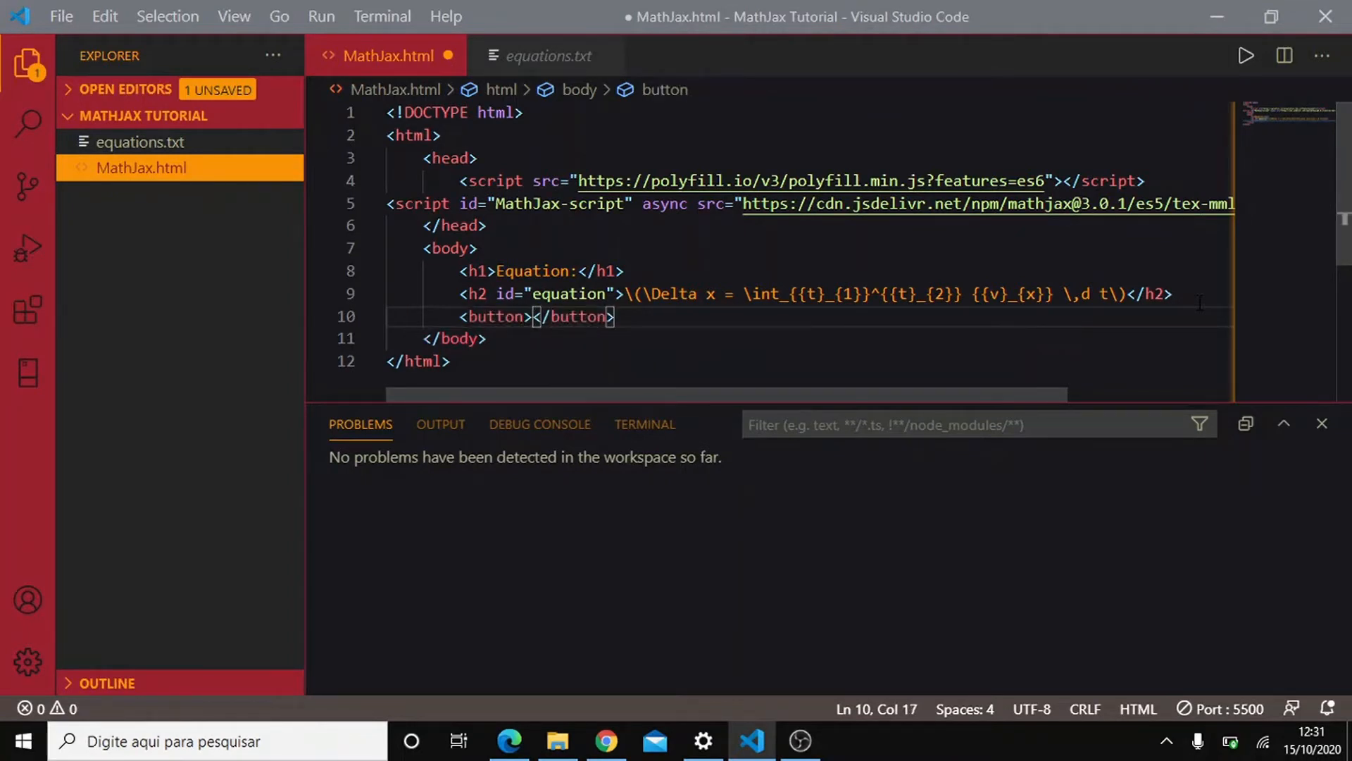
text(c)
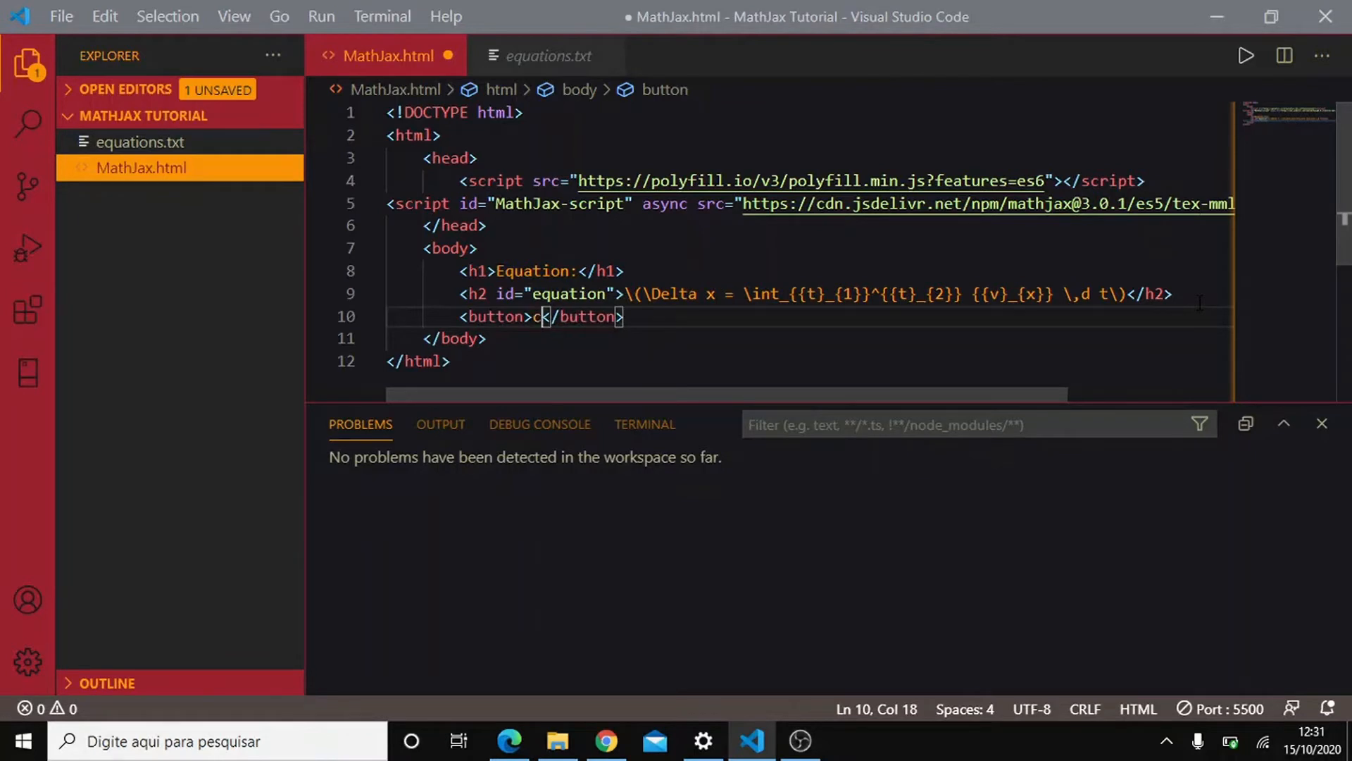
text(C)
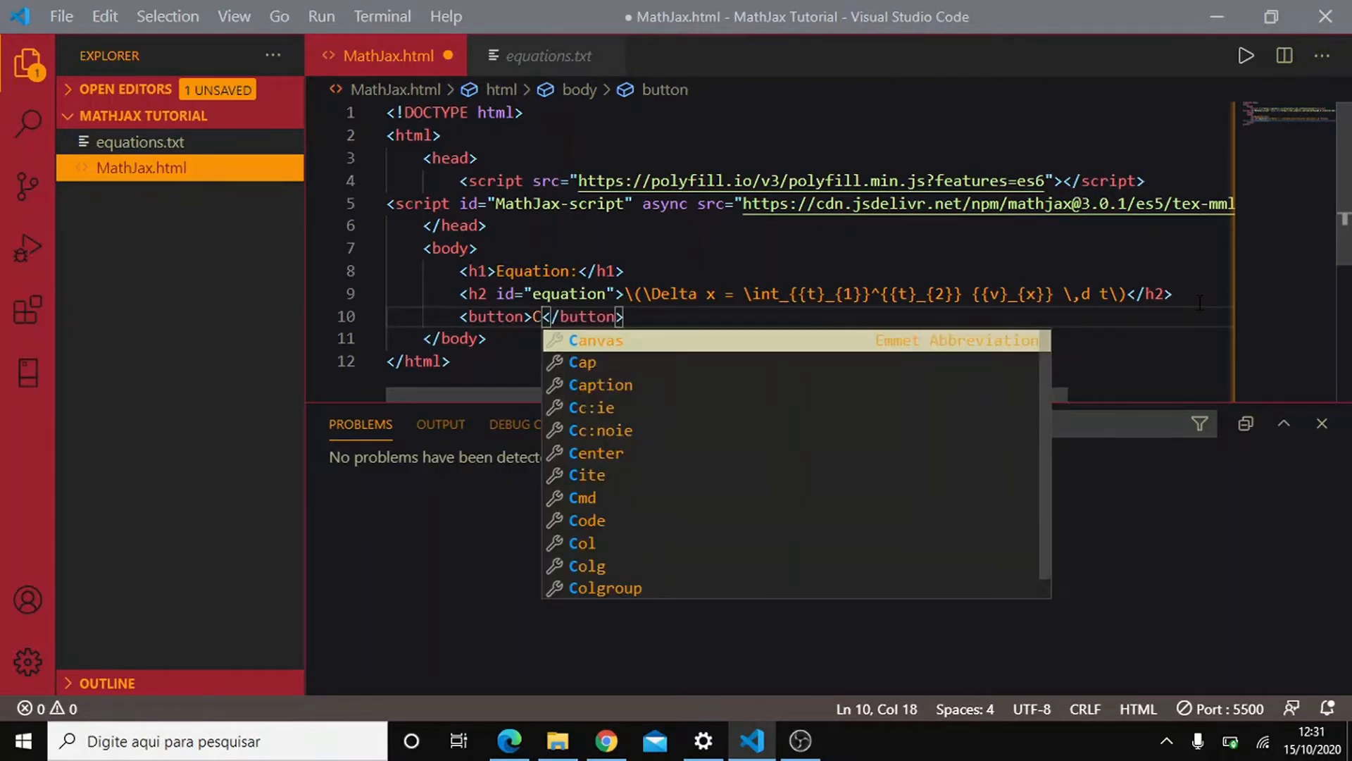
text(hange e)
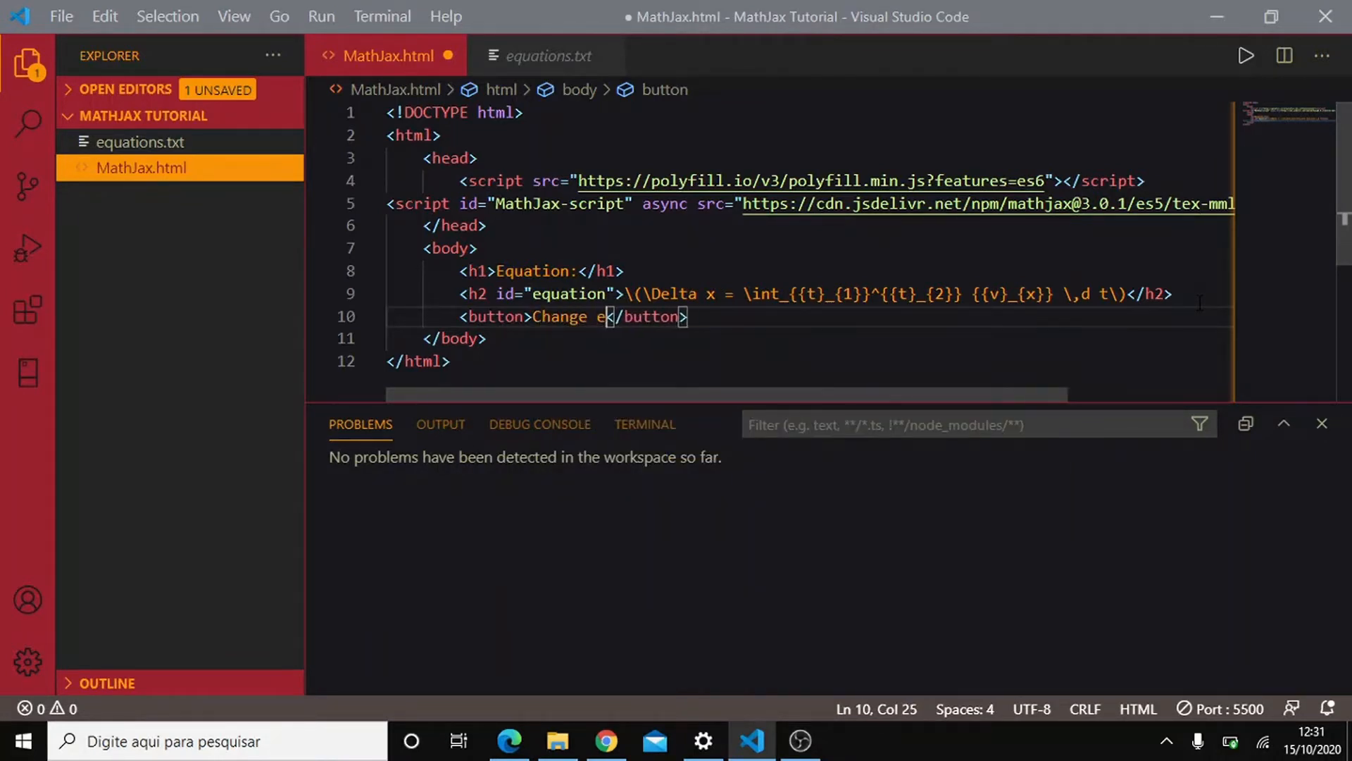
text(quation)
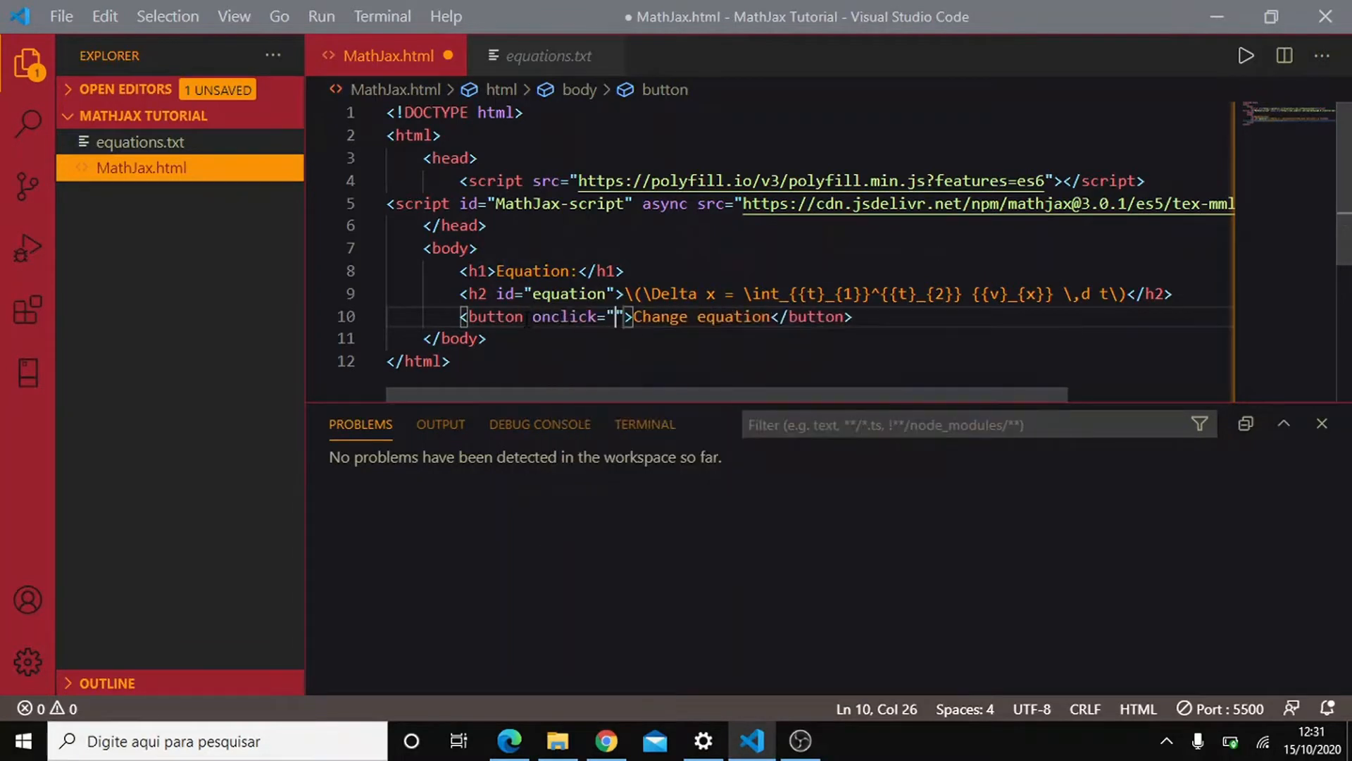
text(Change)
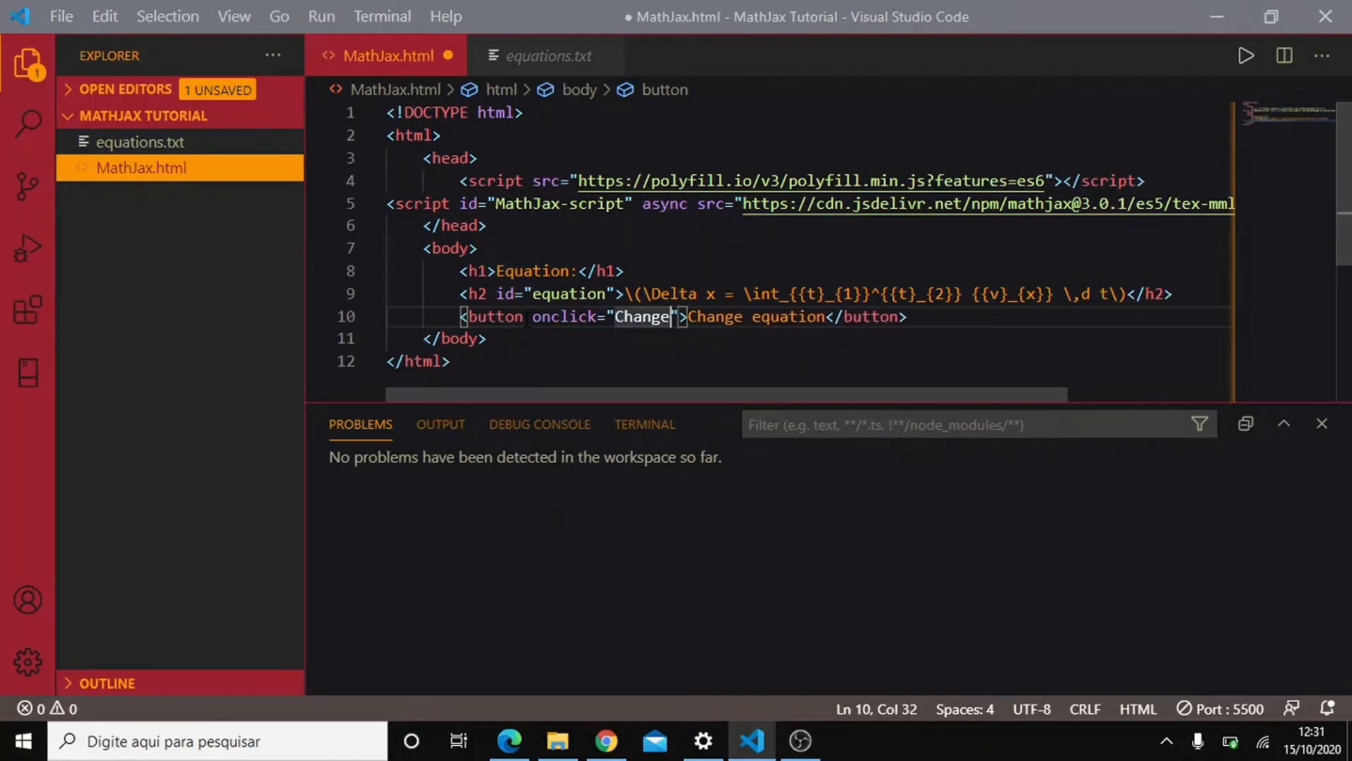
text(change)
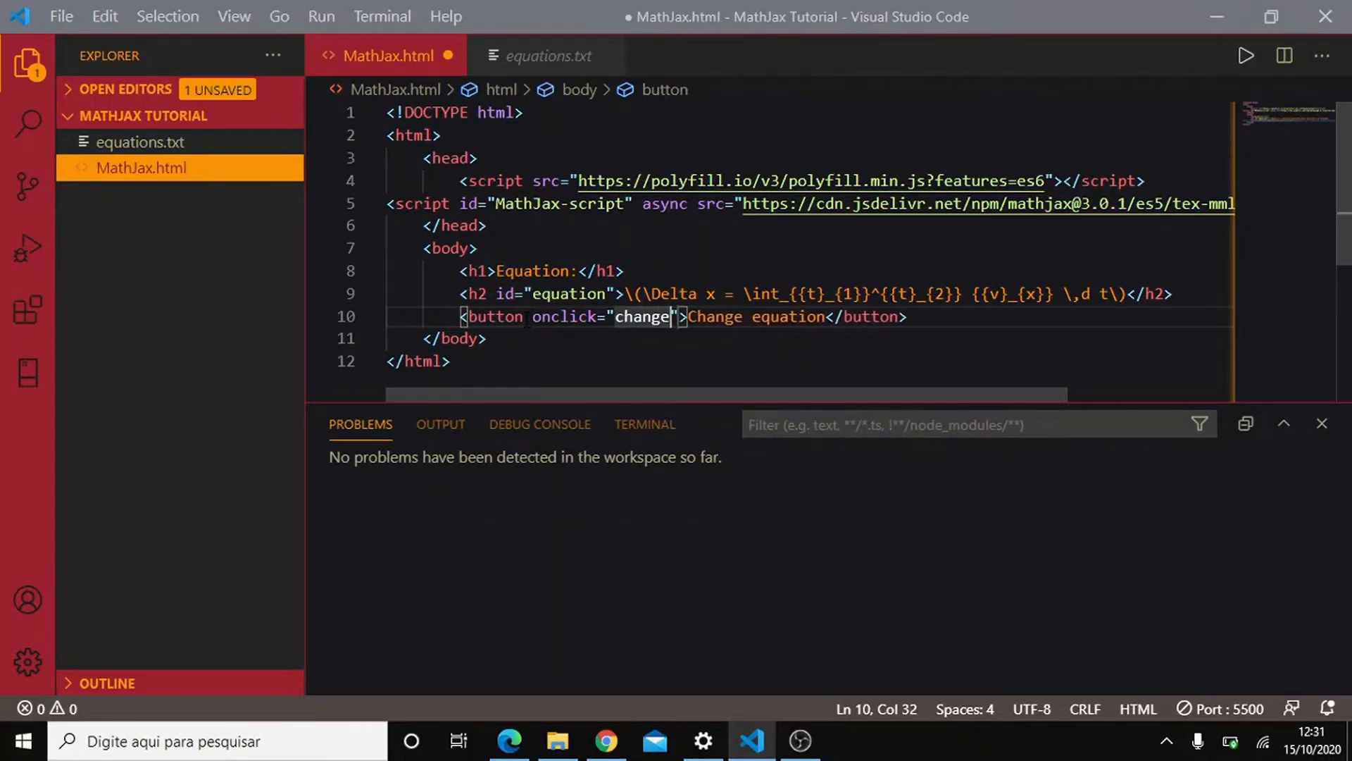
text(Equation())
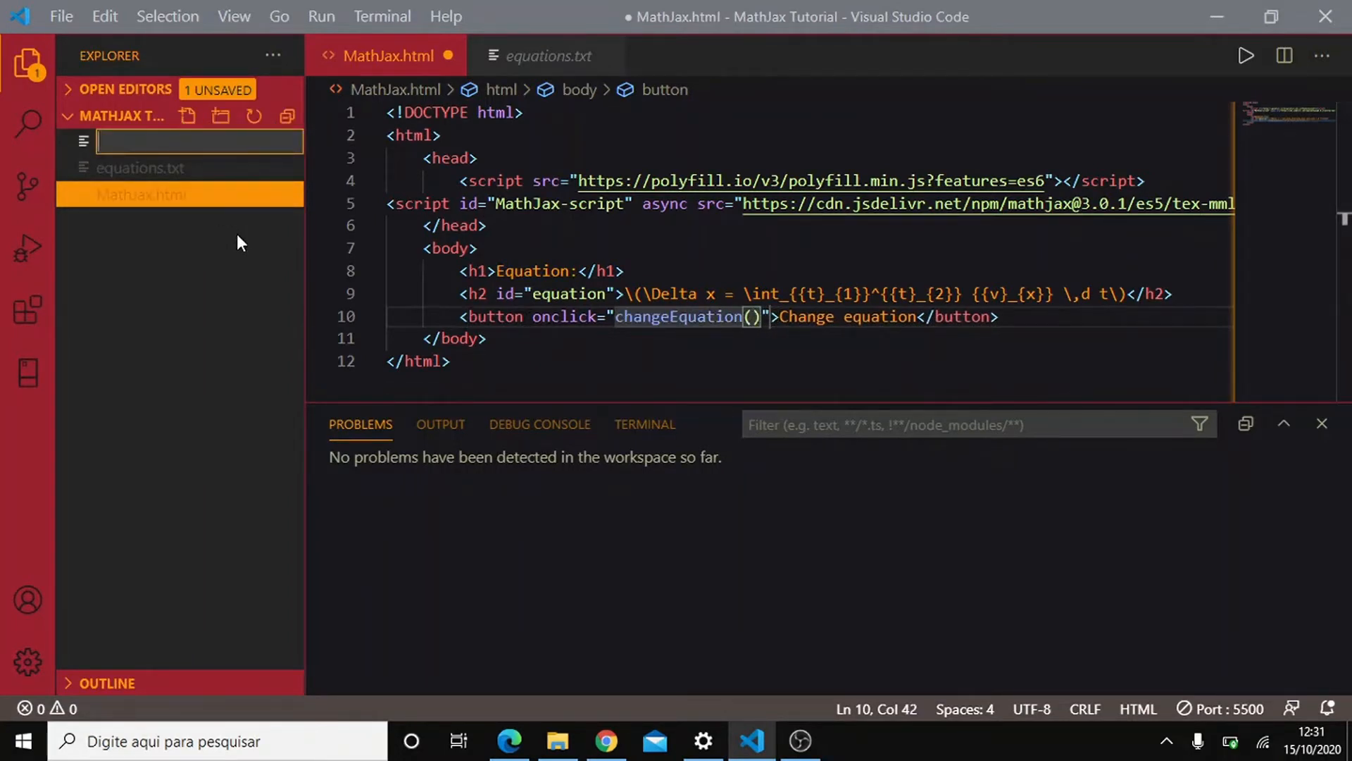
Create a new empty MathJax_tutorial.js file in the project.
text(Mat)
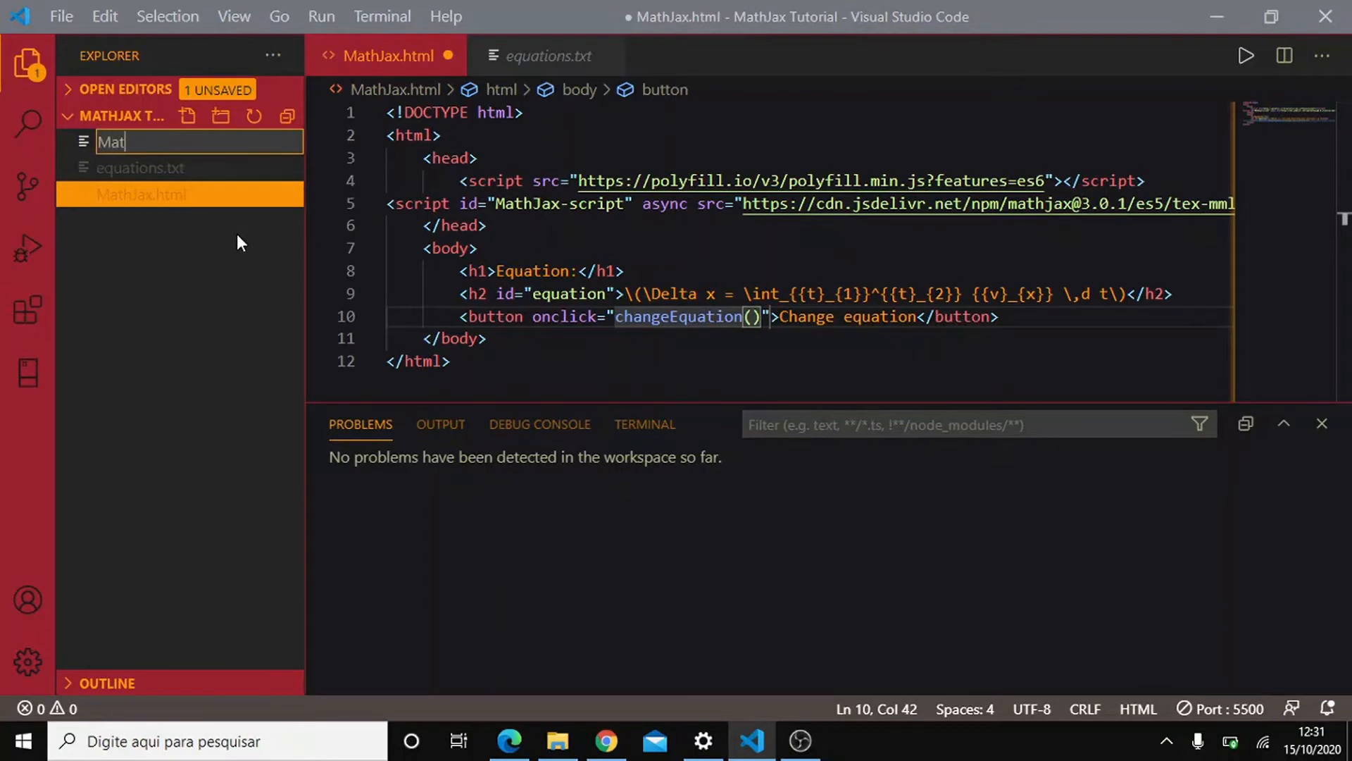
text(hJax)
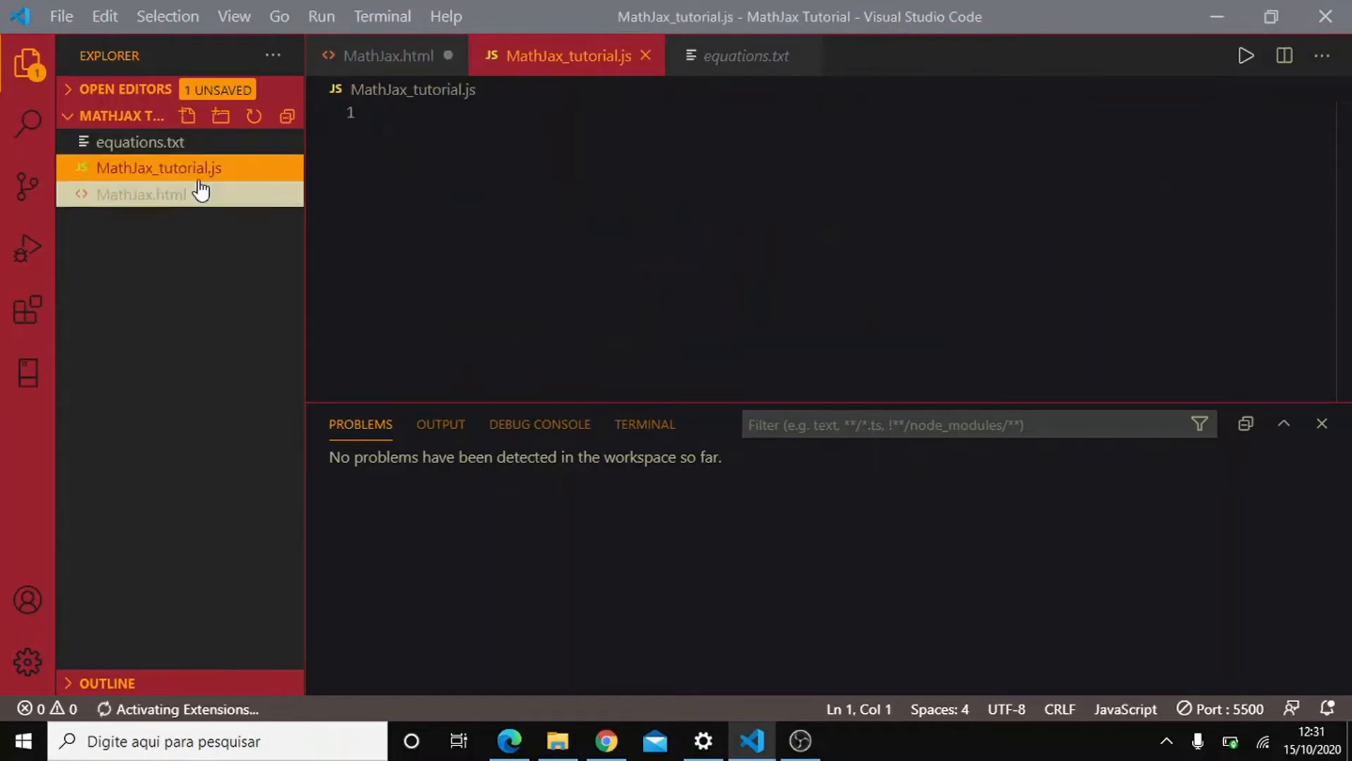
right_click(159, 167)
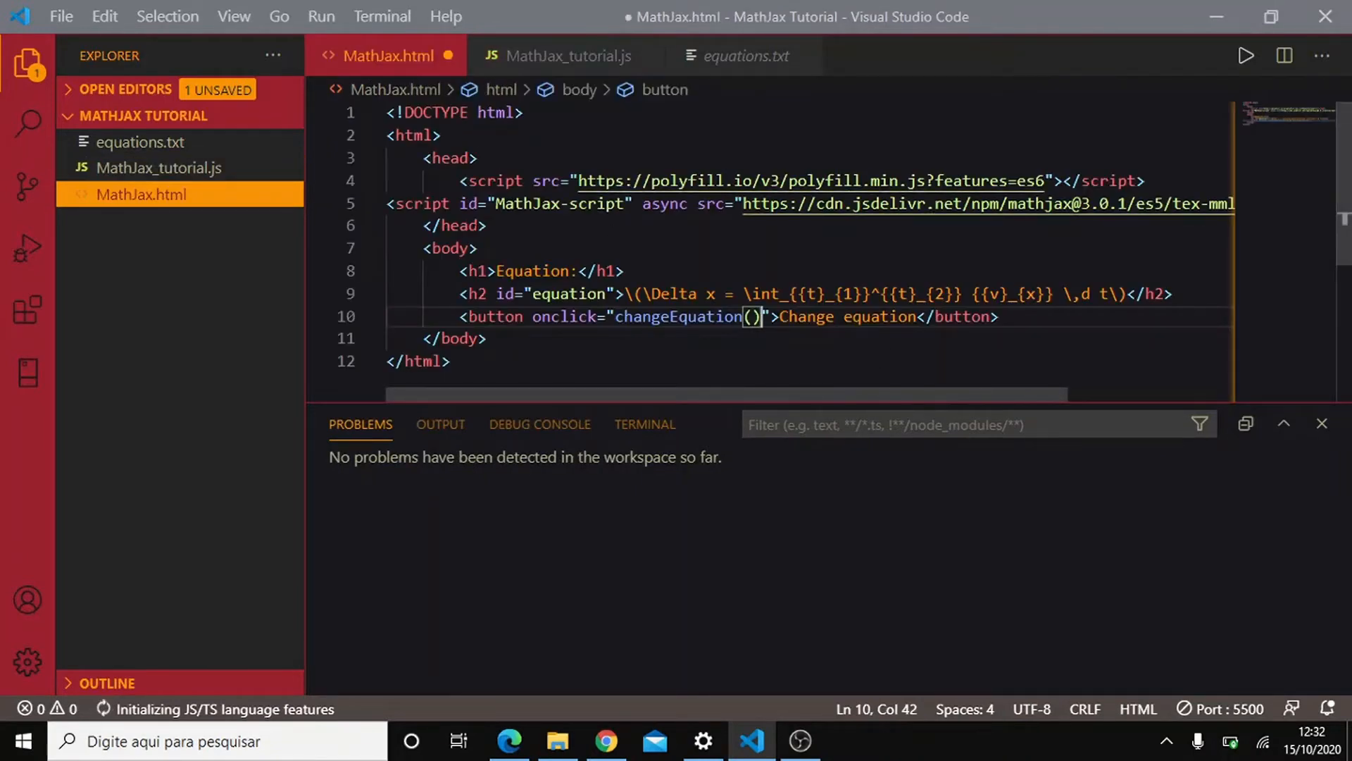
Add <script type="text/javascript" src="MathJax_tutorial.js"> to the head and save.
click(462, 158)
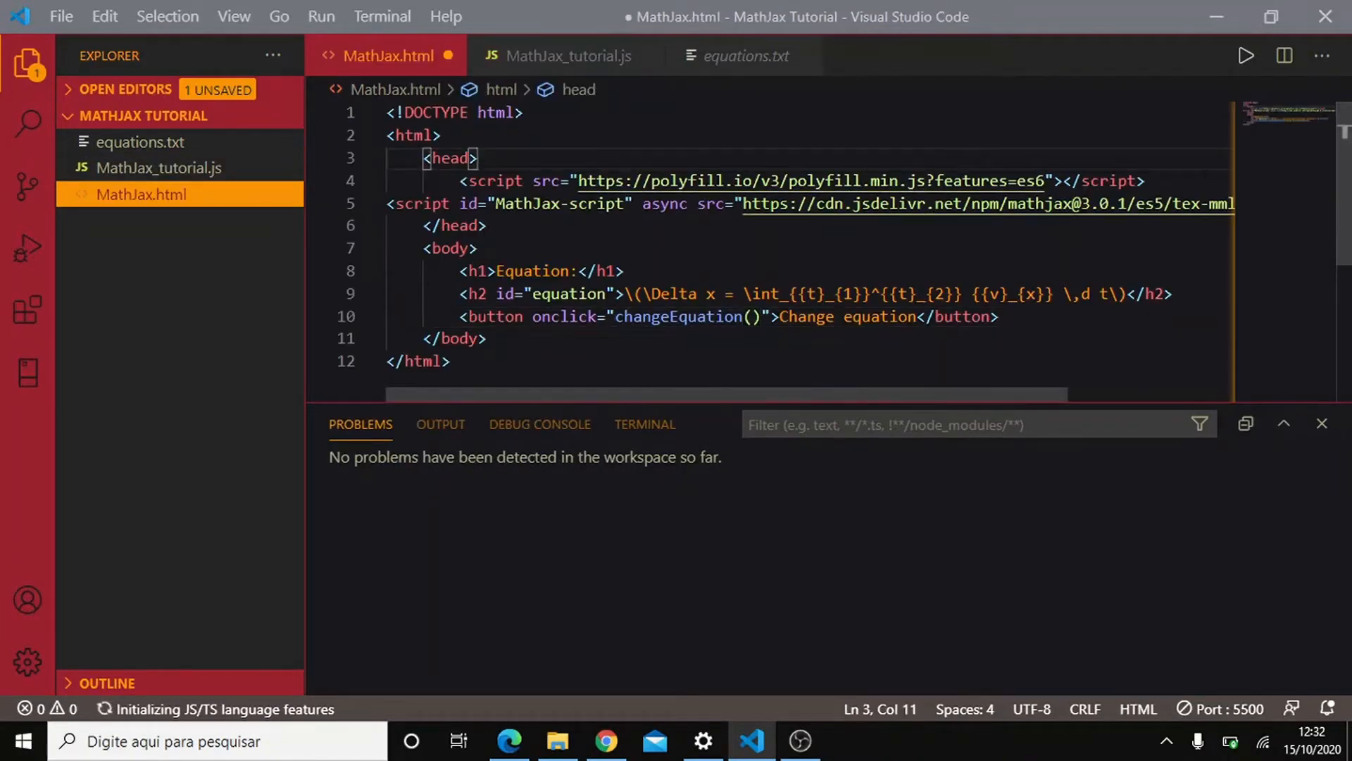
scroll(right, 3)
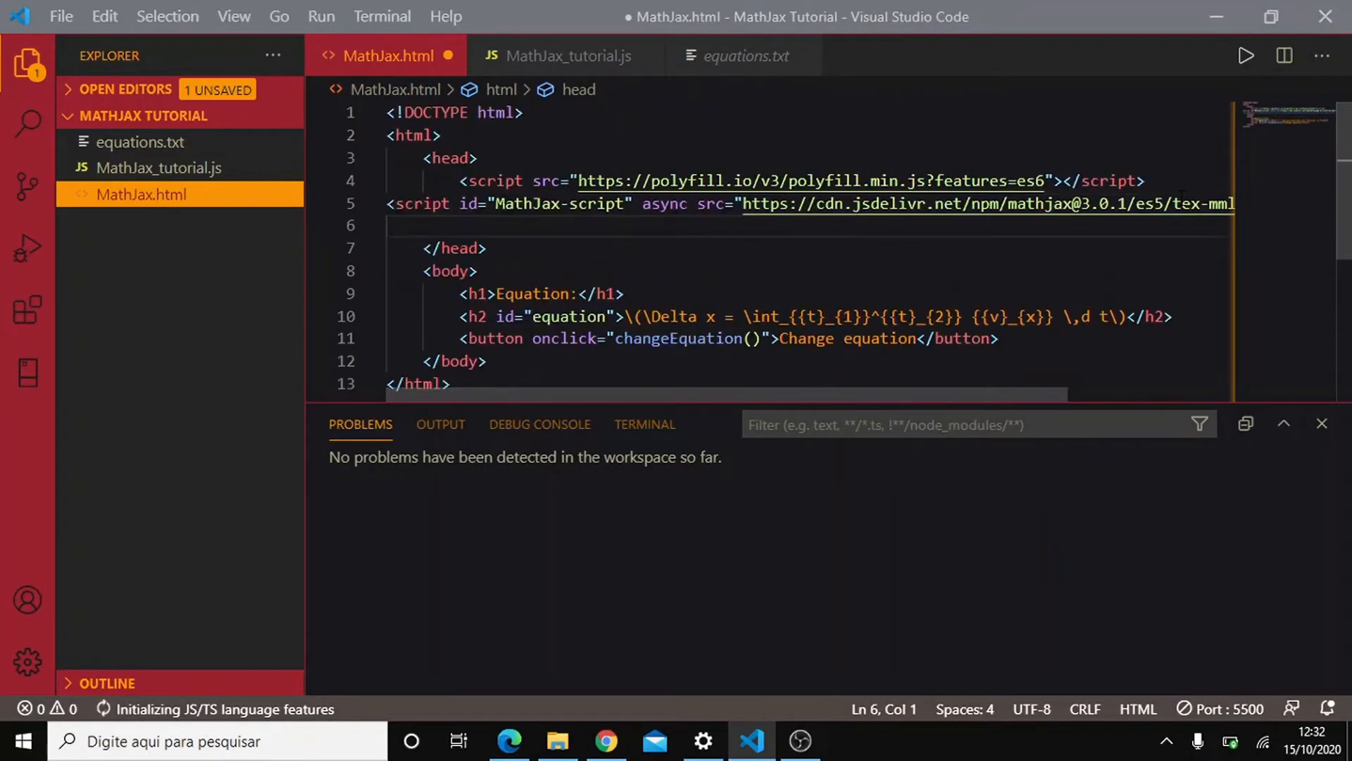
text(<script)
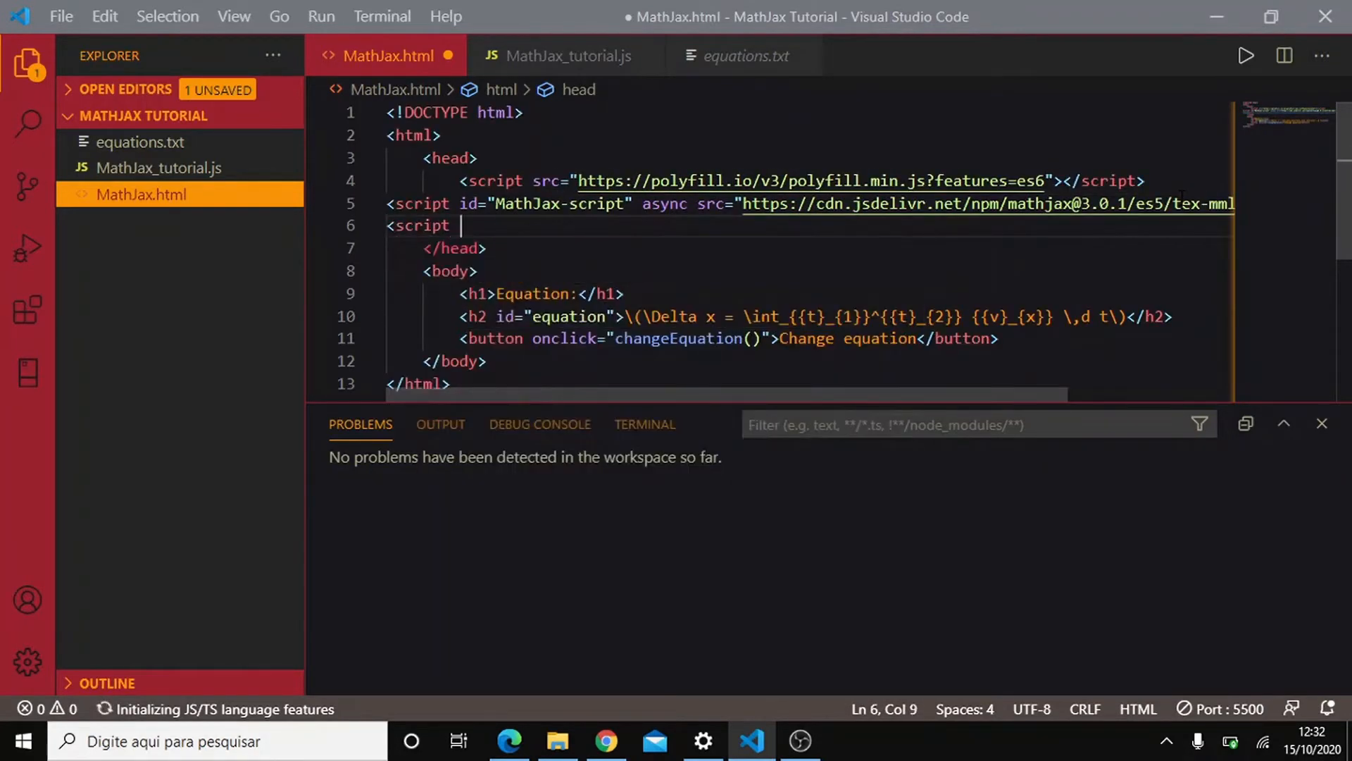
text(type=)
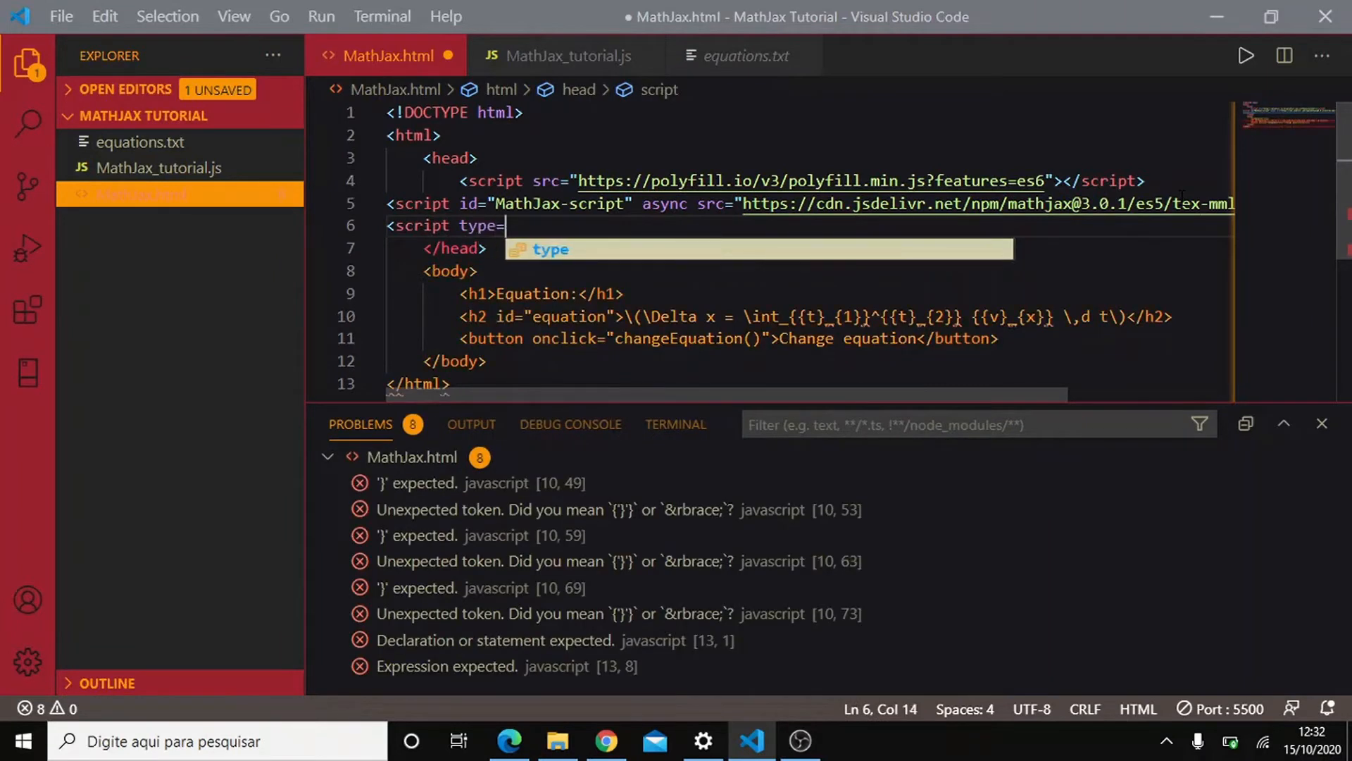
text("text/javascrip)
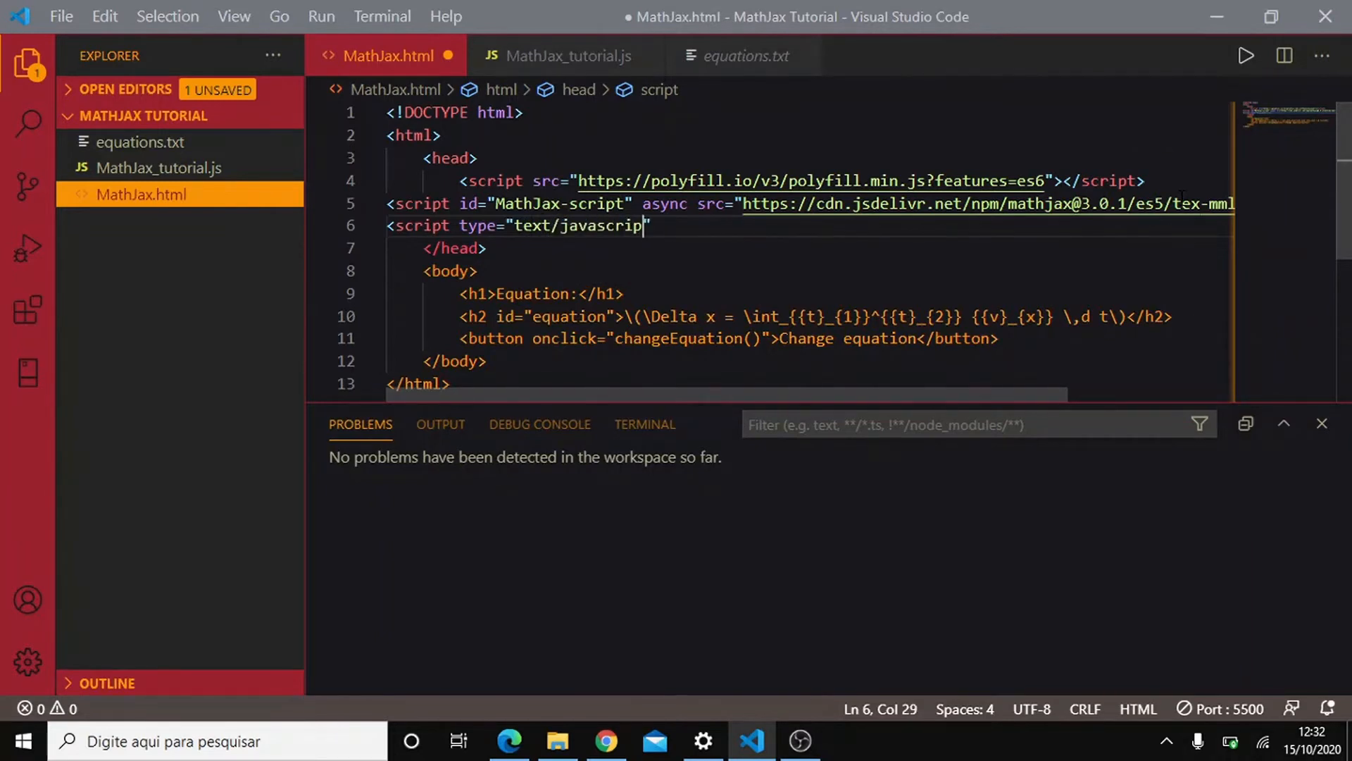
text("></script>)
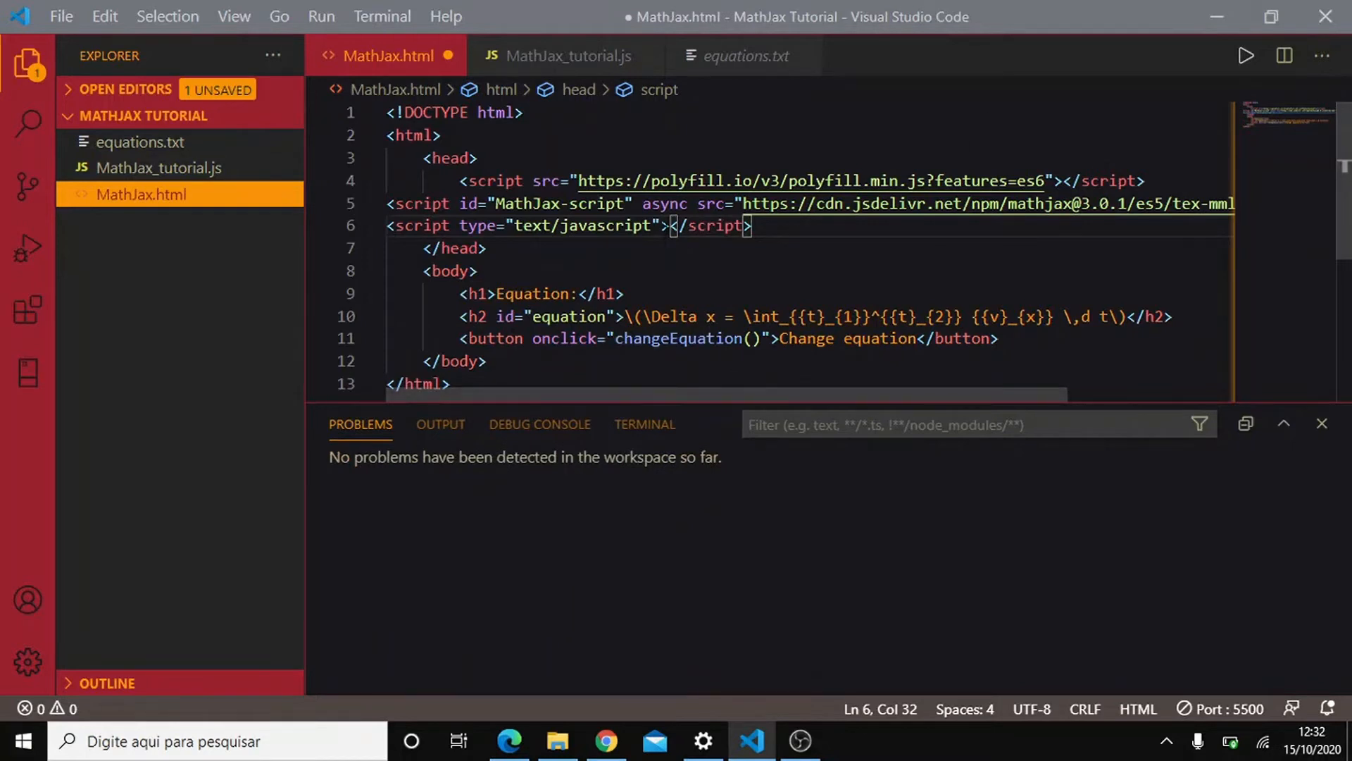
text(src)
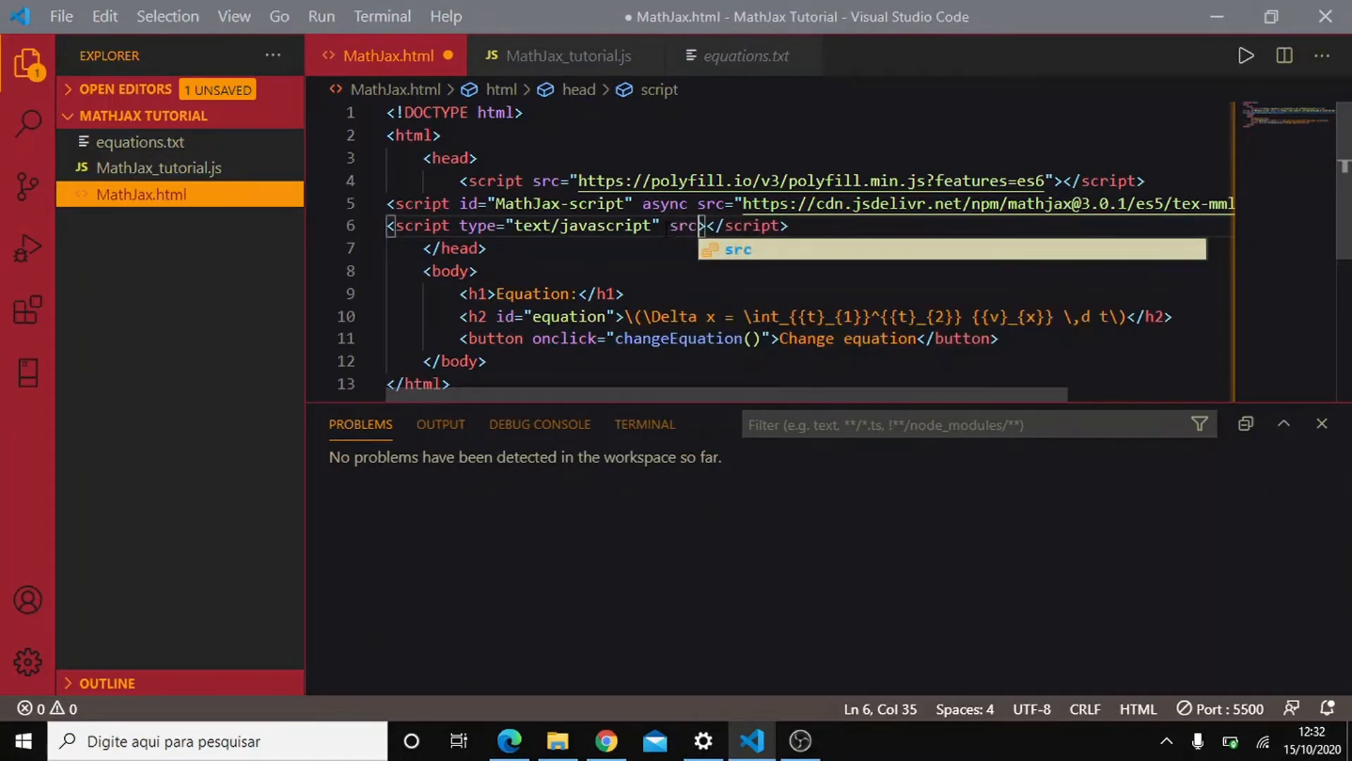
text(="MathJax_tutorial.js">)
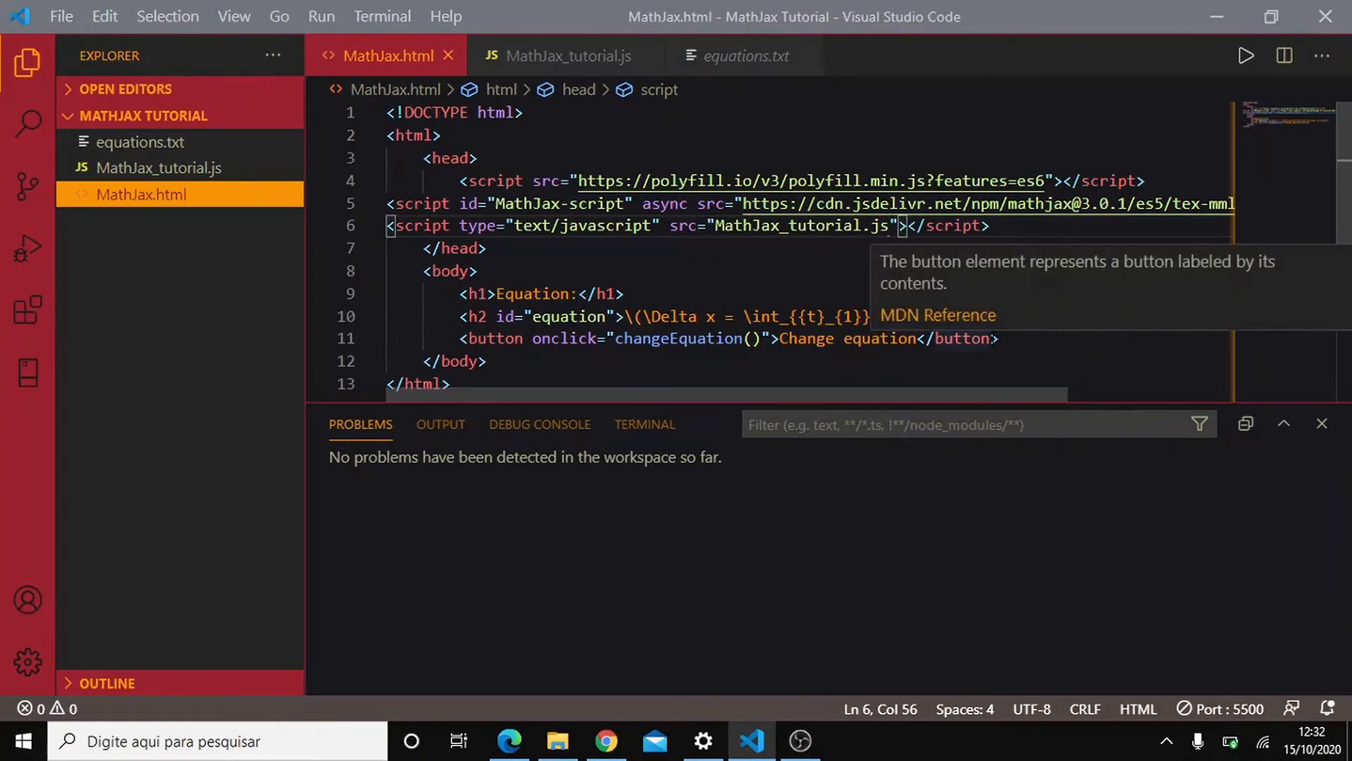
Declare function changeEquation(){ } in MathJax_tutorial.js and look up the heading id and formula.
click(566, 55)
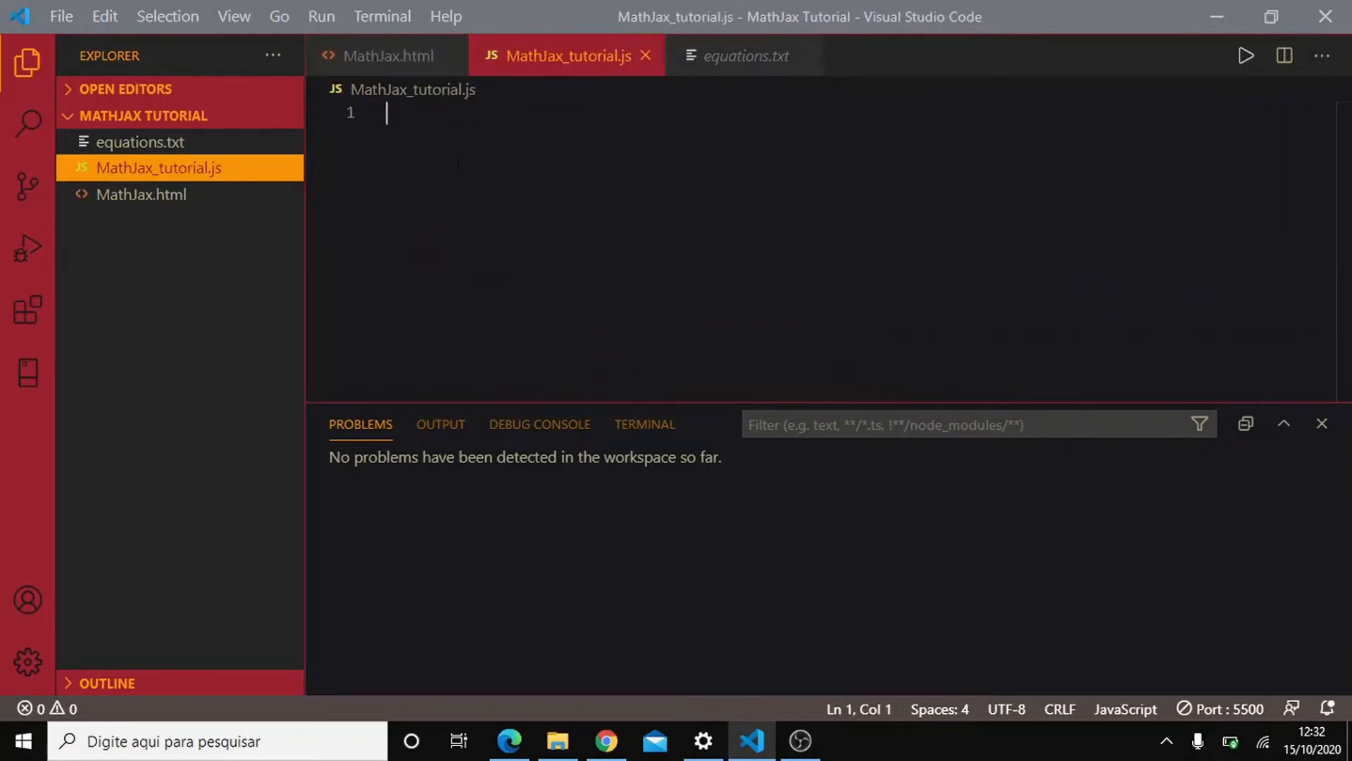
text(function cha)
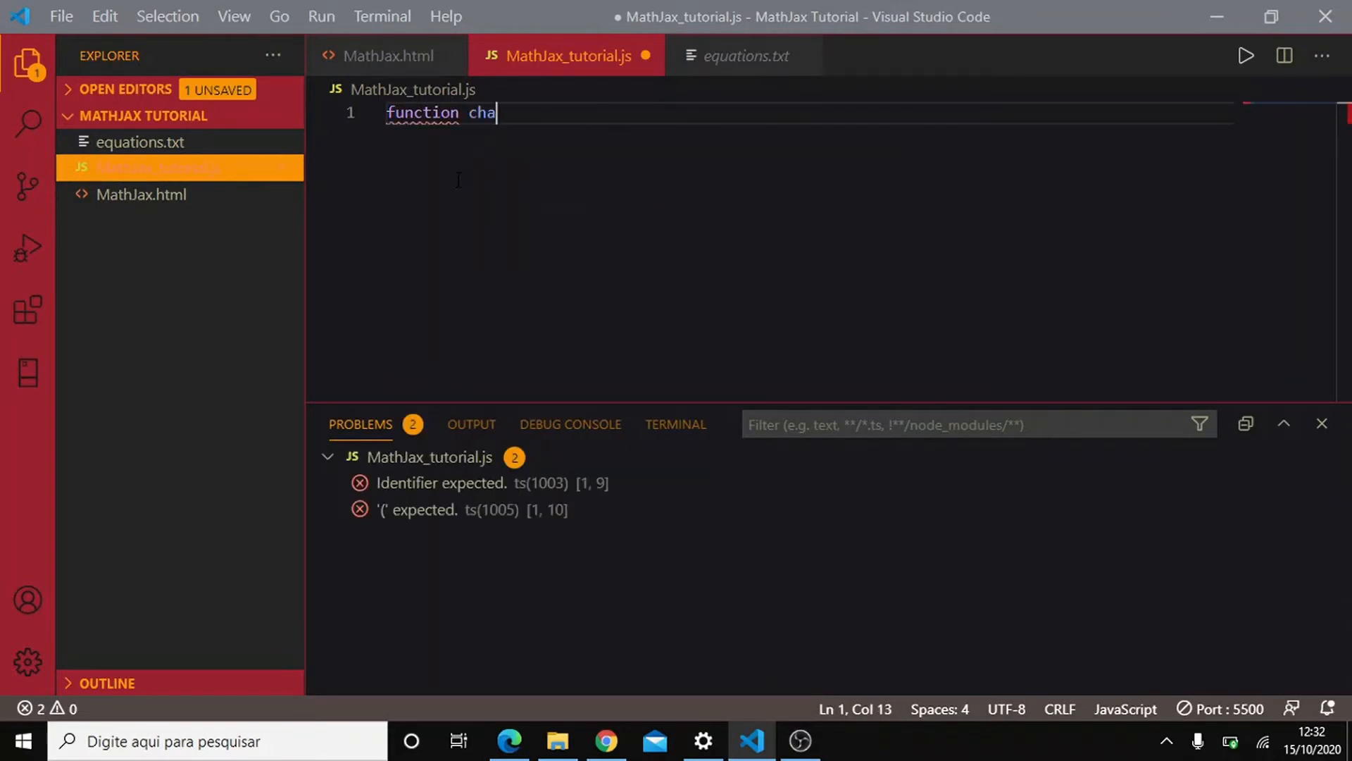
text(ngeEqua)
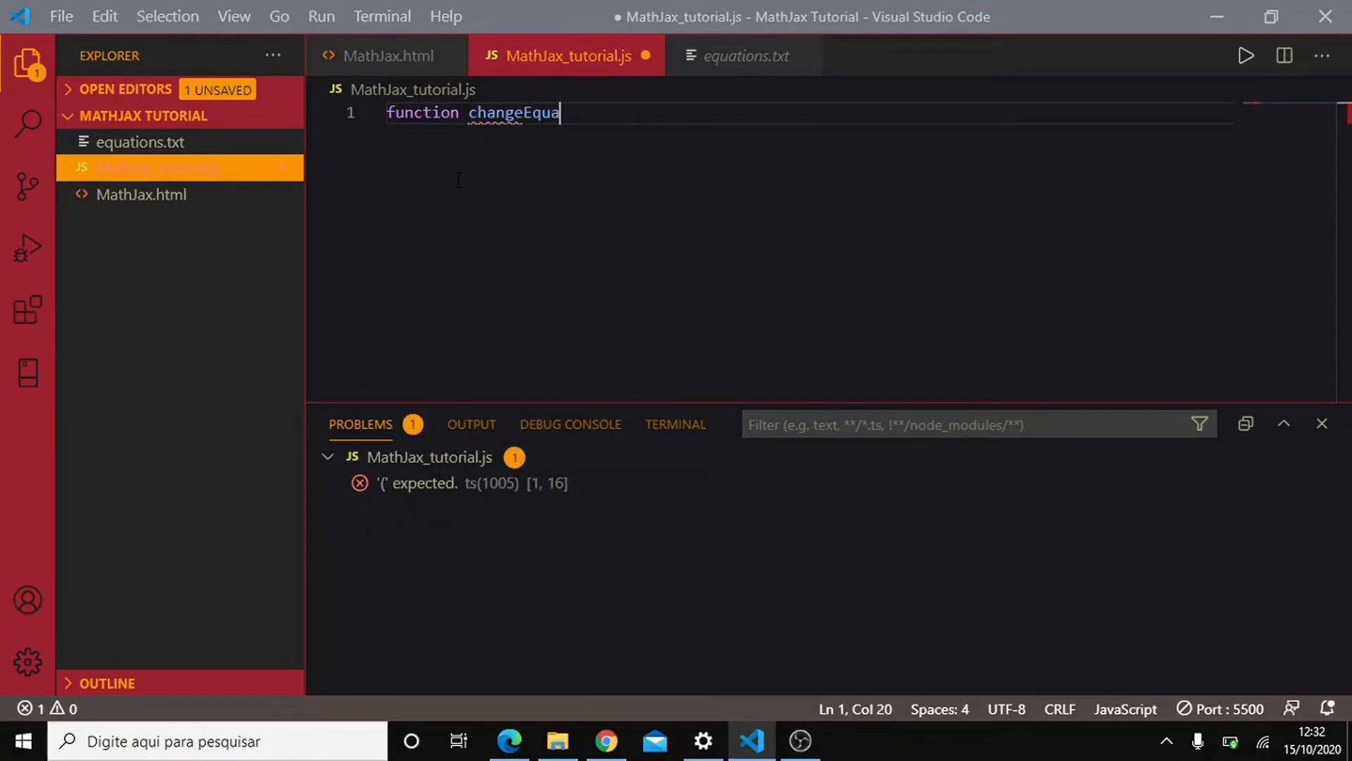
text(tion(){)
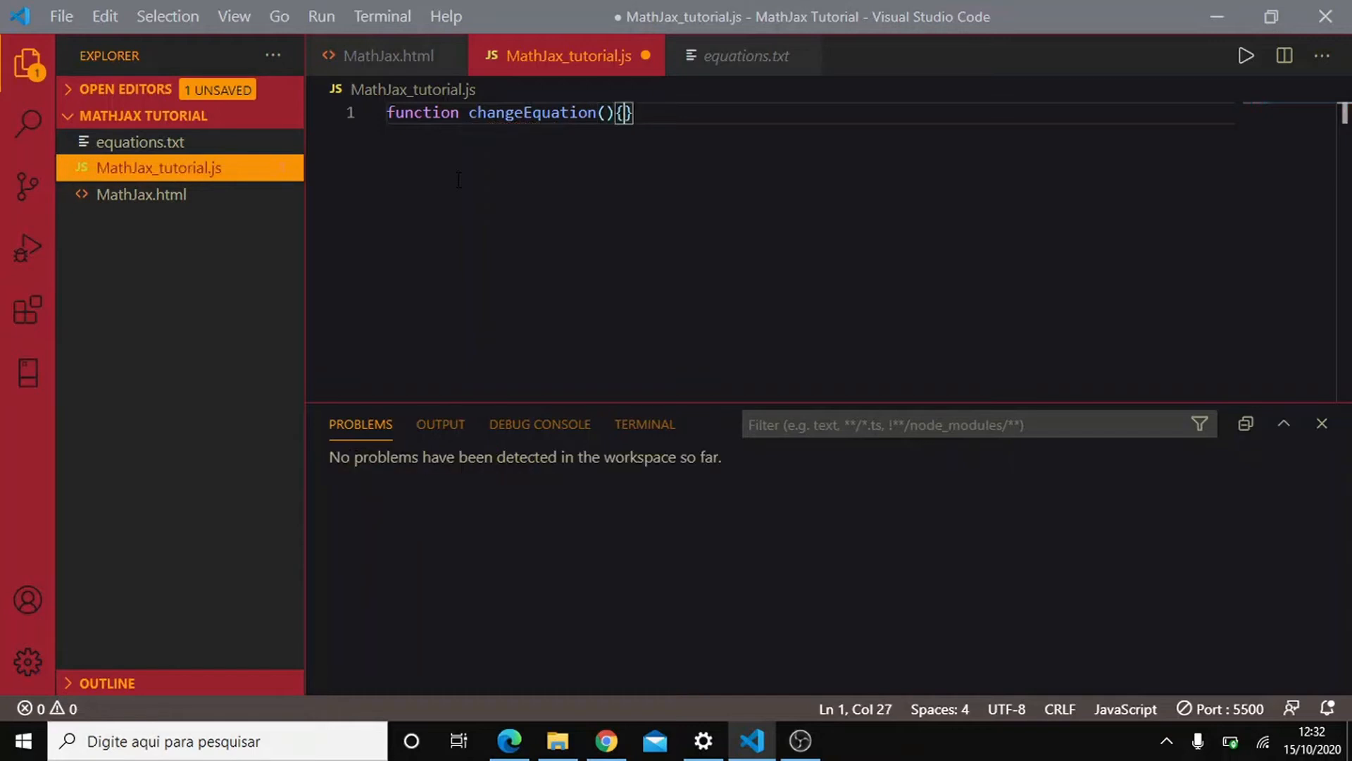
key(Enter)
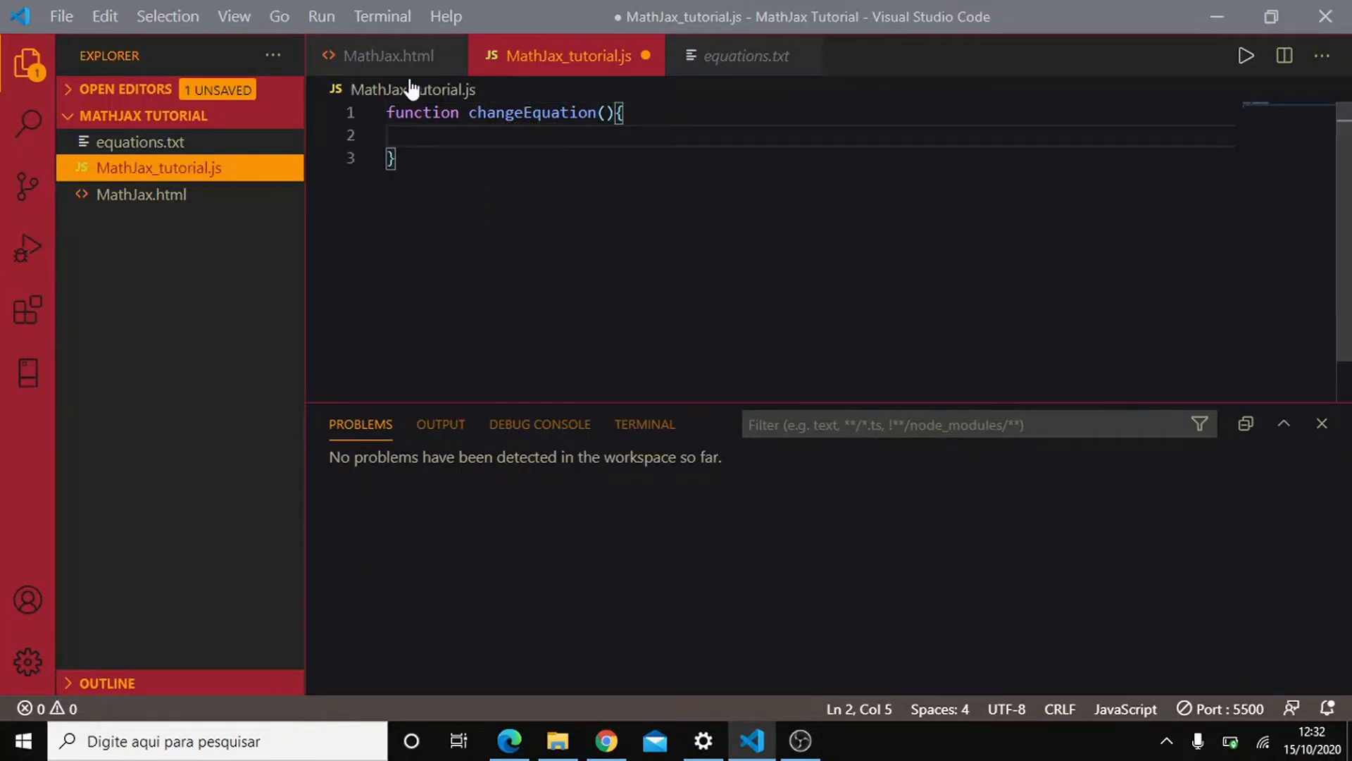
click(386, 55)
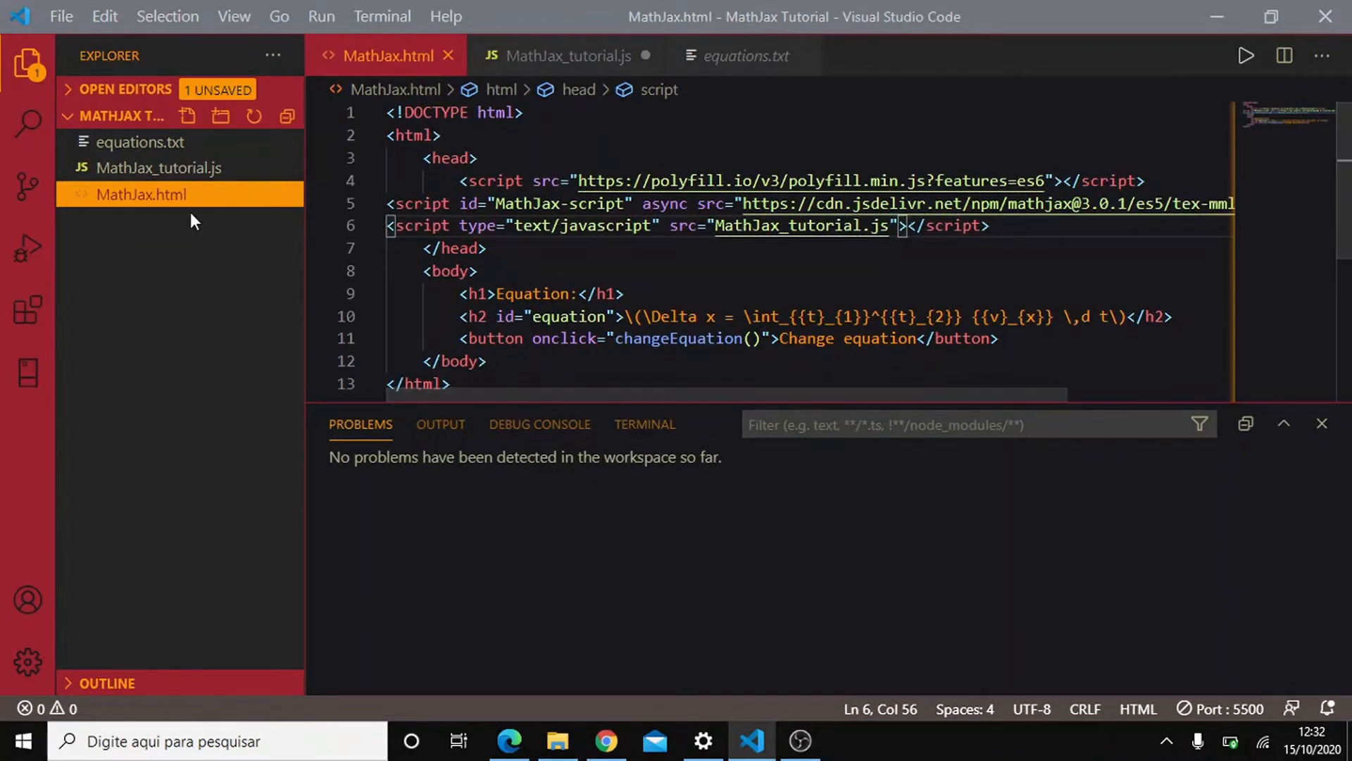
click(743, 55)
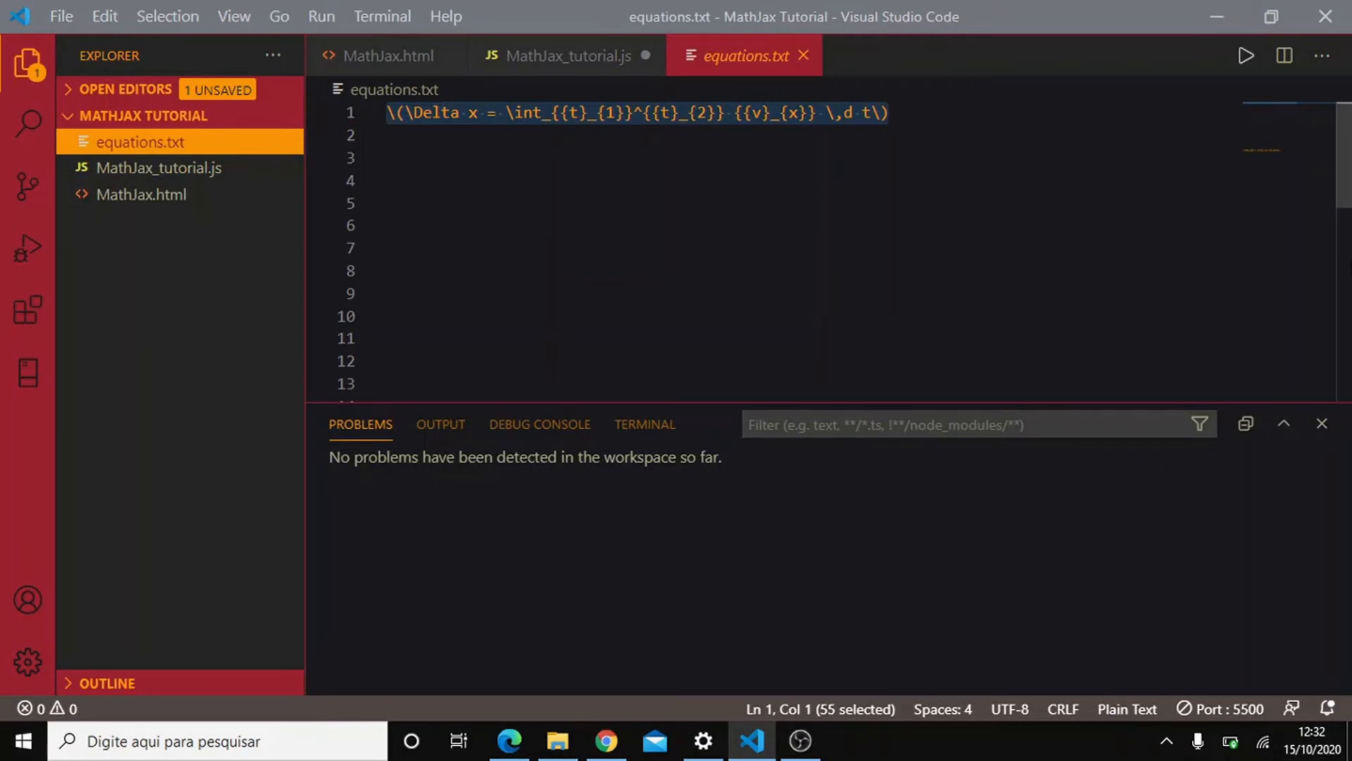
scroll(down, 3)
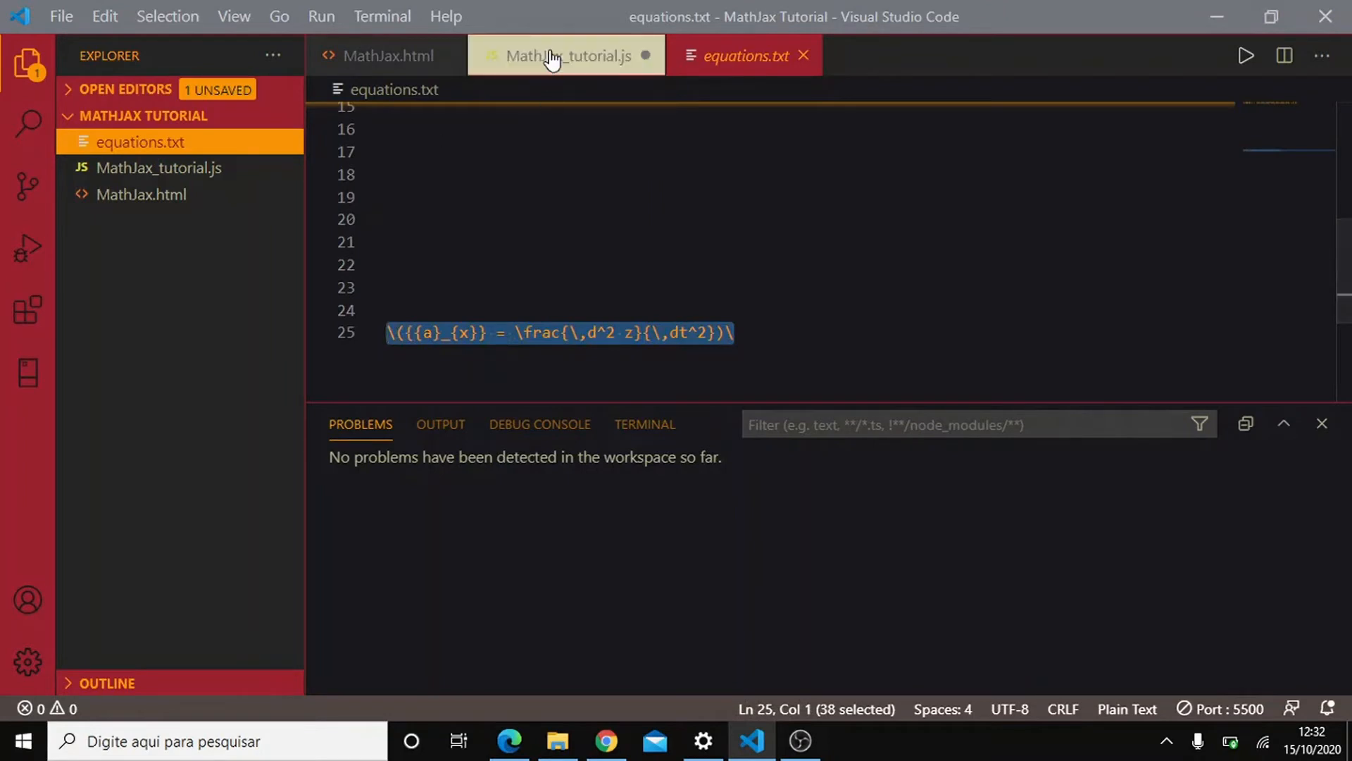
Write document.getElementById("equation").innerHTML = "" as the function body.
click(565, 55)
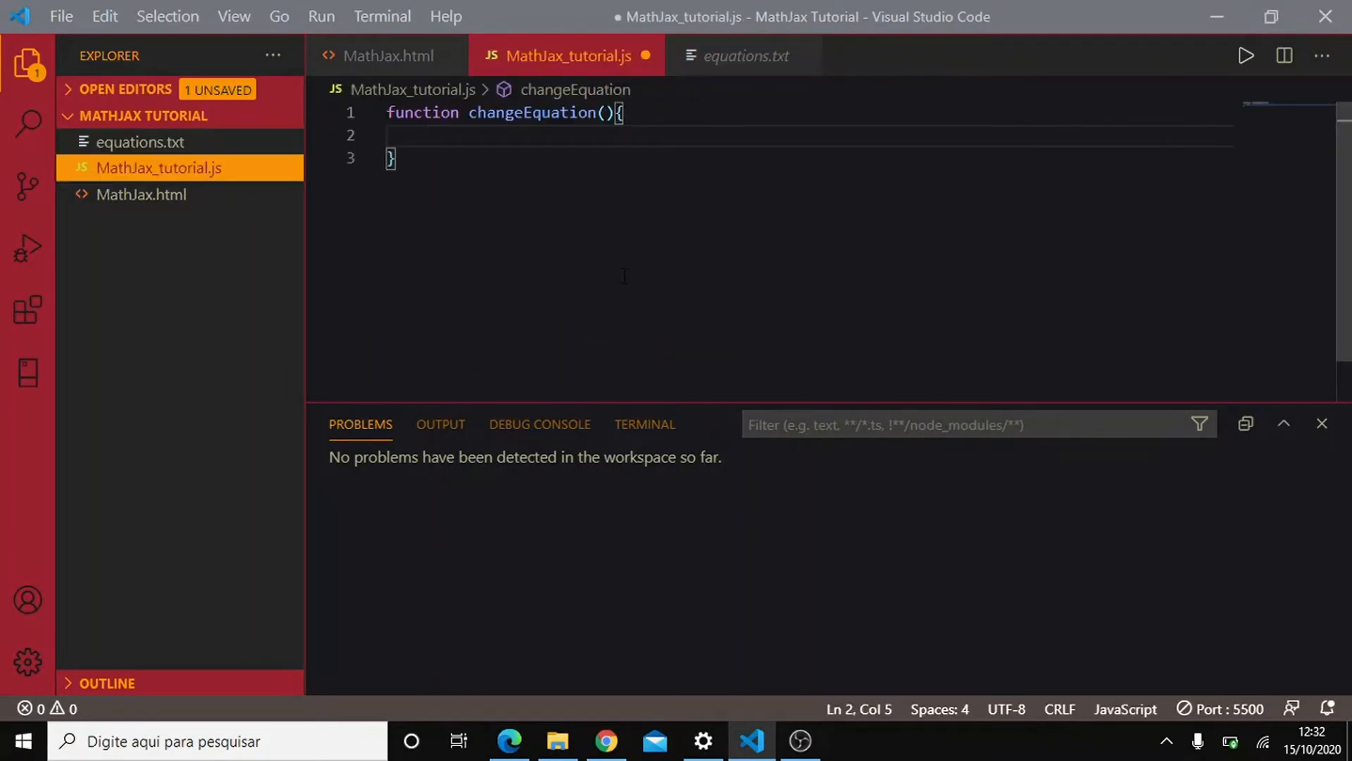
text(documrn)
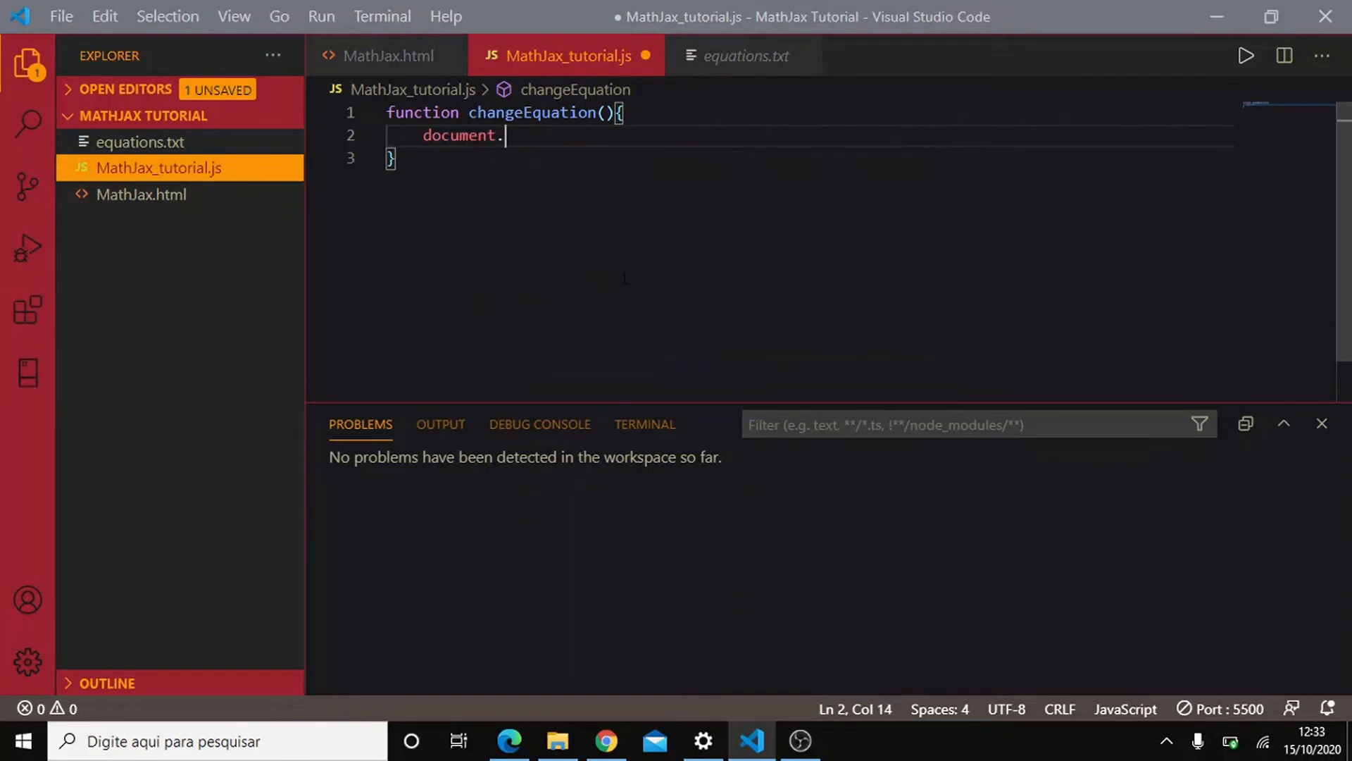
text(getElementById())
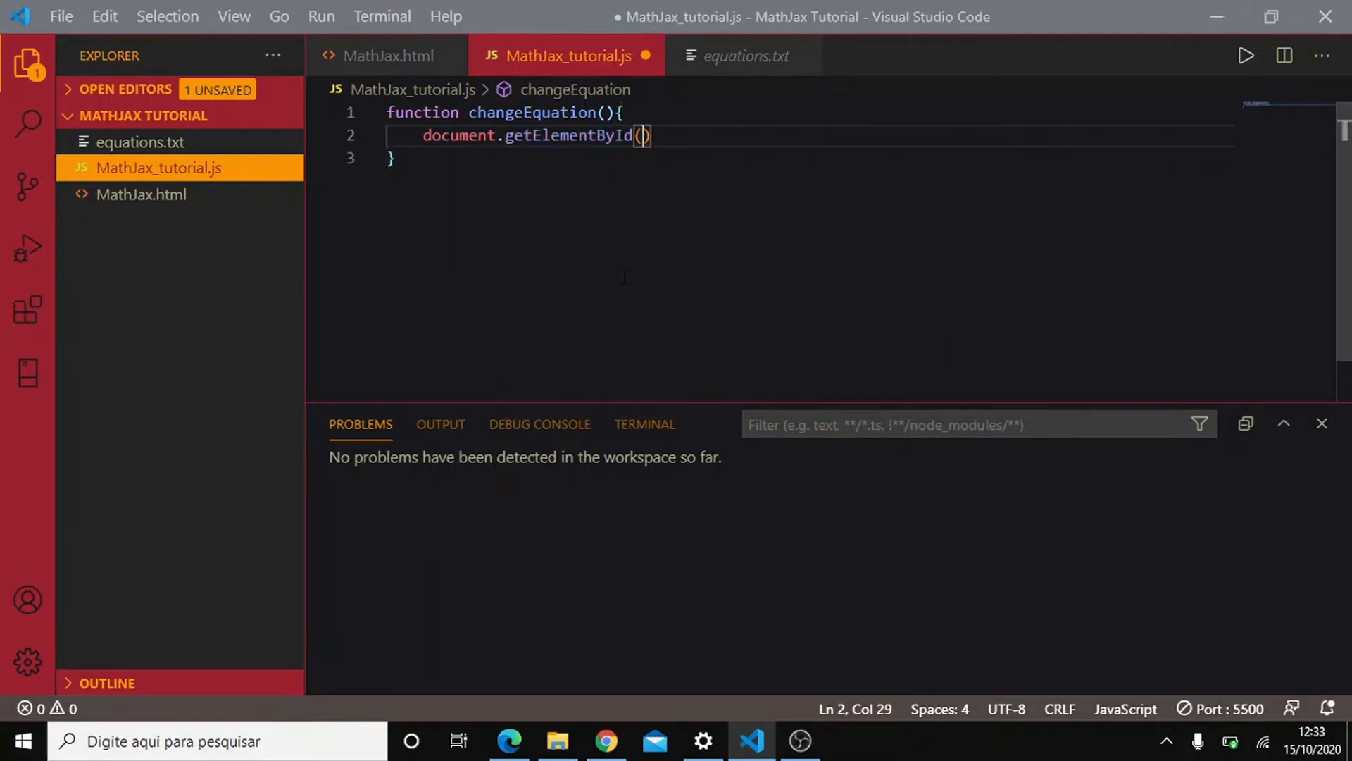
text("")
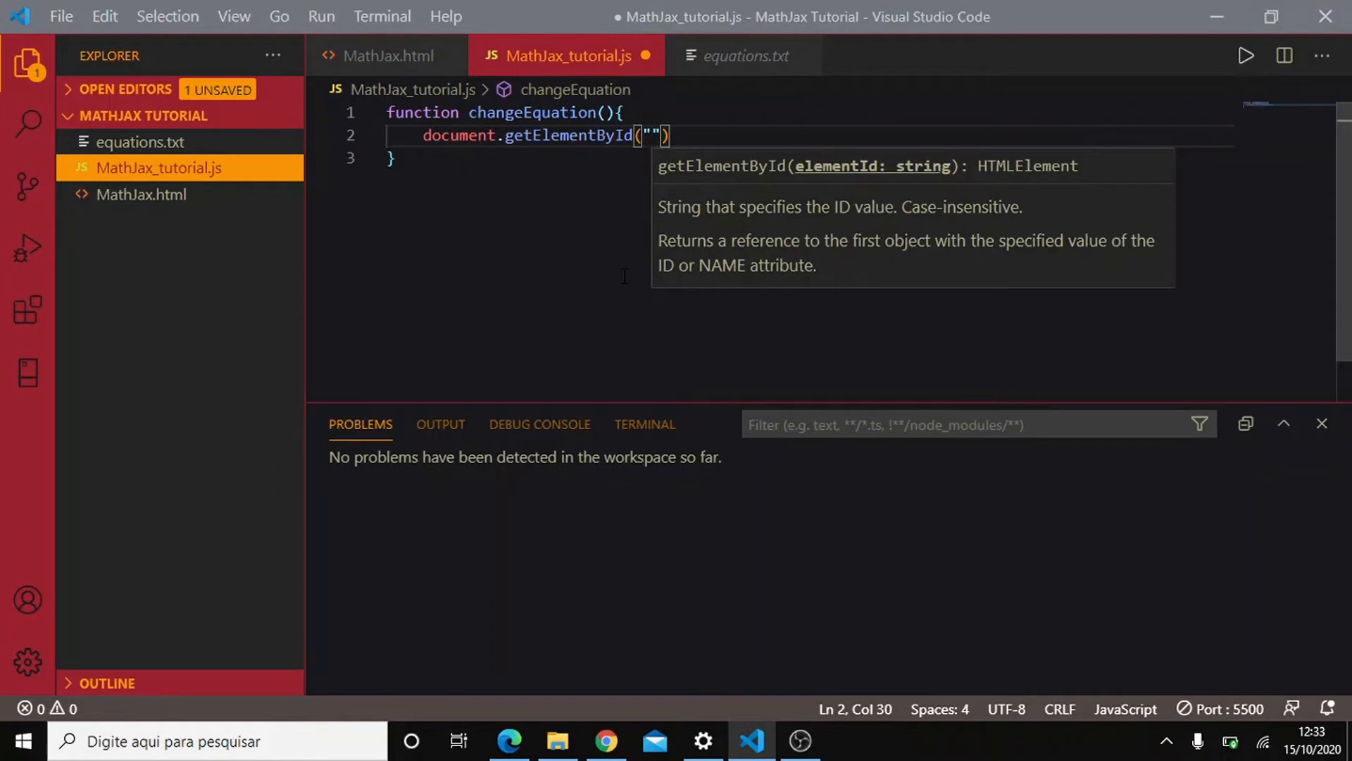
text(equation)
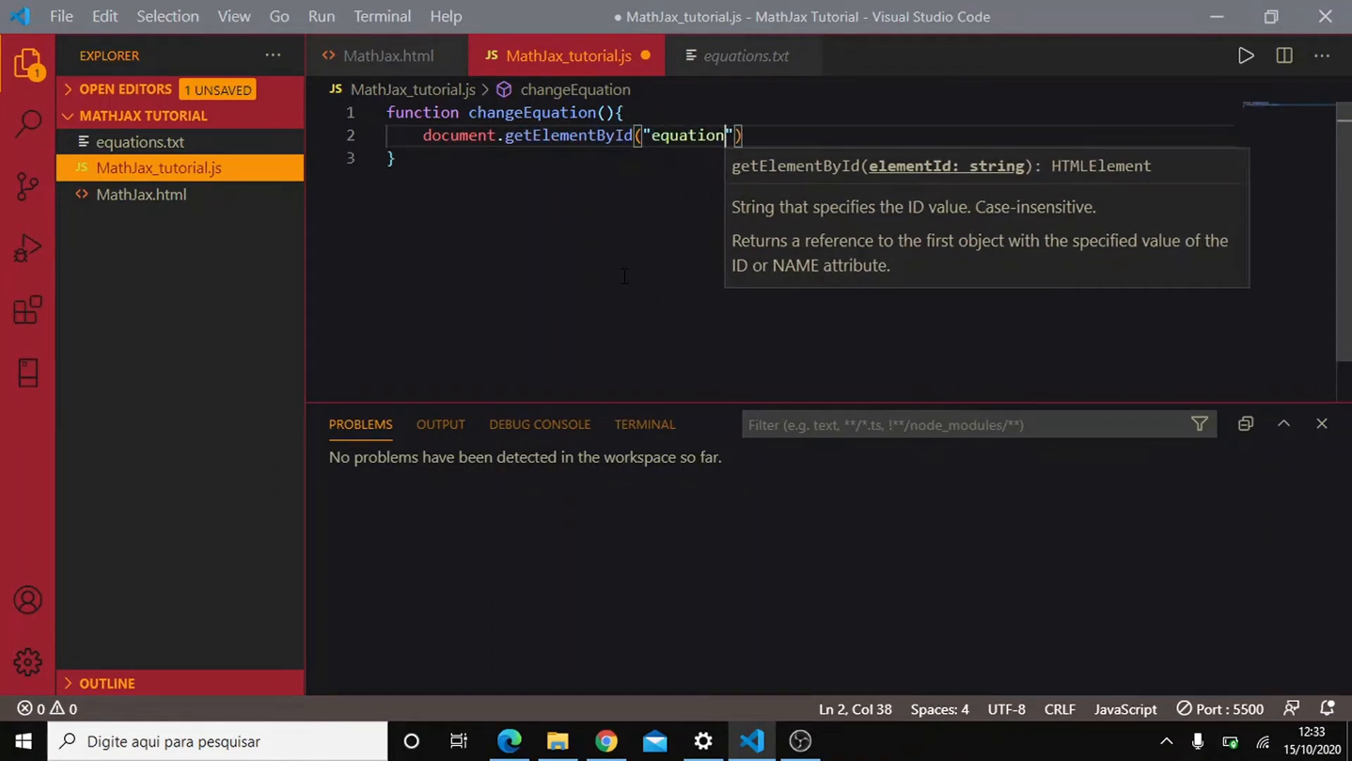
text(.inner)
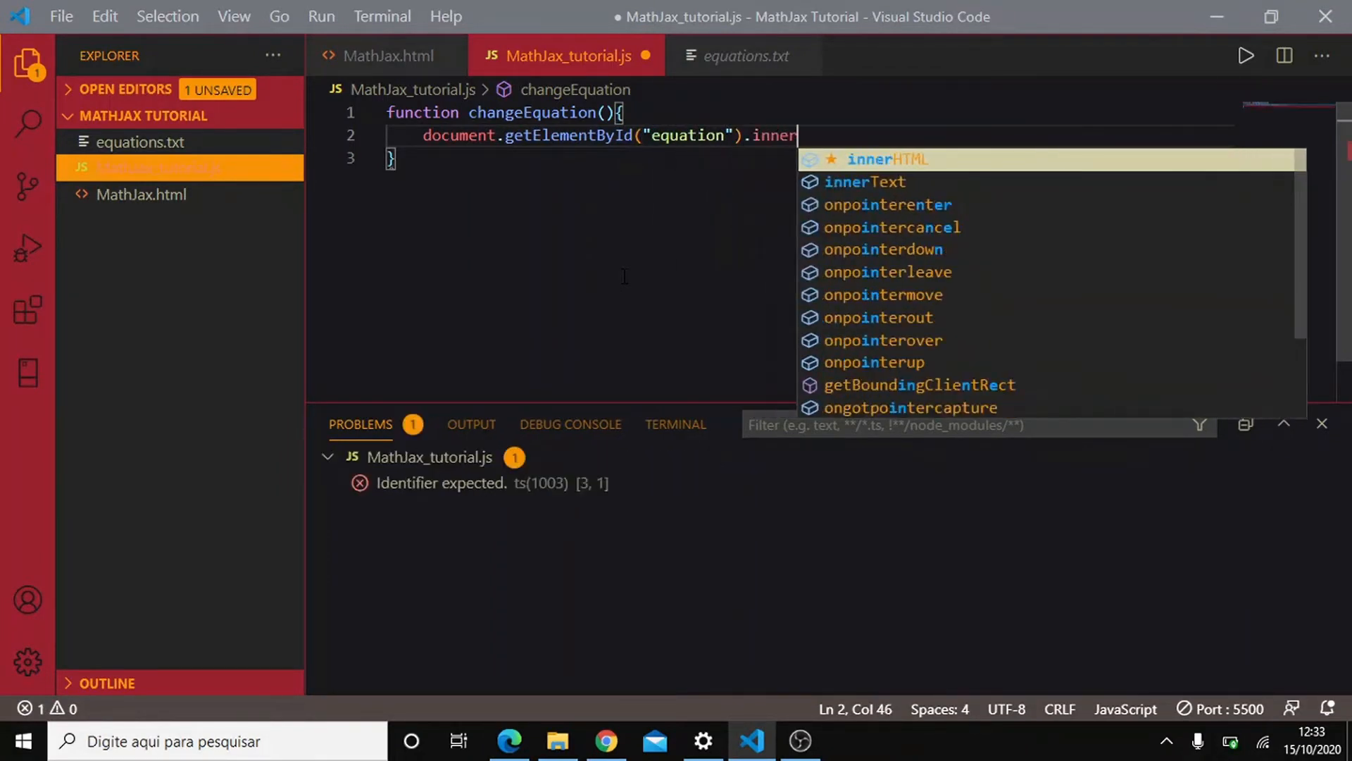
text(HTML ="")
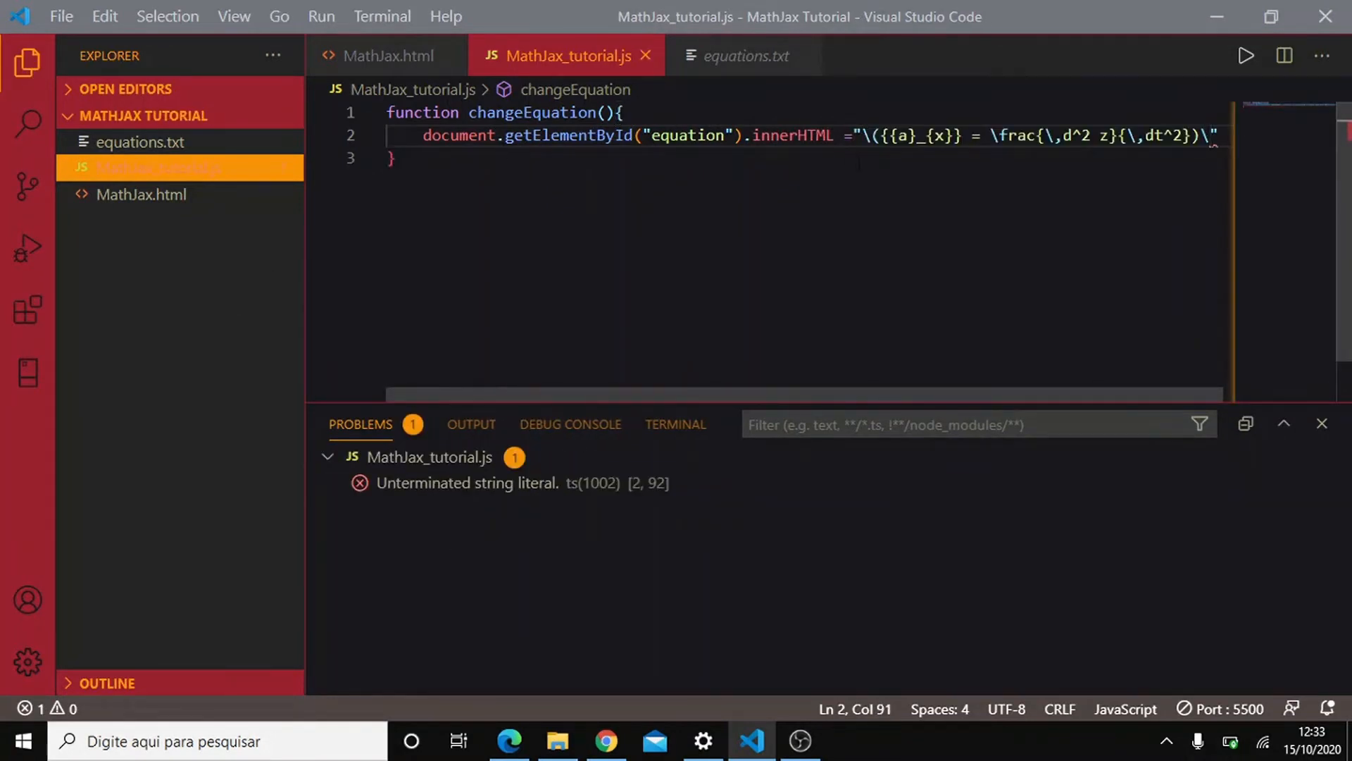
Paste the a_x second-derivative formula into the string, fix its ending backslash, and save.
right_click(1215, 138)
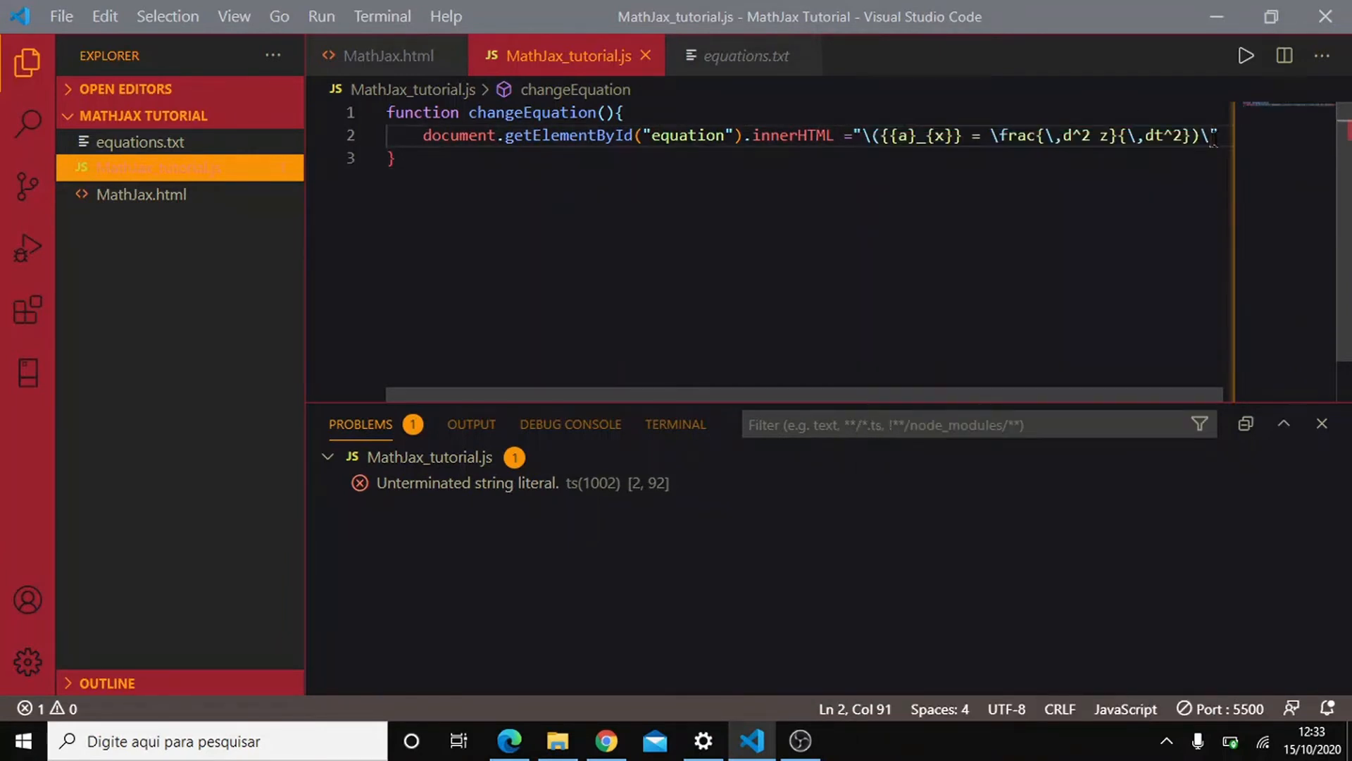
key(Backspace)
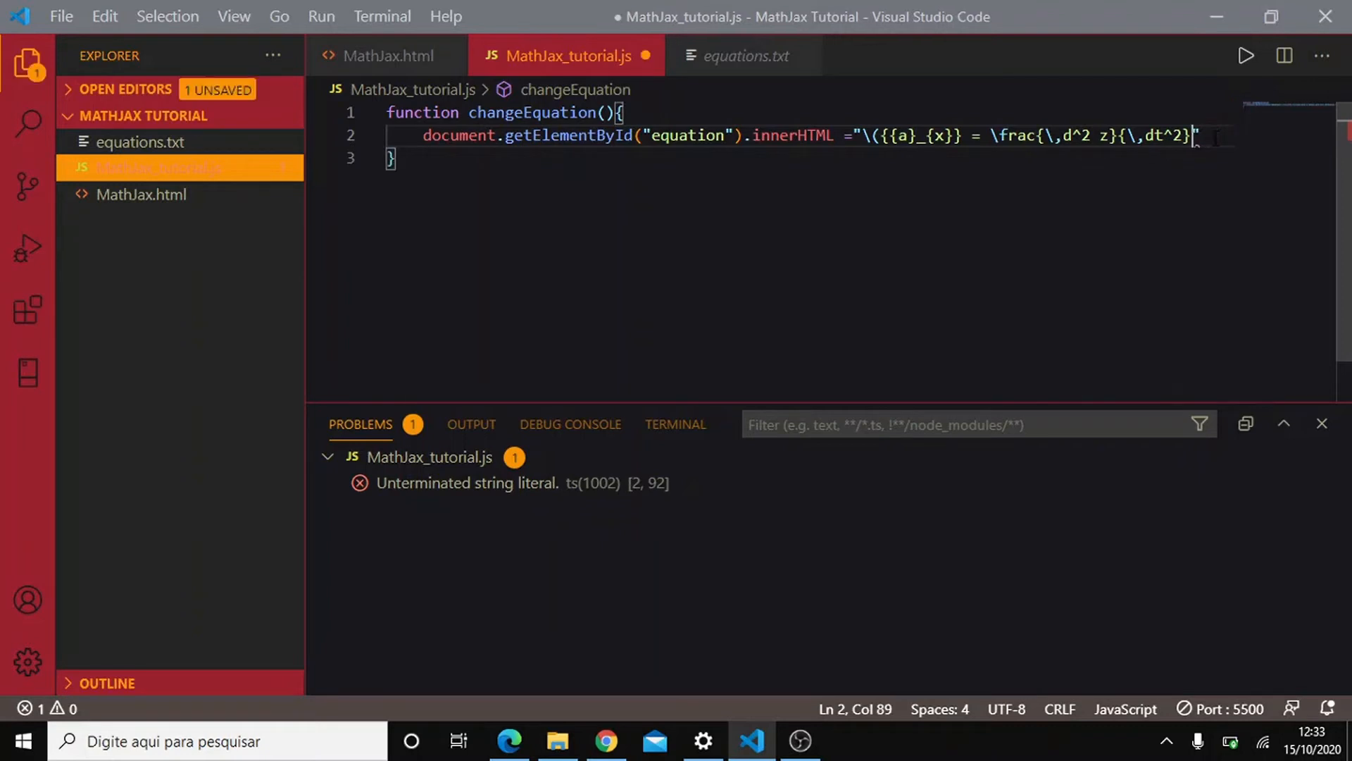
text(\))
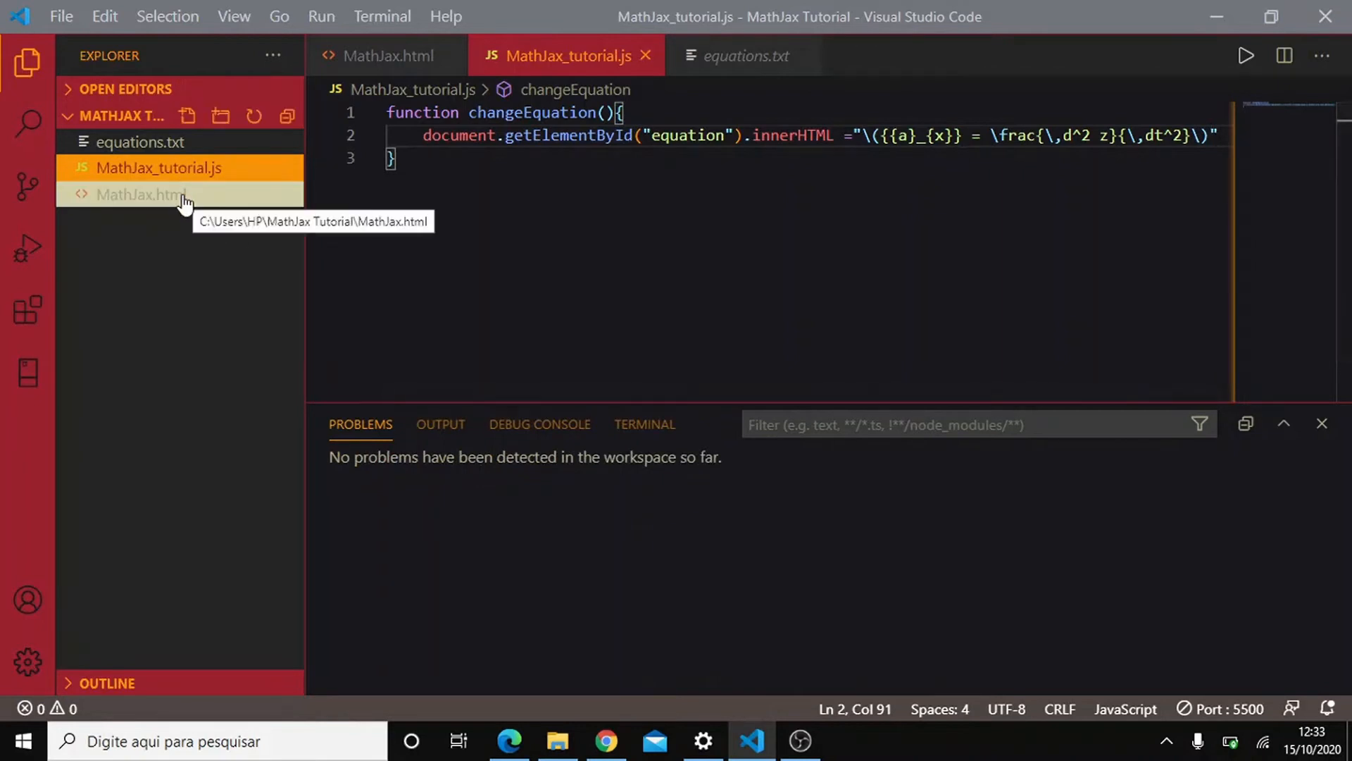
click(606, 741)
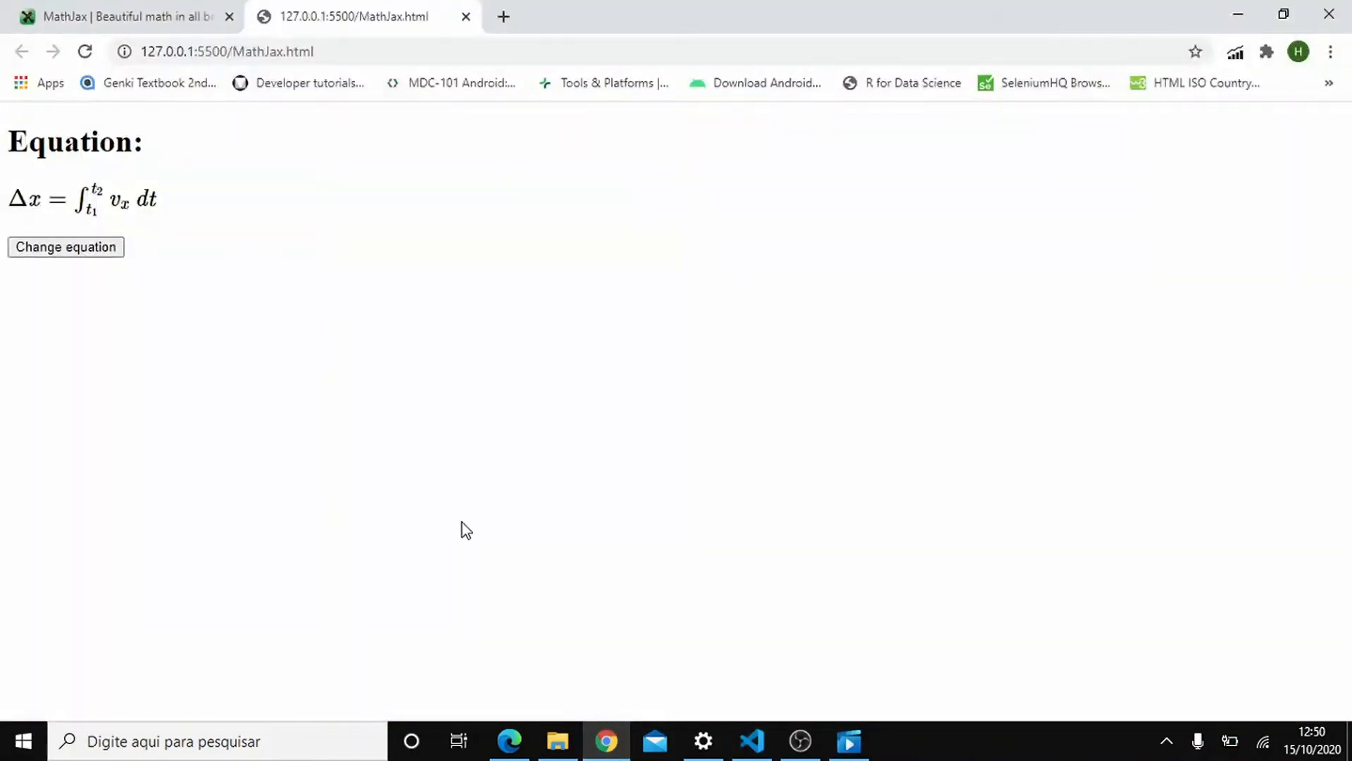
Run the Change equation button on the live page, showing the new formula as untypeset text.
click(66, 246)
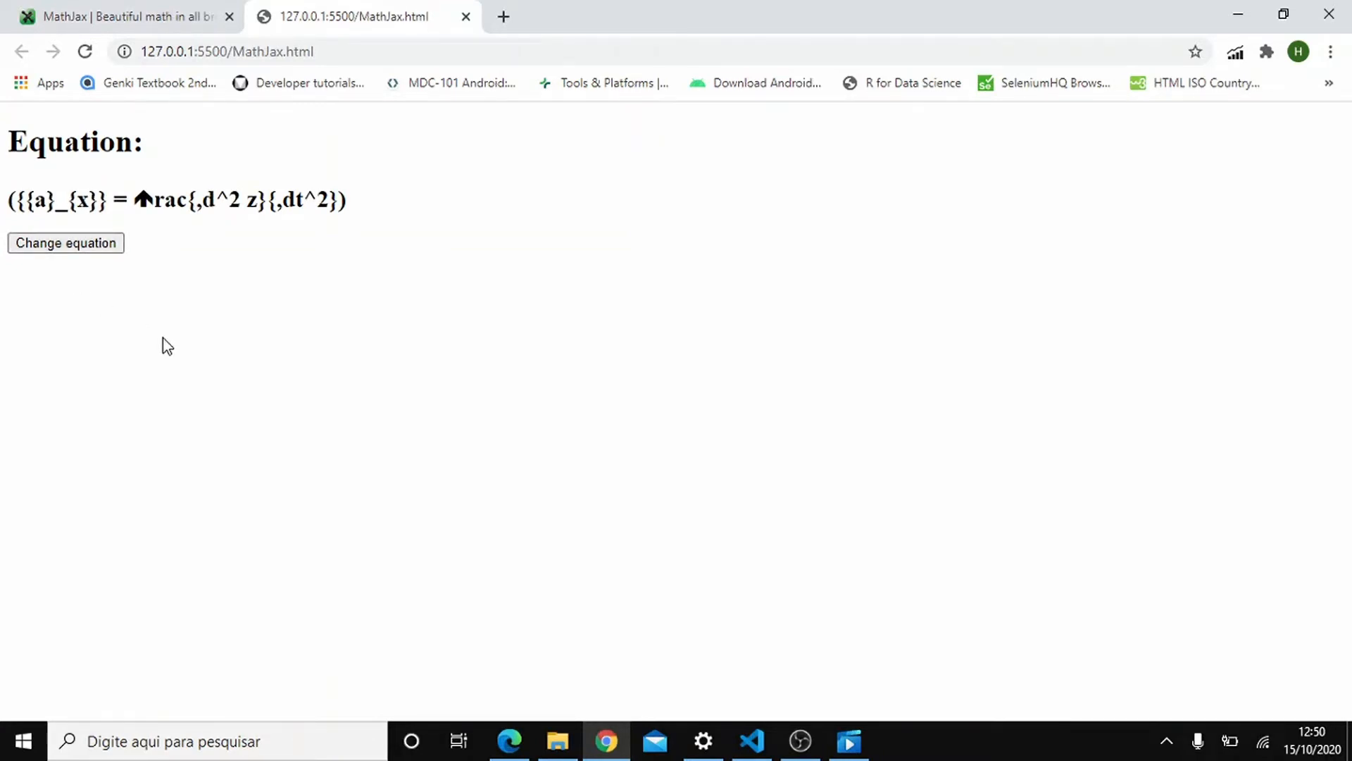
mouse_move(384, 341)
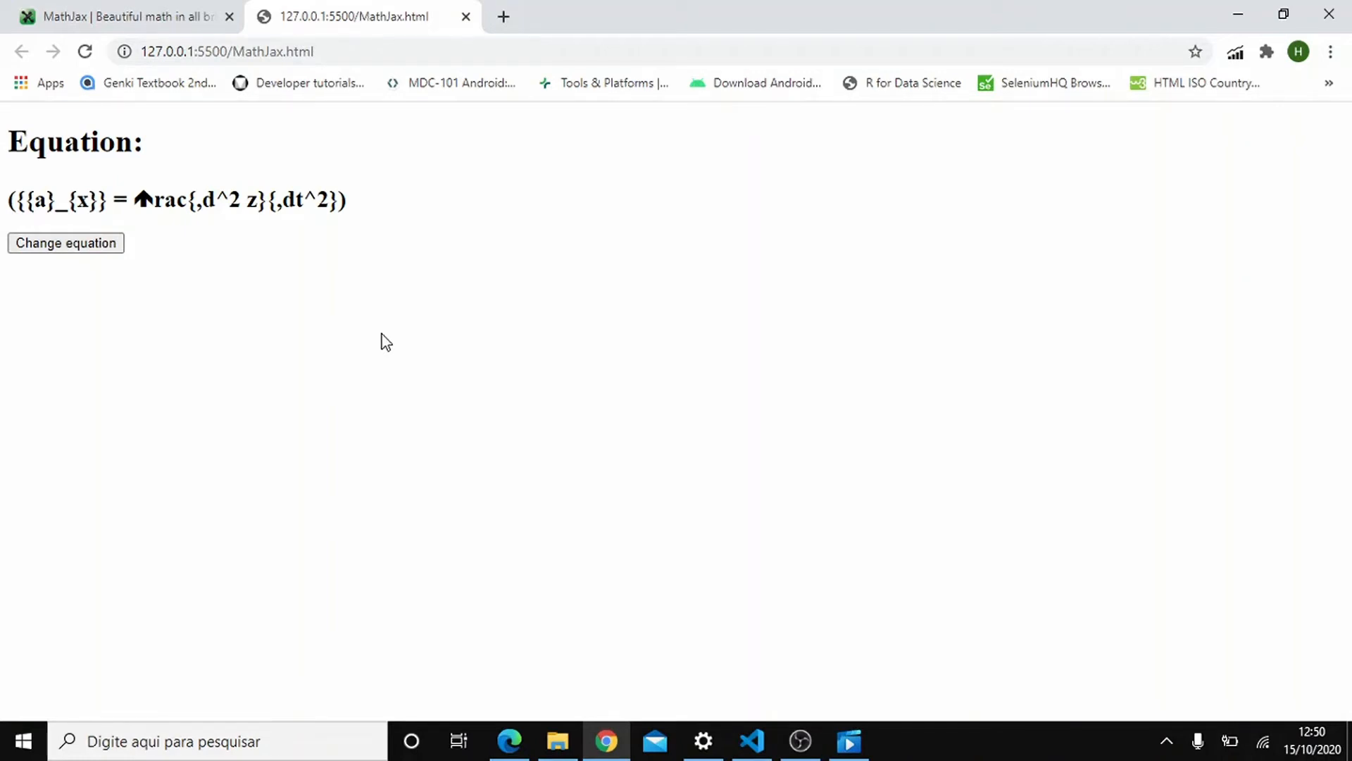
mouse_move(400, 350)
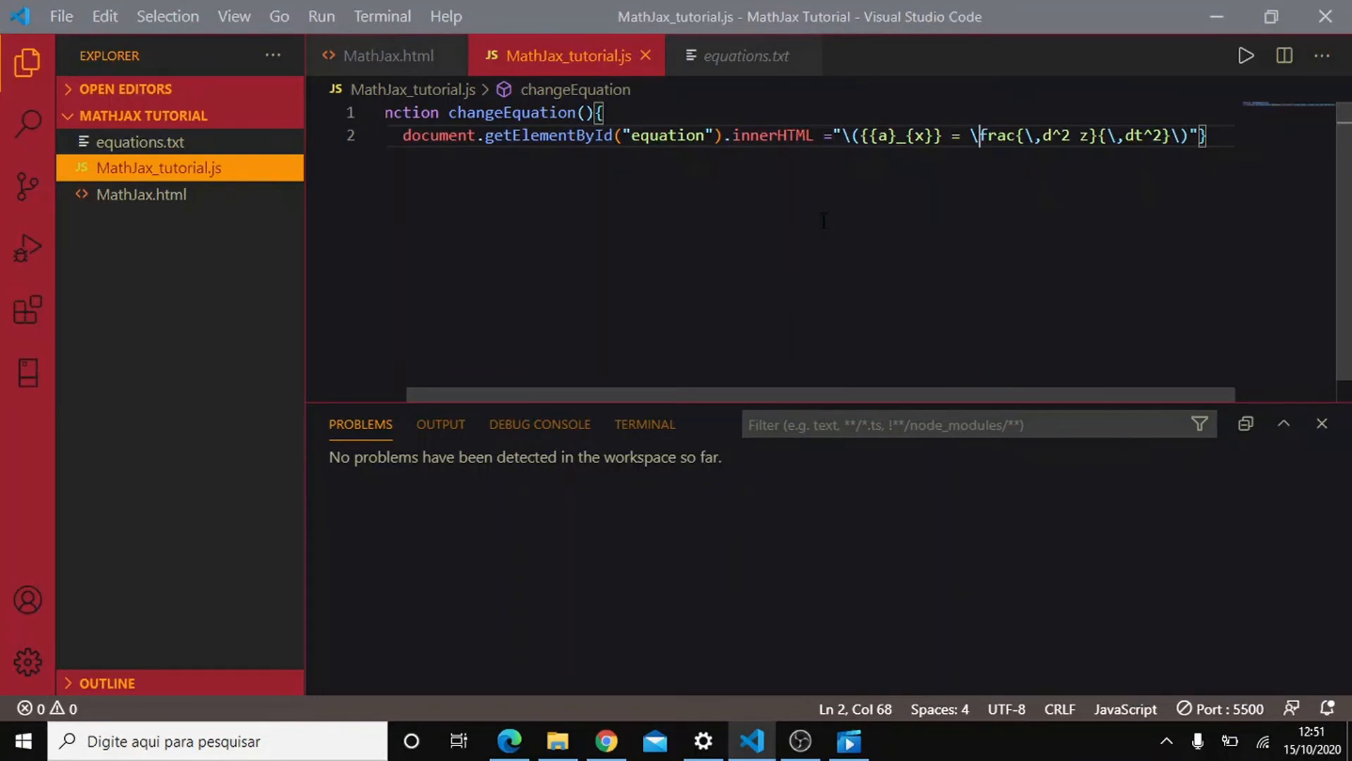
Use Find and Replace to turn every \ in the formula string into \\.
key(Ctrl+f)
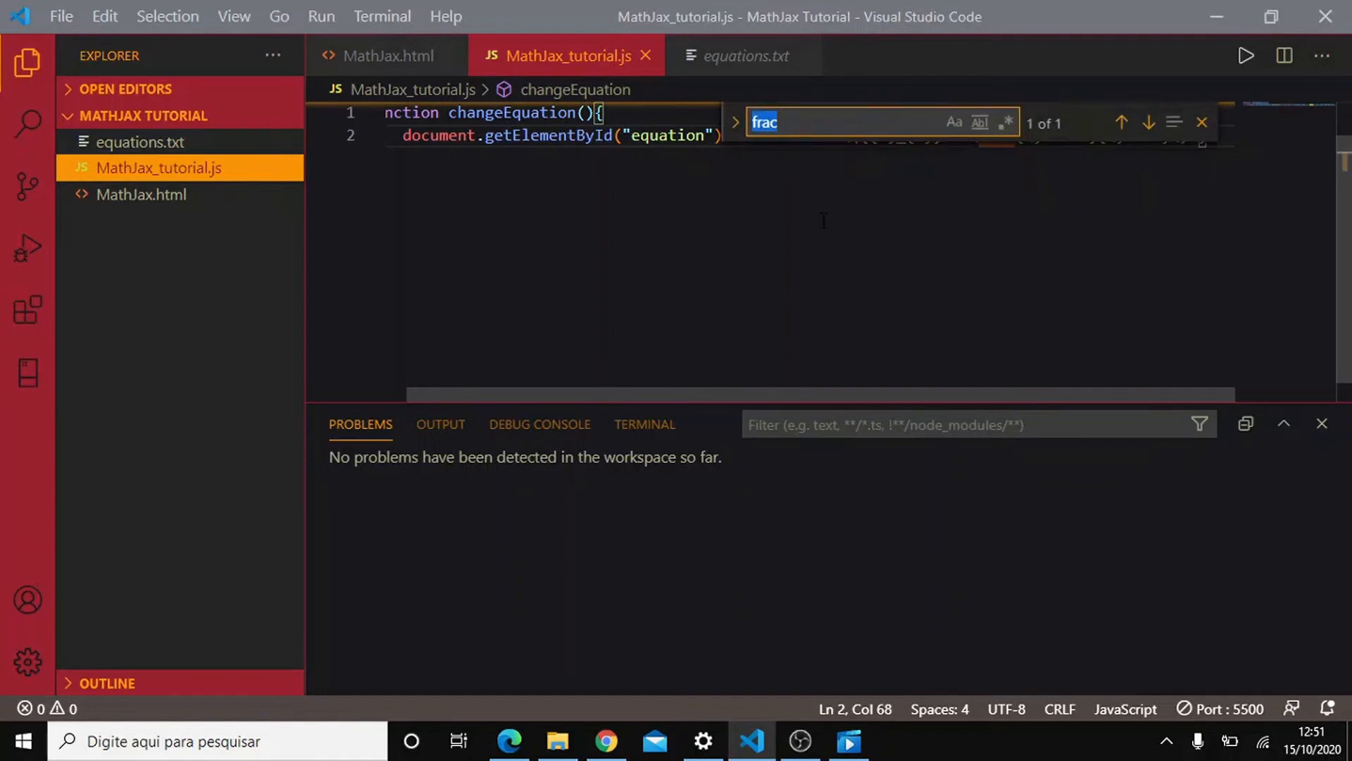
text(\\)
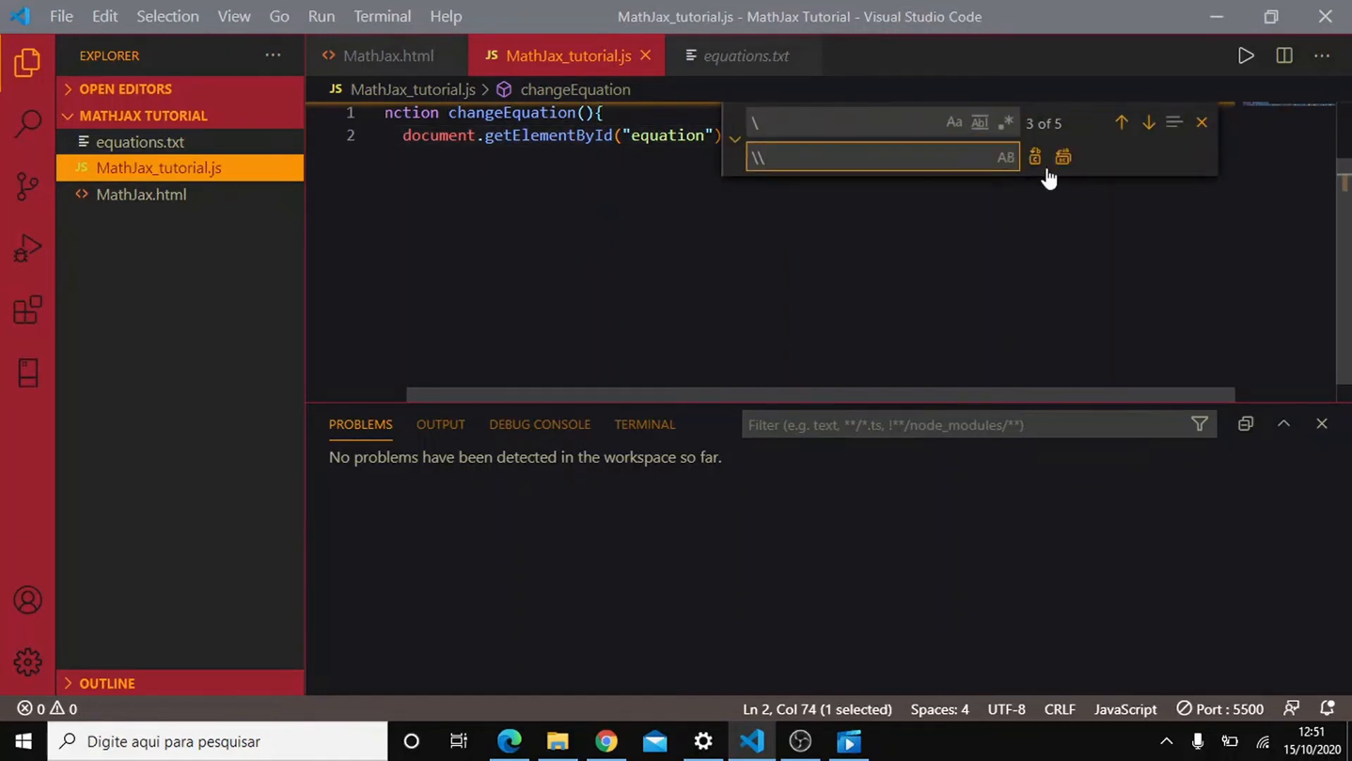
click(1062, 156)
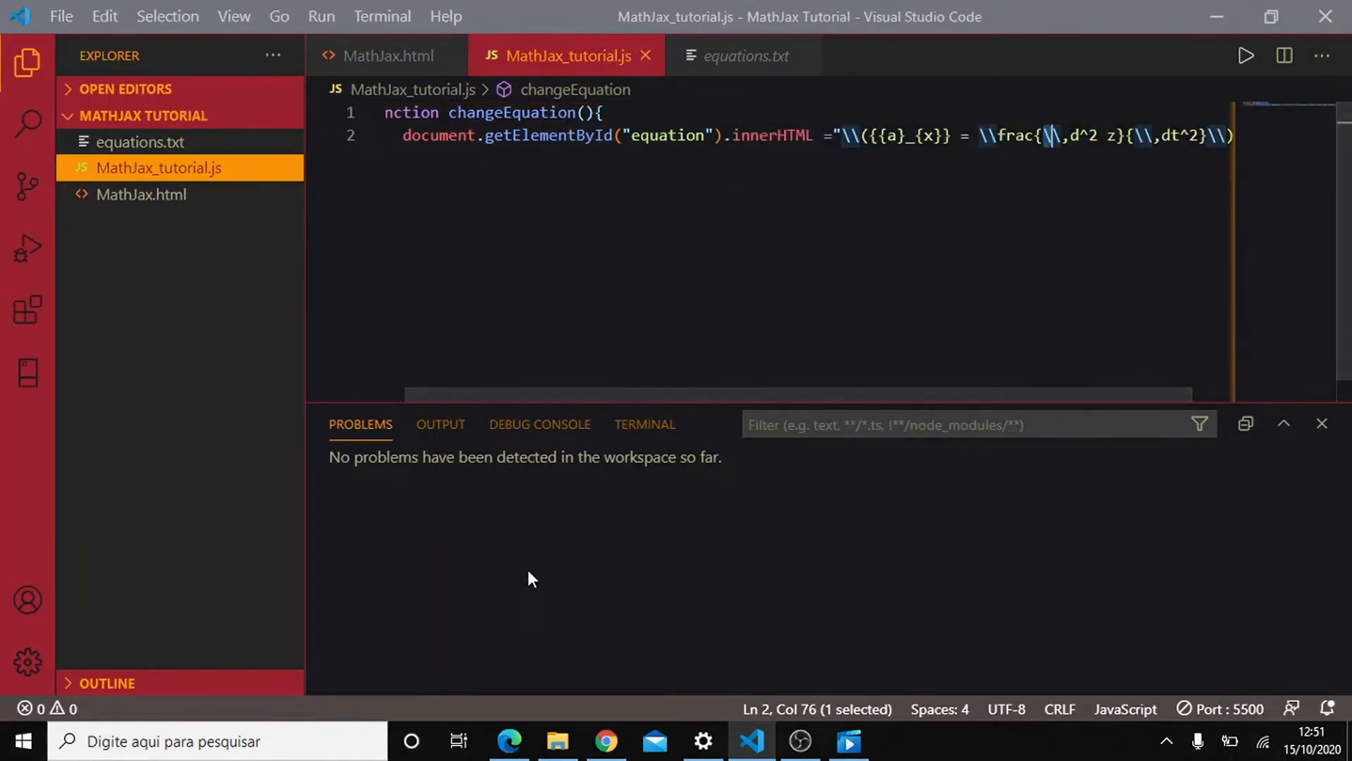
Trigger Change equation in Chrome; the new formula shows as raw LaTeX with backslashes intact.
click(606, 741)
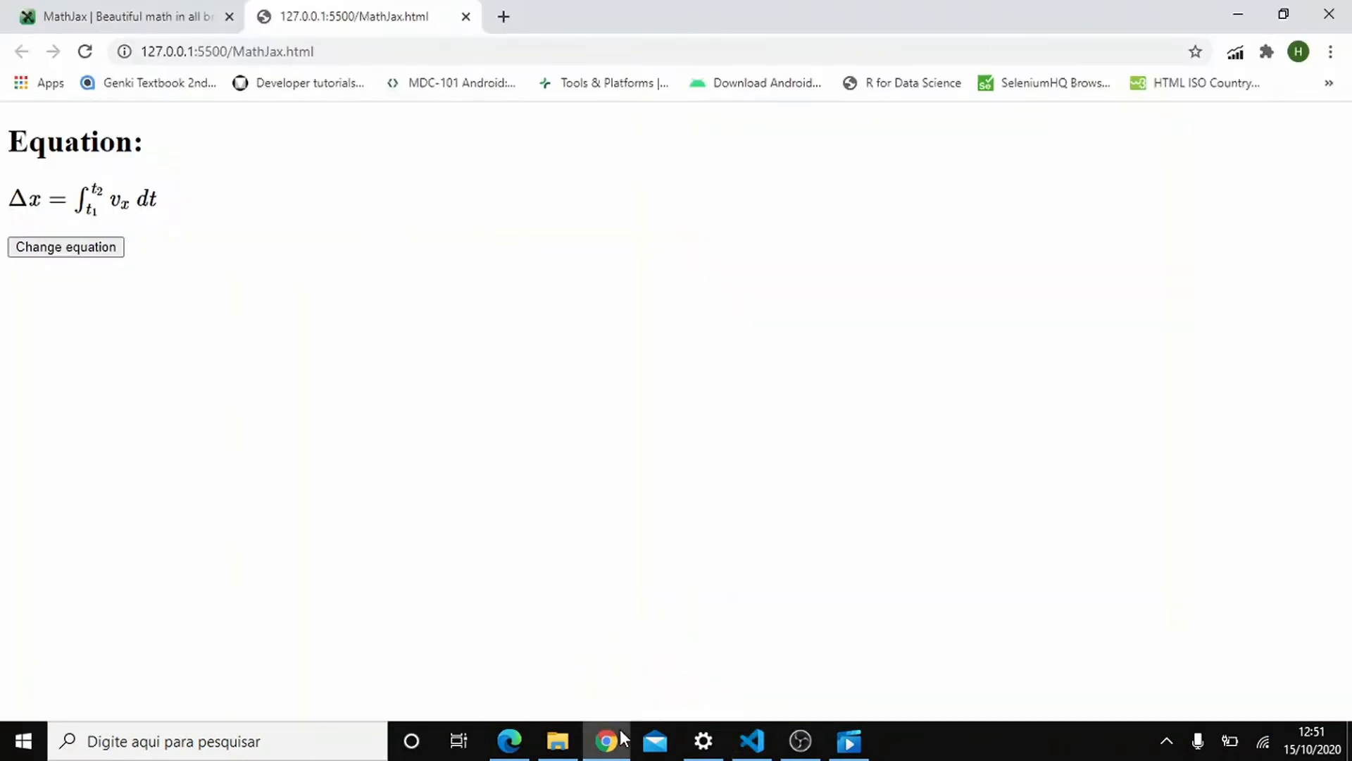
click(66, 247)
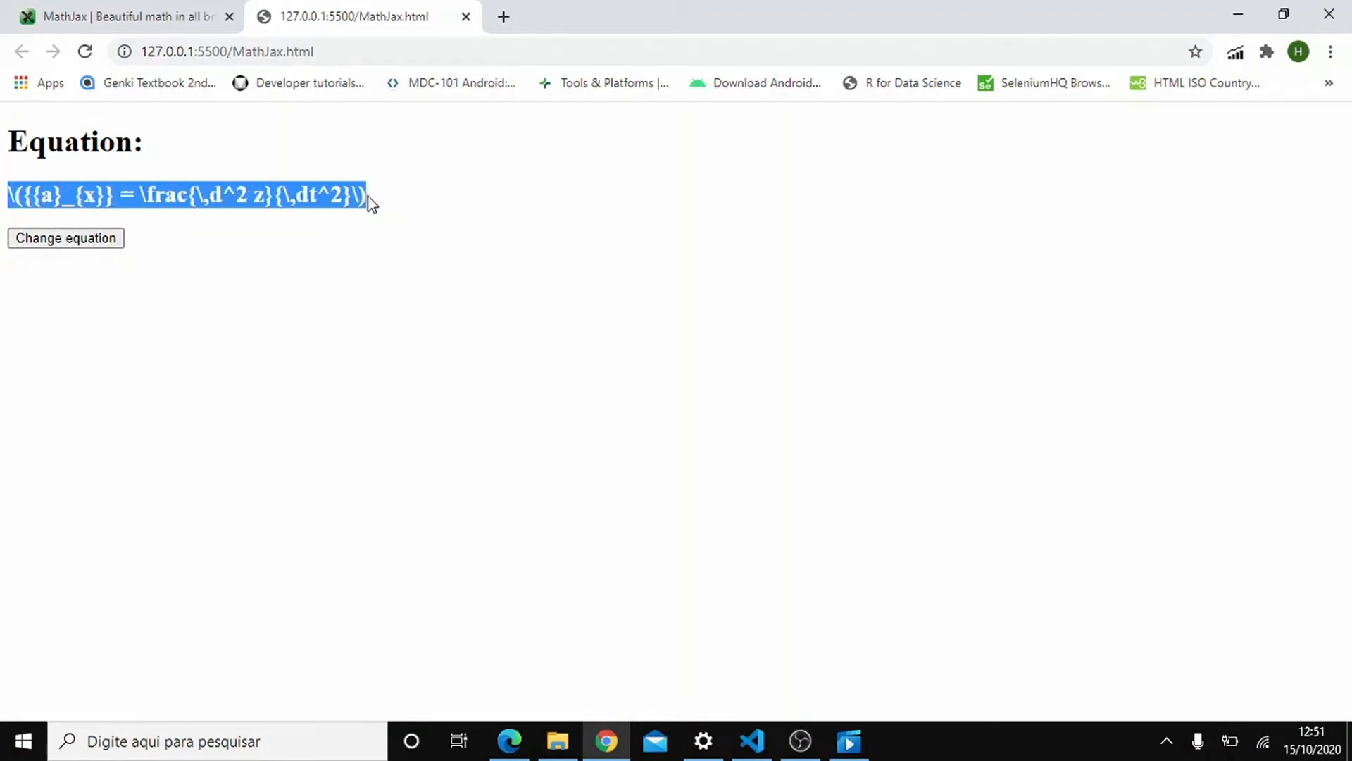
click(361, 248)
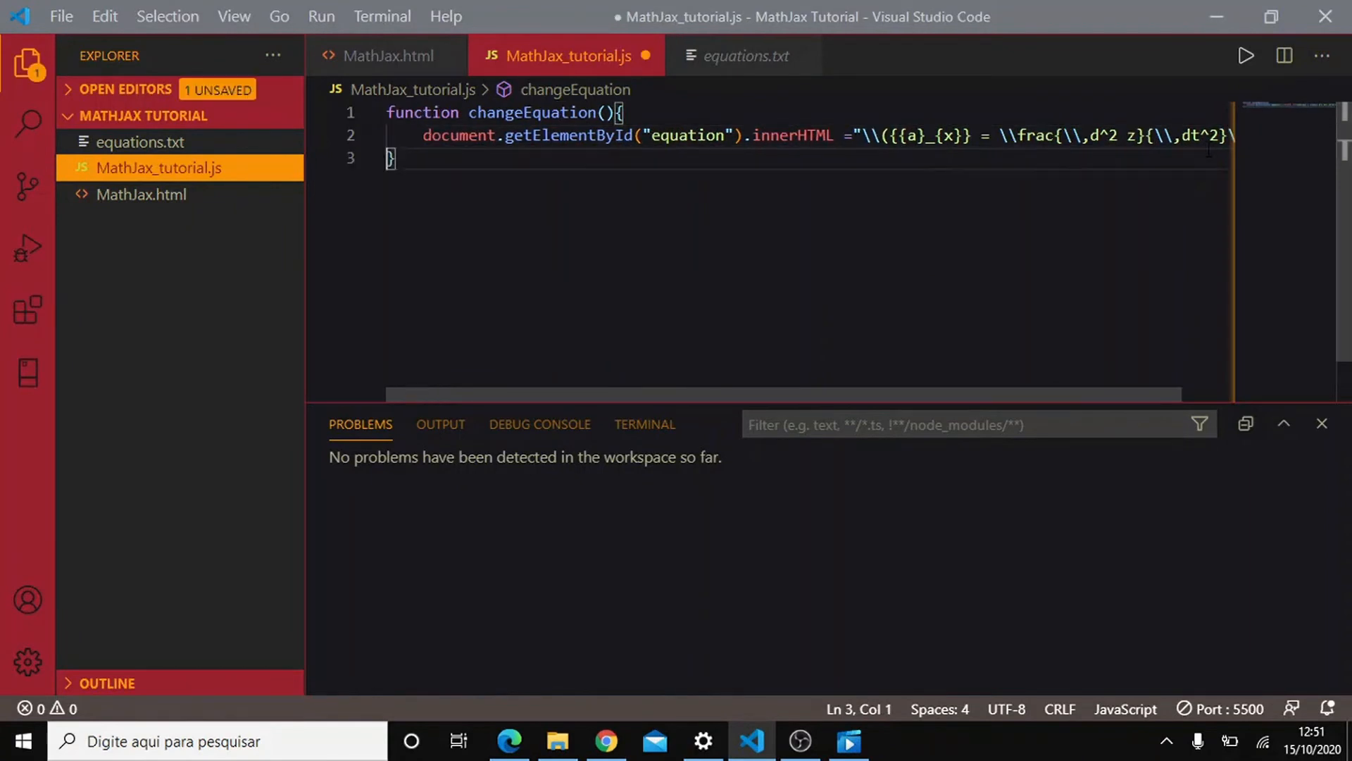
Add MathJax.typeset() after the innerHTML assignment in changeEquation and save.
text(MathJA)
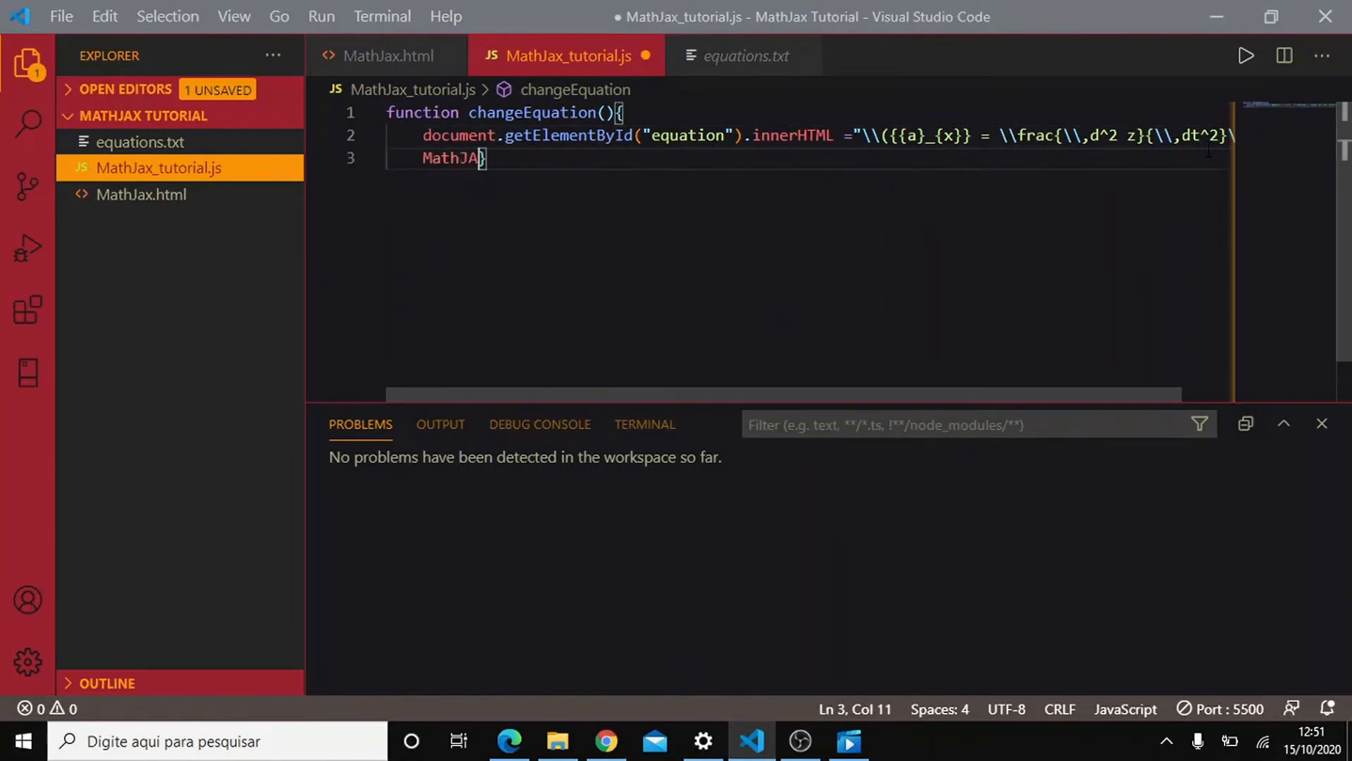
text(X.TYPES)
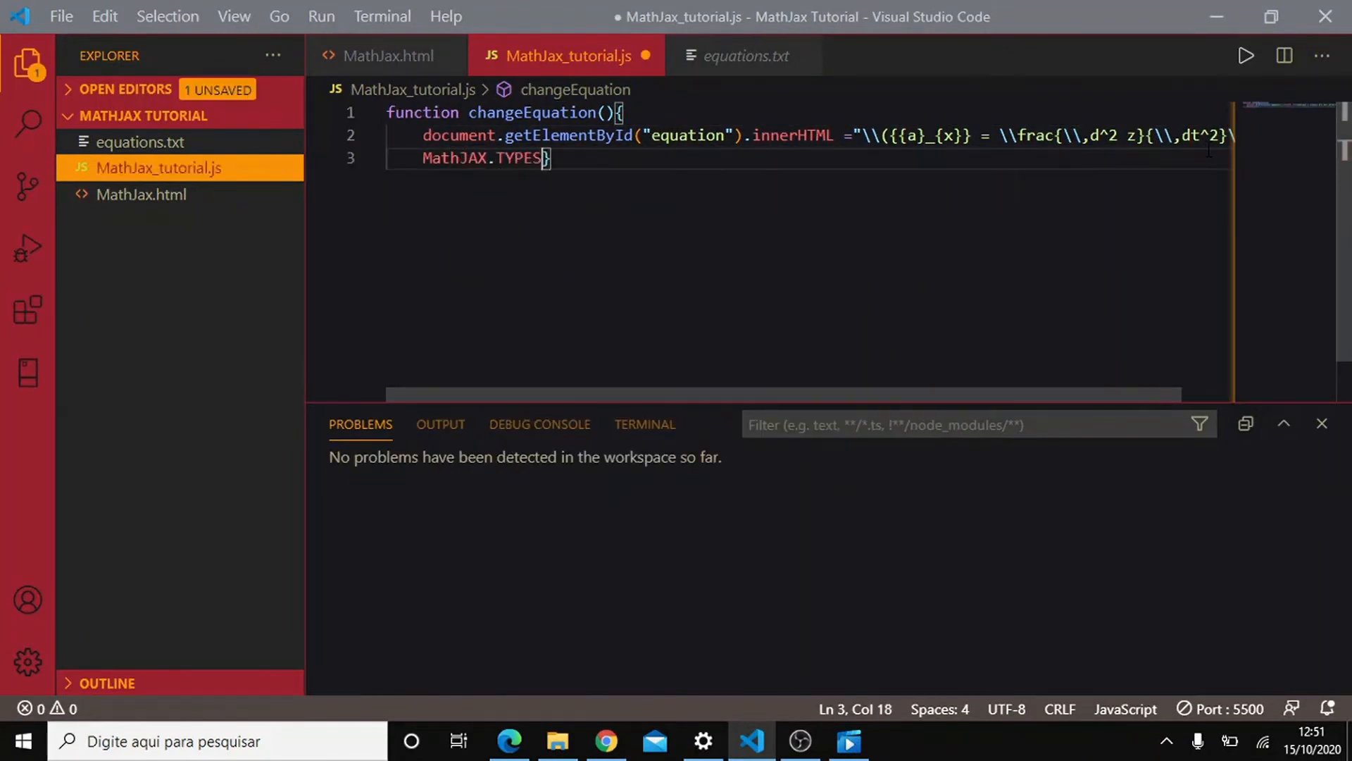
key(Backspace)
text(ax)
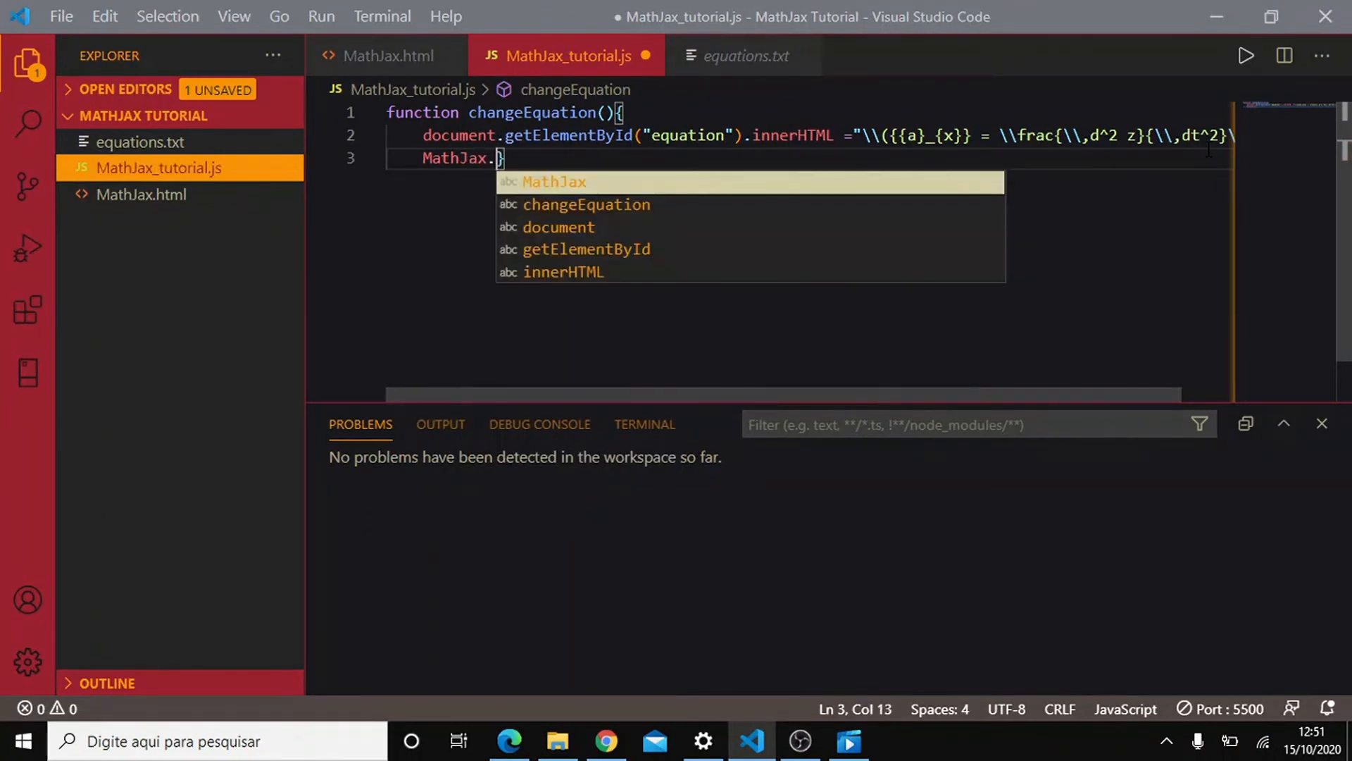
text(typeset())
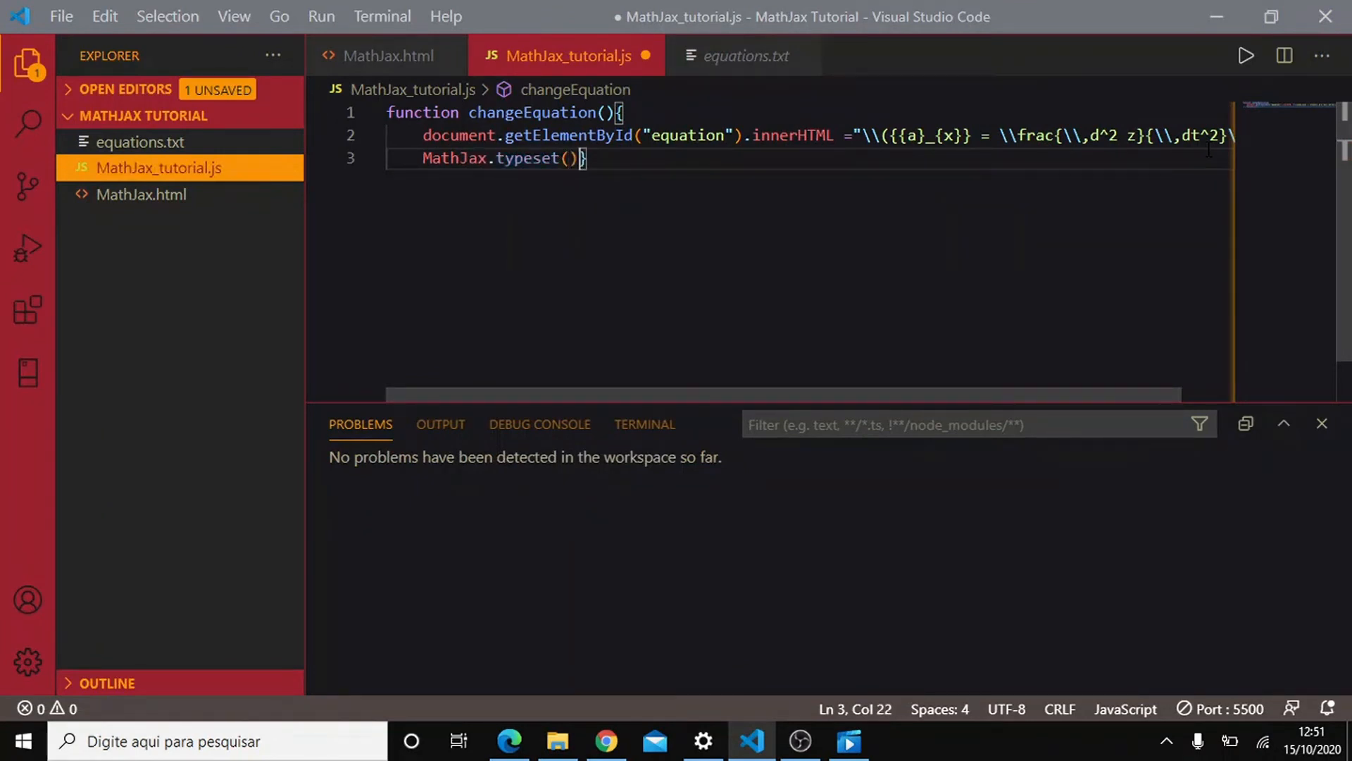
key(ctrl+s)
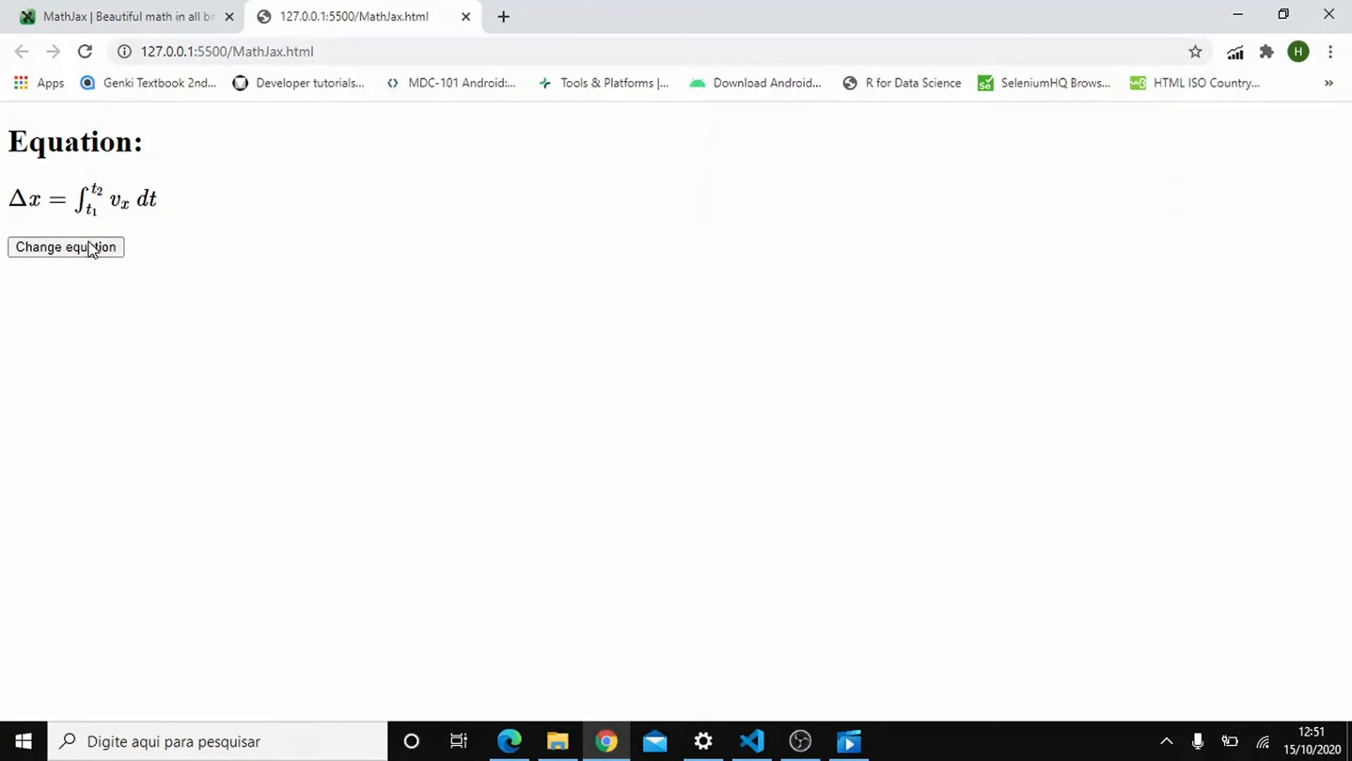
Trigger Change equation in Chrome; a_x = d²z/dt² now renders properly typeset.
click(65, 248)
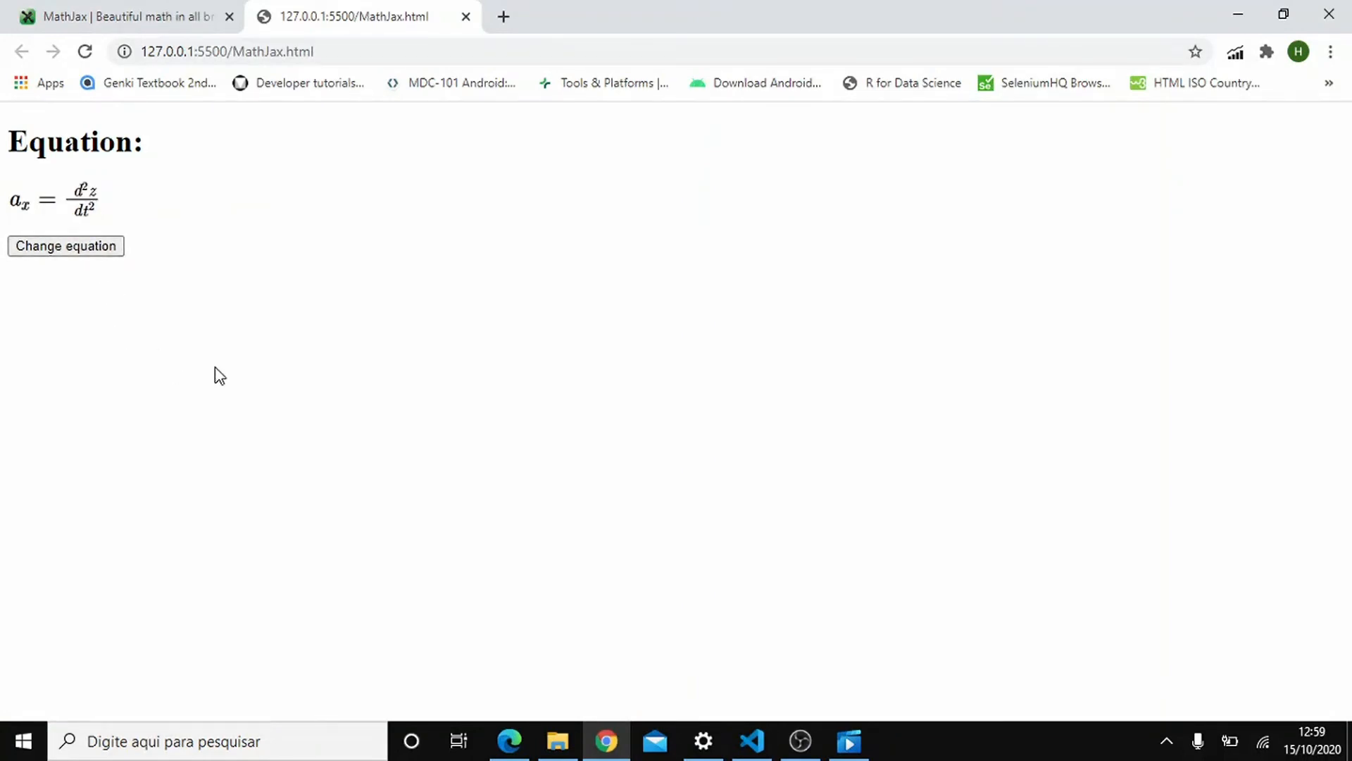
mouse_move(269, 404)
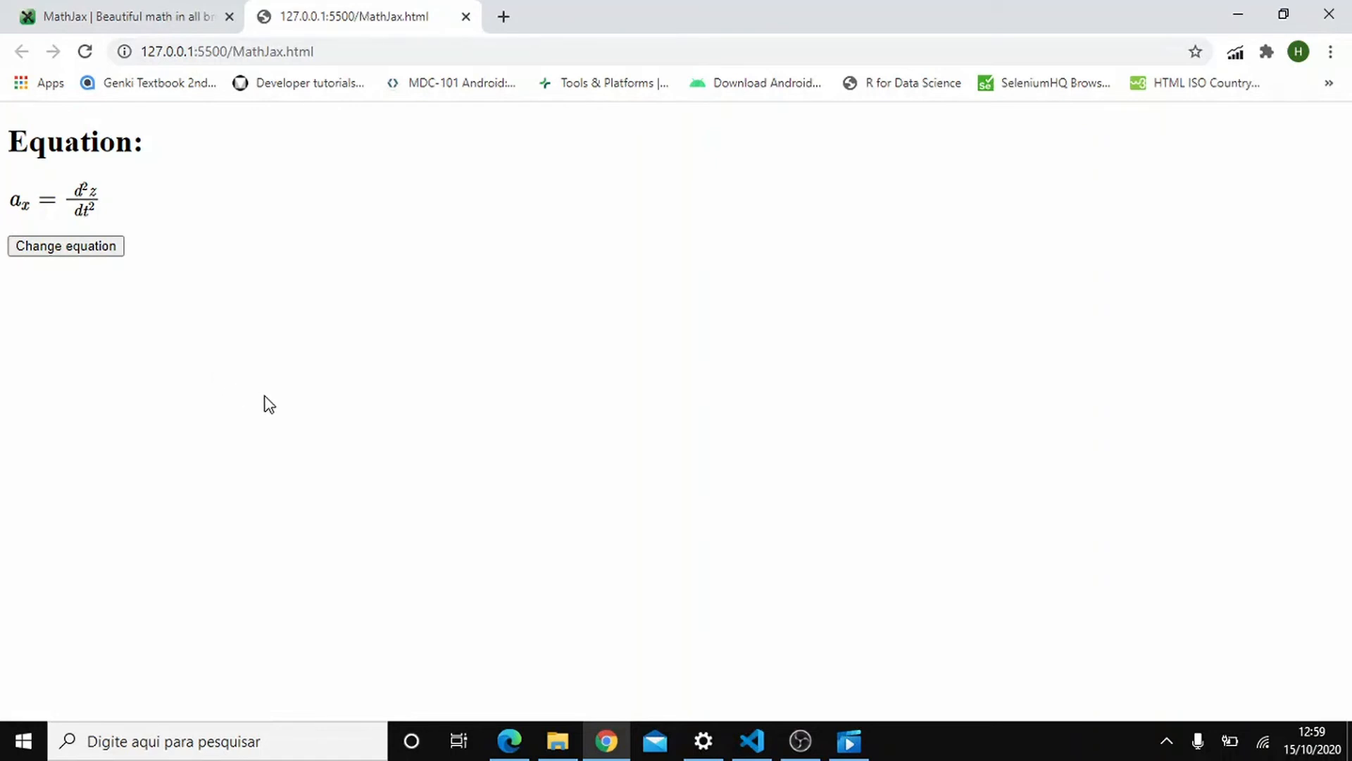
click(748, 739)
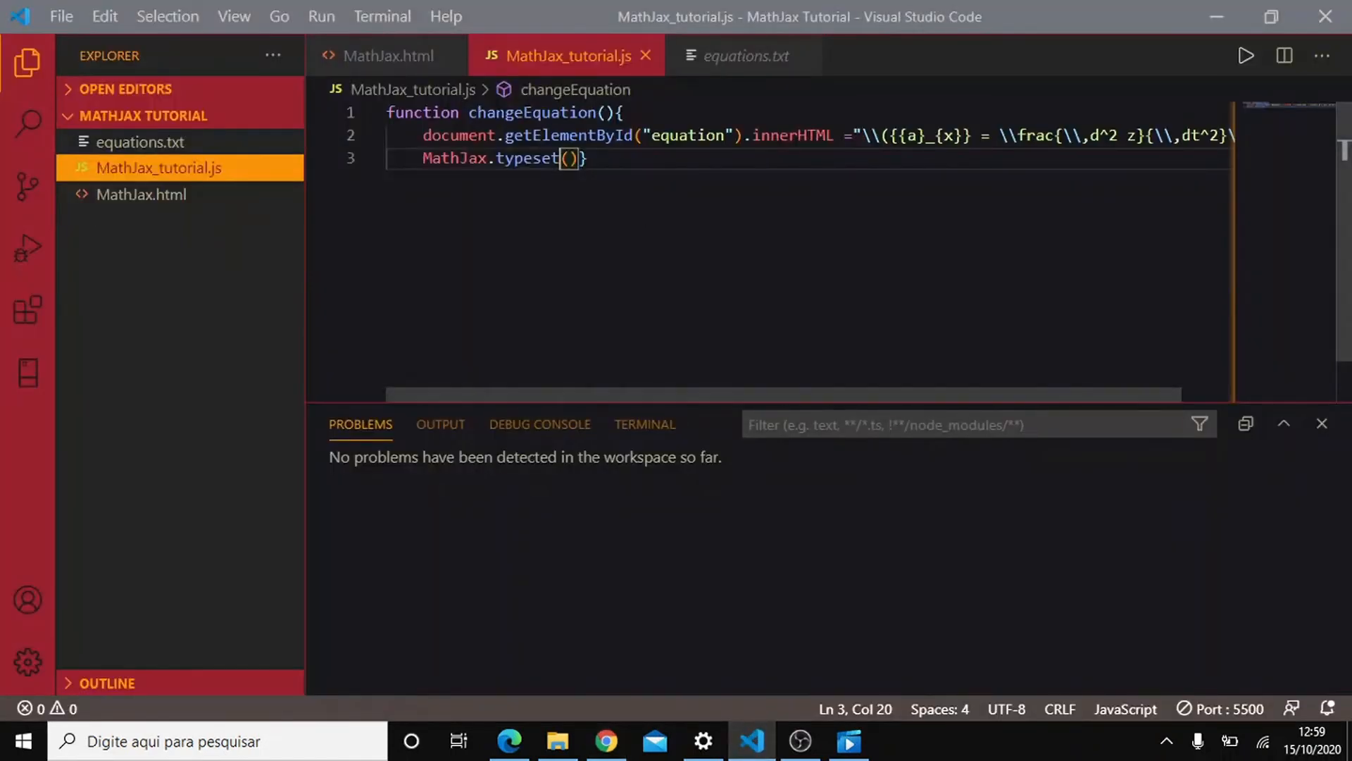
Change the call to MathJax.typesetPromise() and save the script.
drag(421, 158, 584, 157)
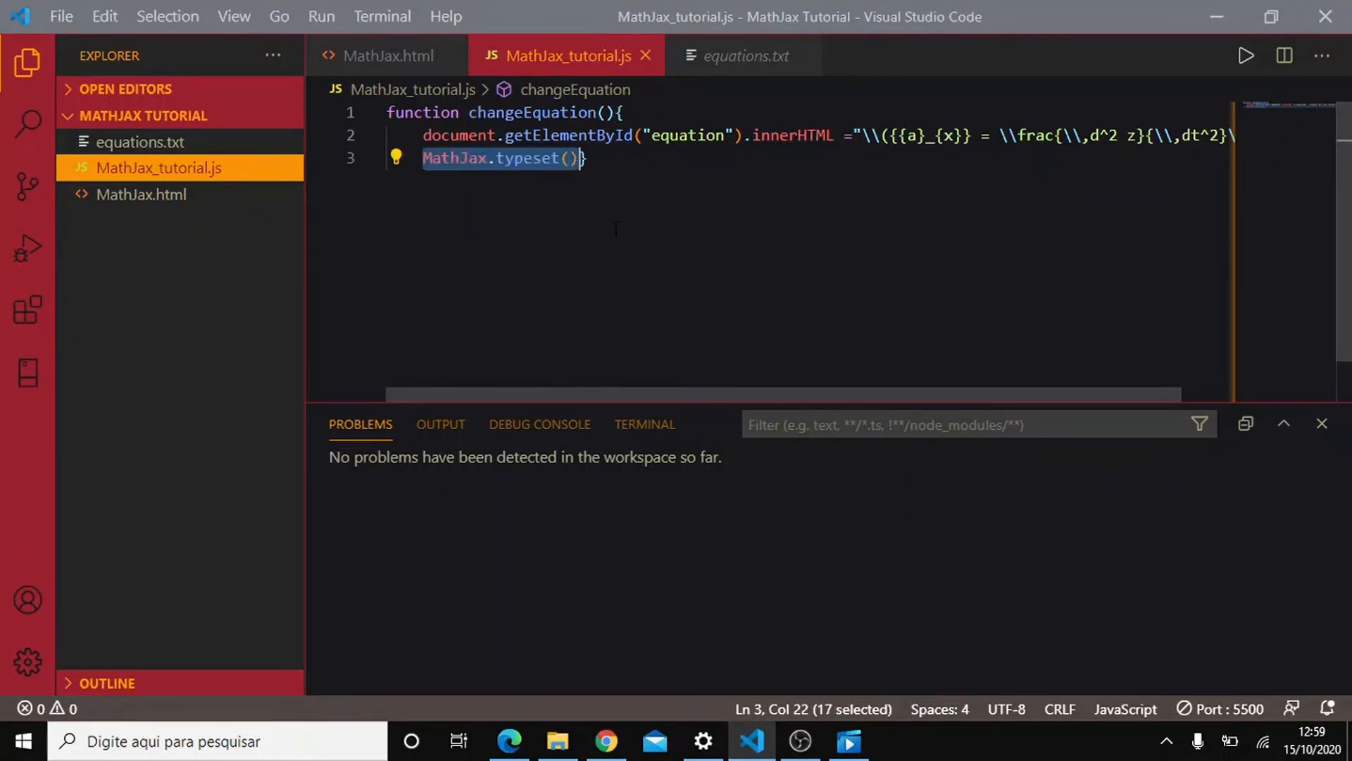
click(562, 158)
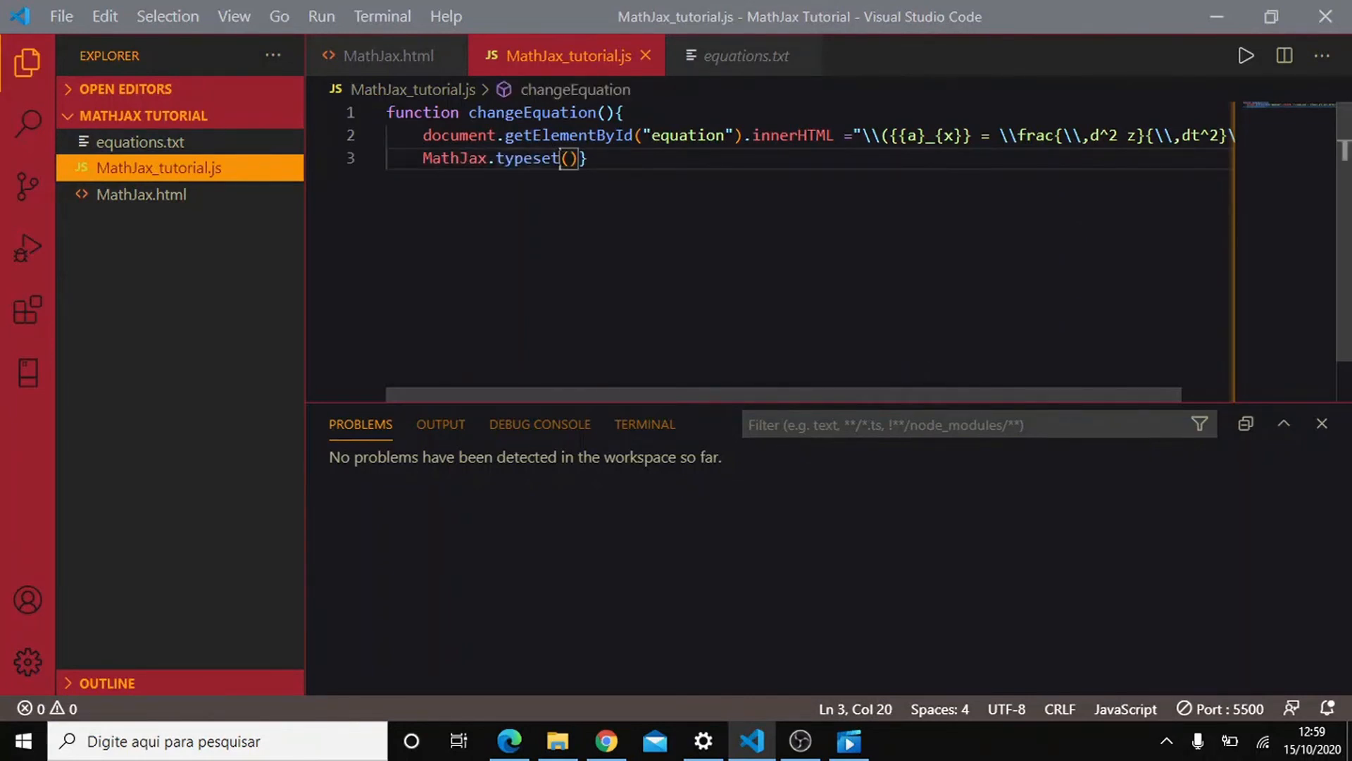
text(P)
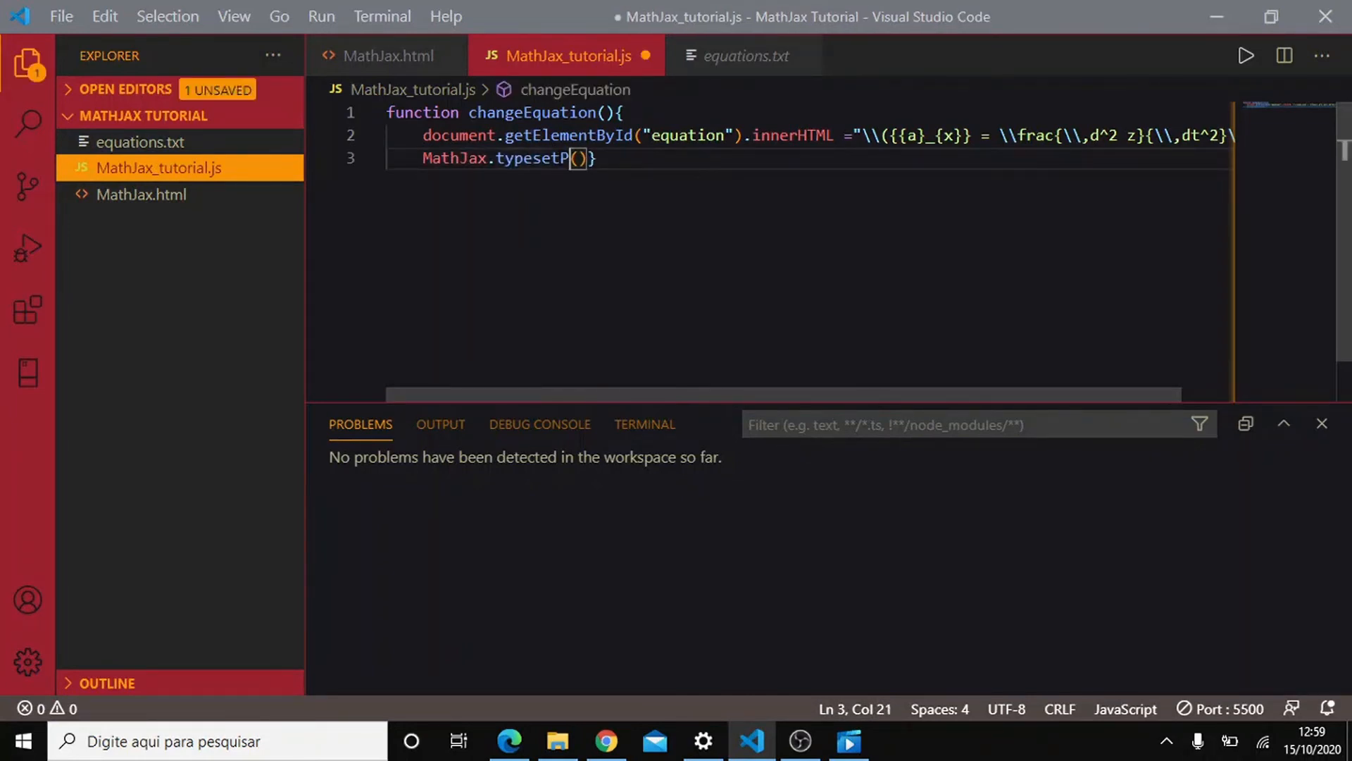
text(romise)
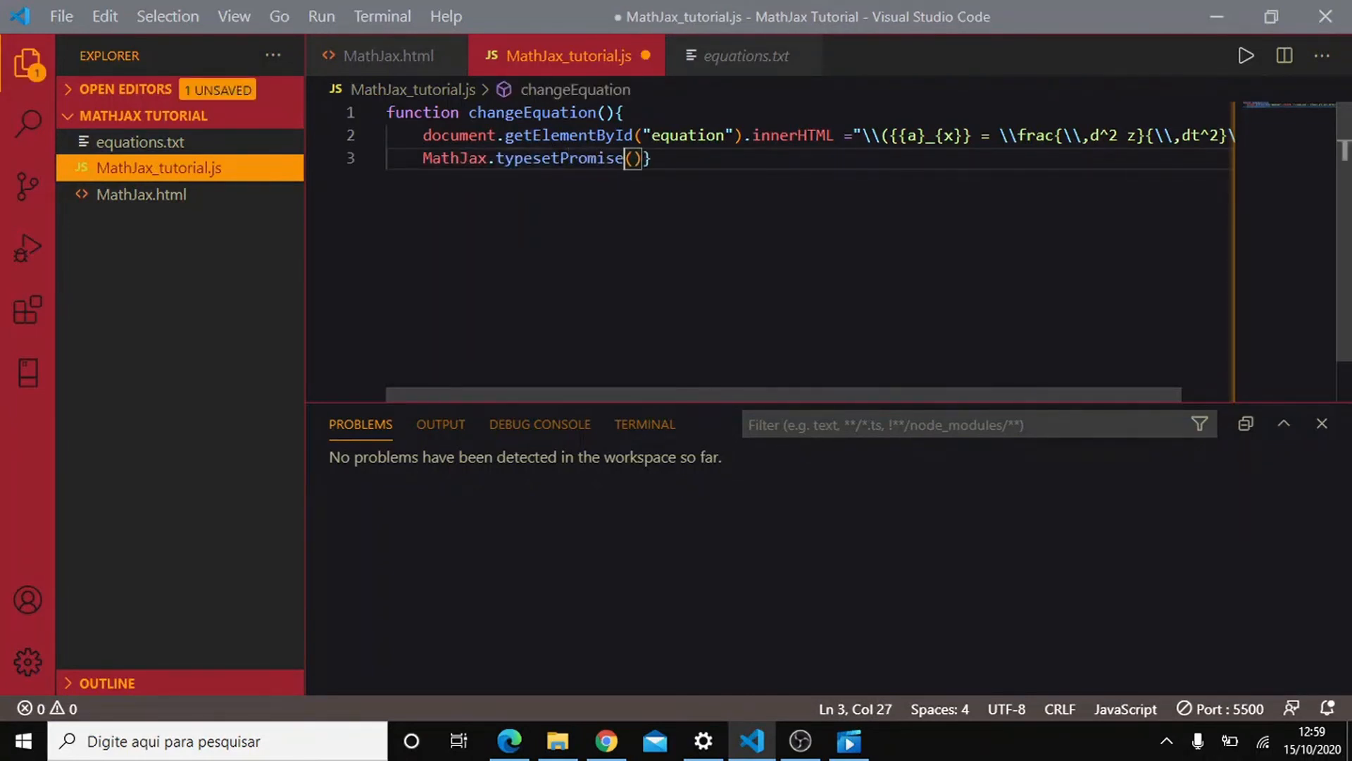
key(ctrl+s)
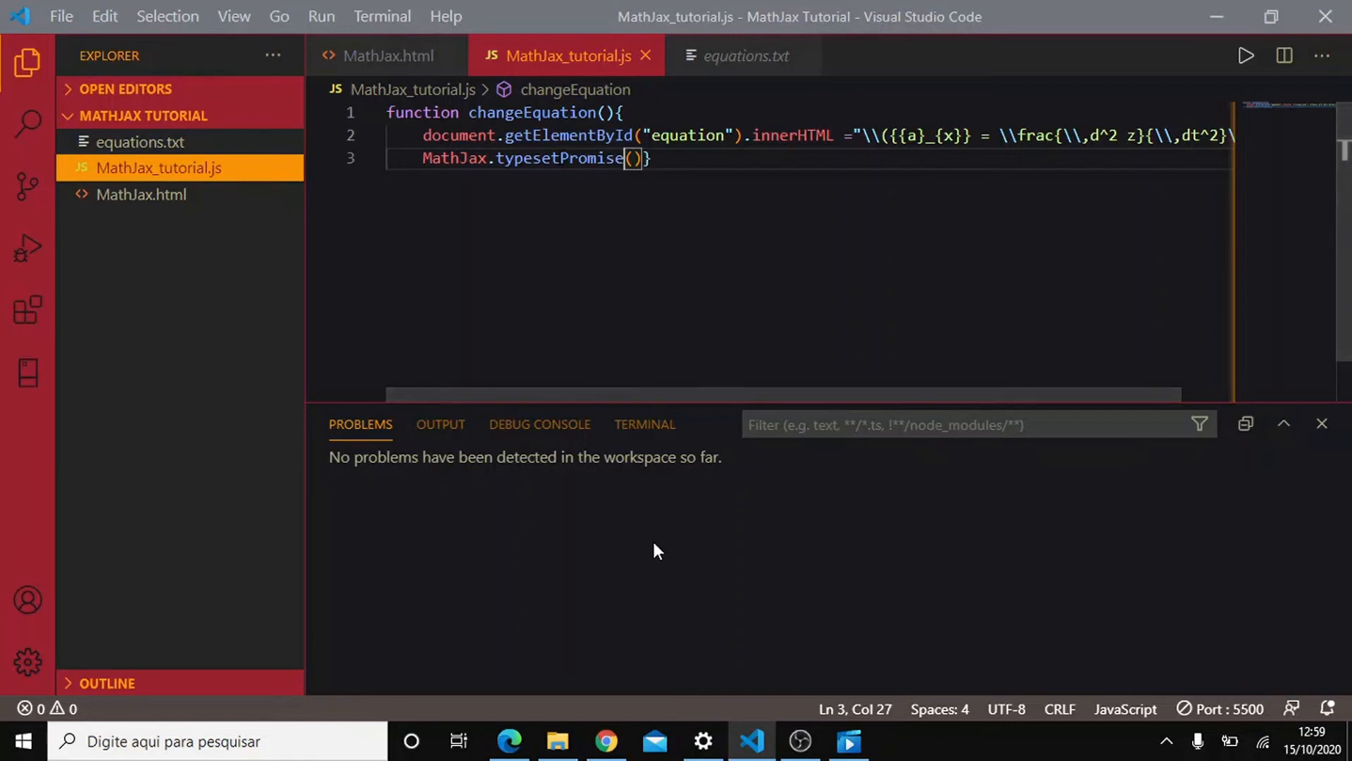
Confirm in Chrome that Change equation still renders the a_x formula.
click(606, 741)
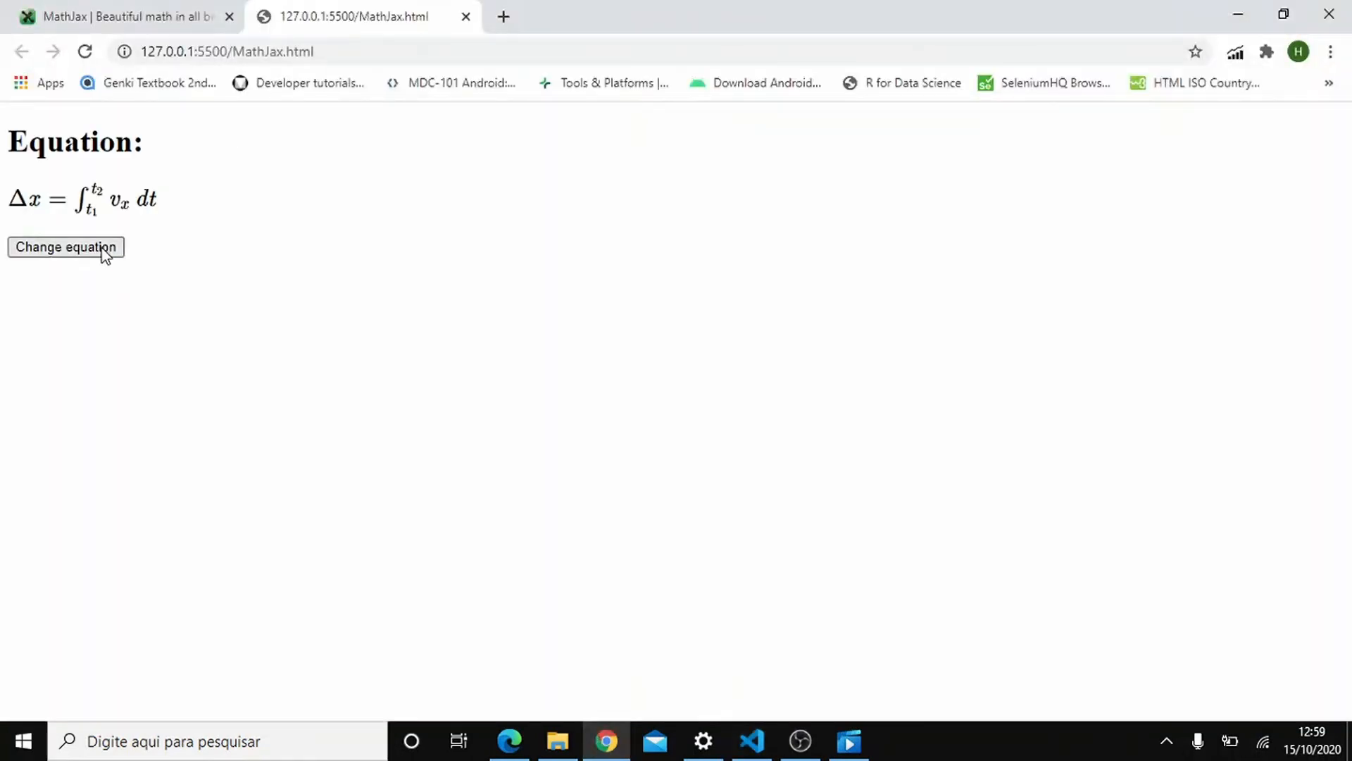
click(65, 246)
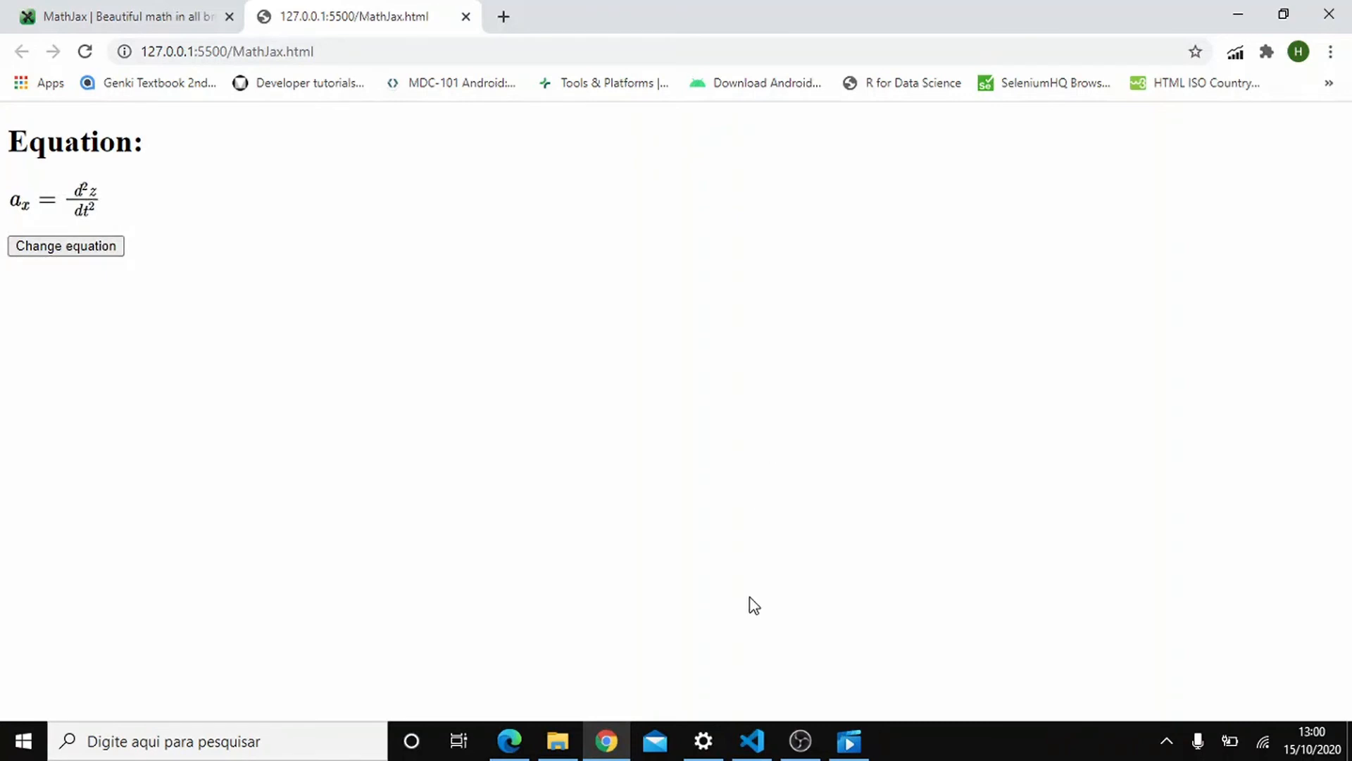
click(749, 741)
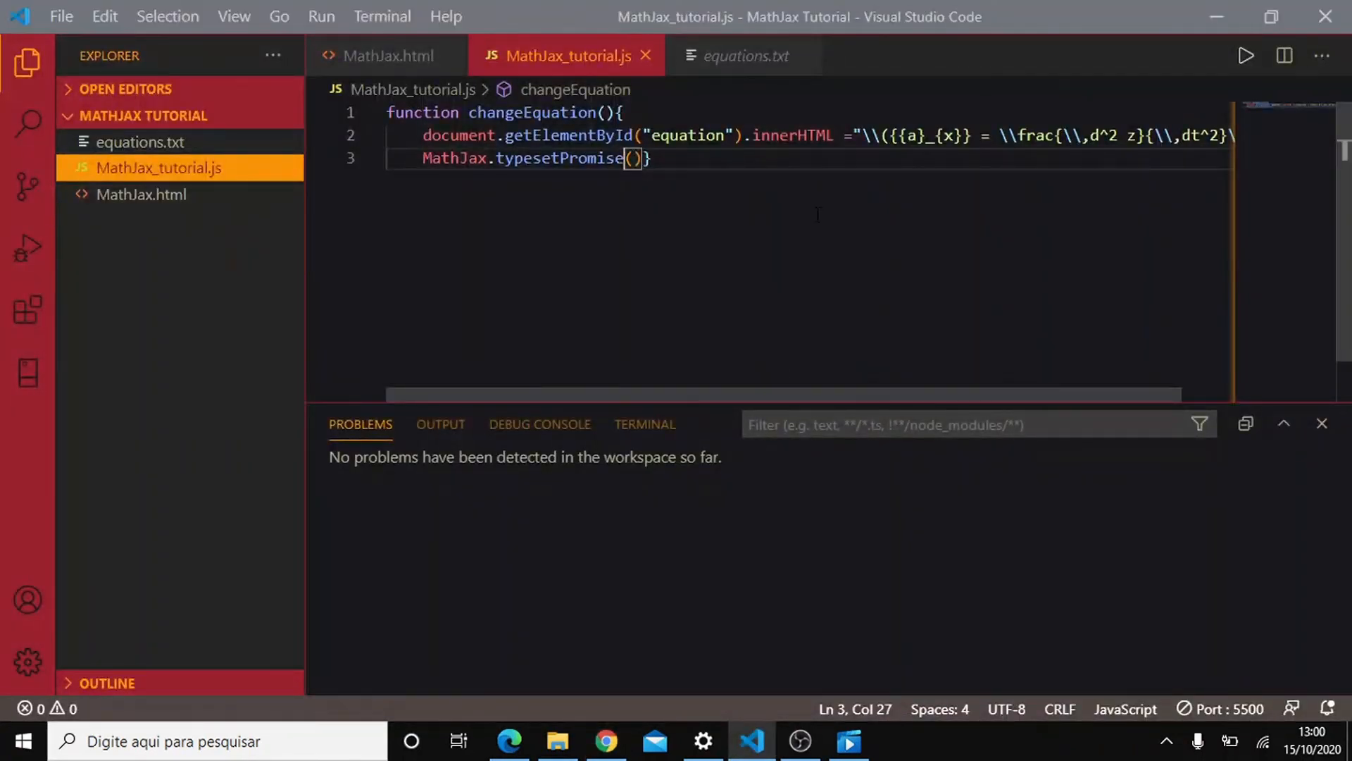
Remove MathJax.typesetPromise() from line 3 and retype it before the innerHTML assignment.
drag(421, 157, 655, 158)
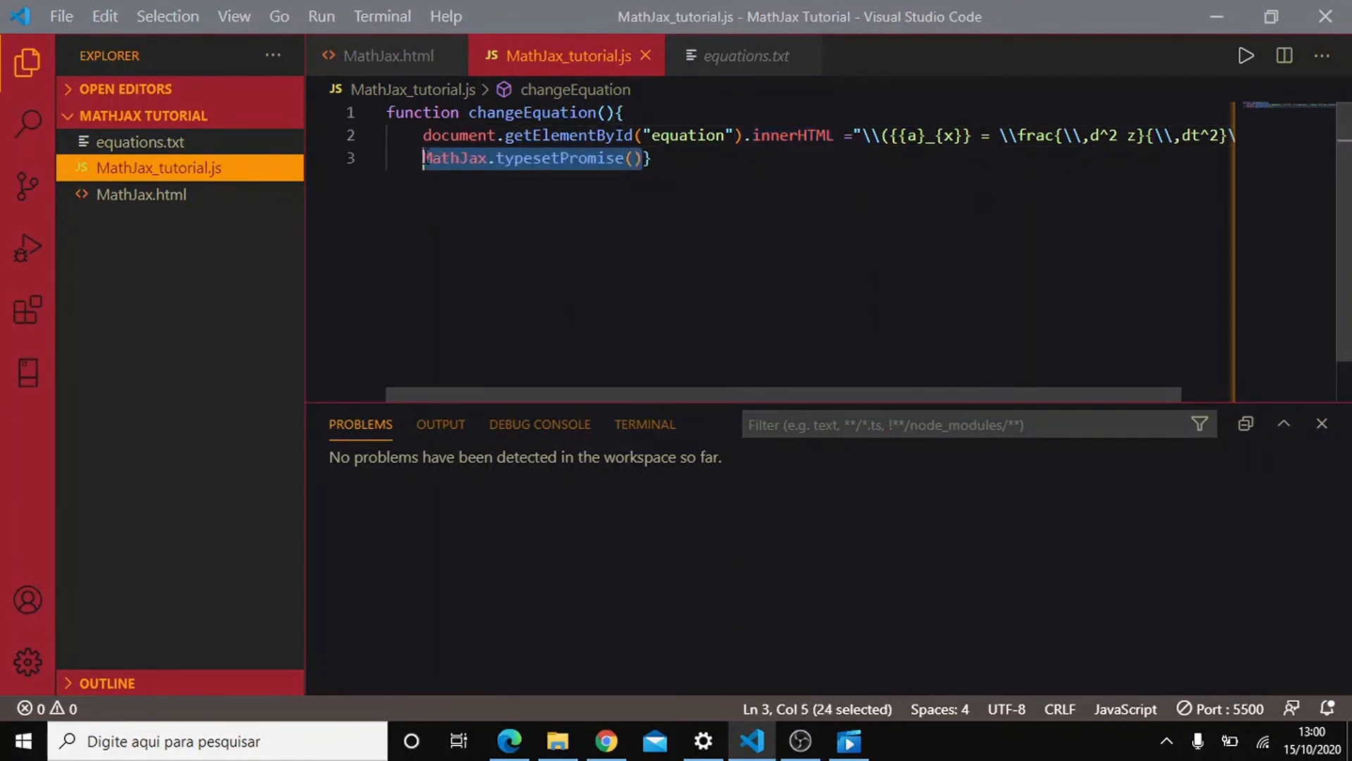
key(Delete)
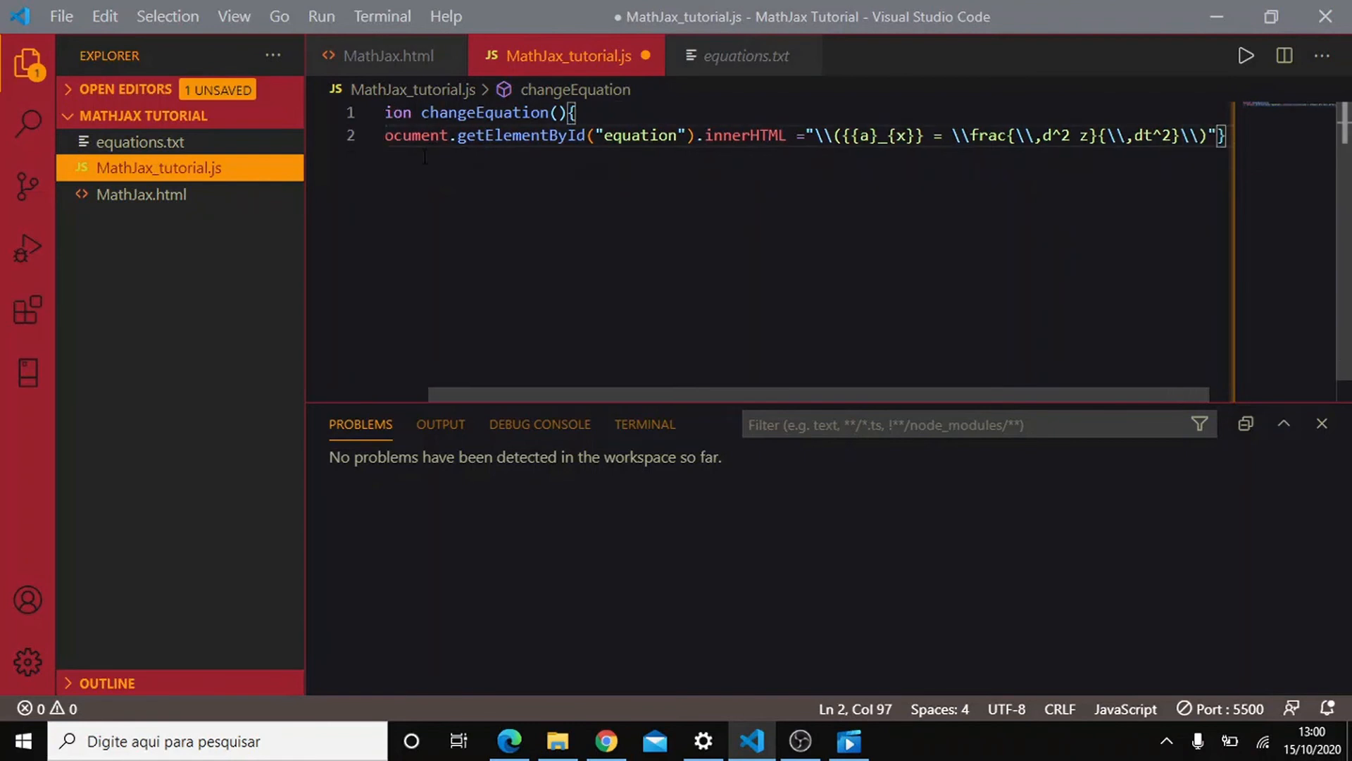
text(MathJax.typesetPromise())
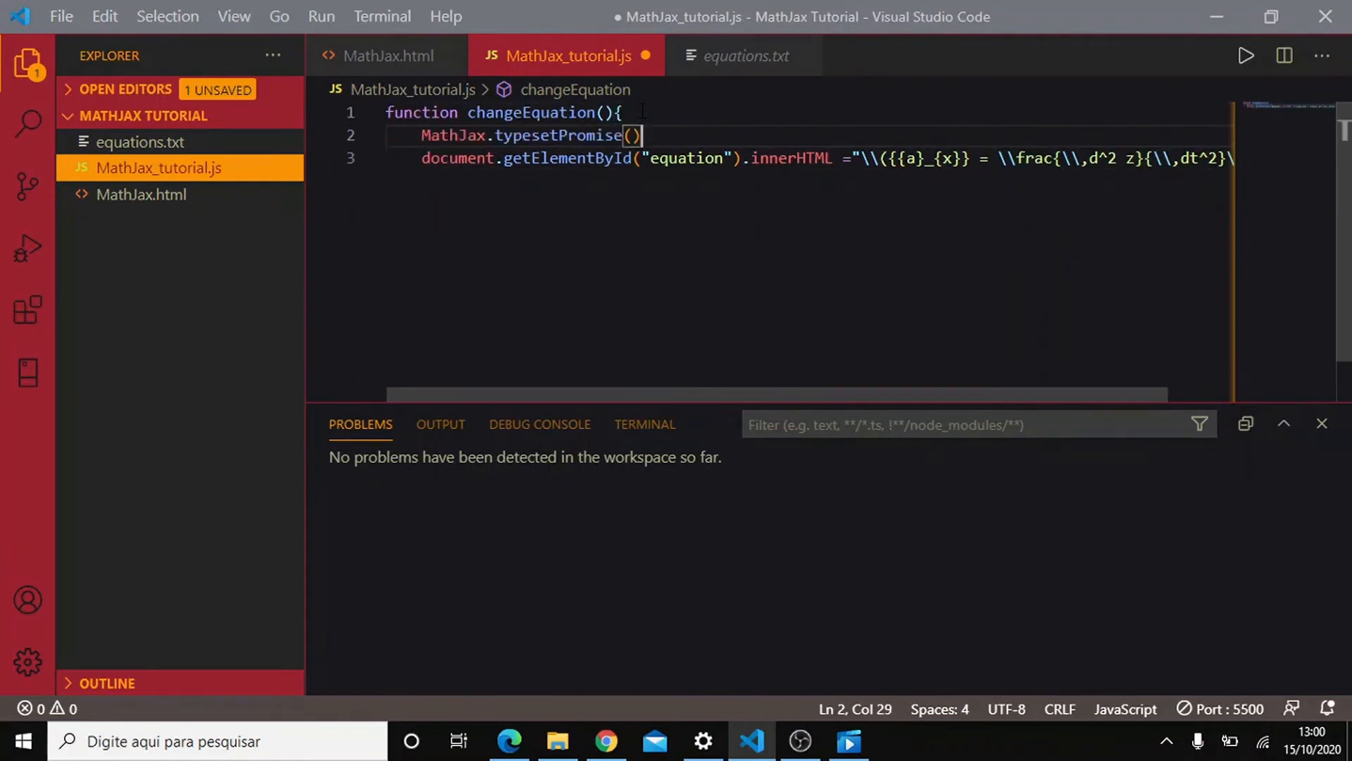
Reload the Chrome page and trigger Change equation; the formula stays as raw, untypeset LaTeX.
click(605, 739)
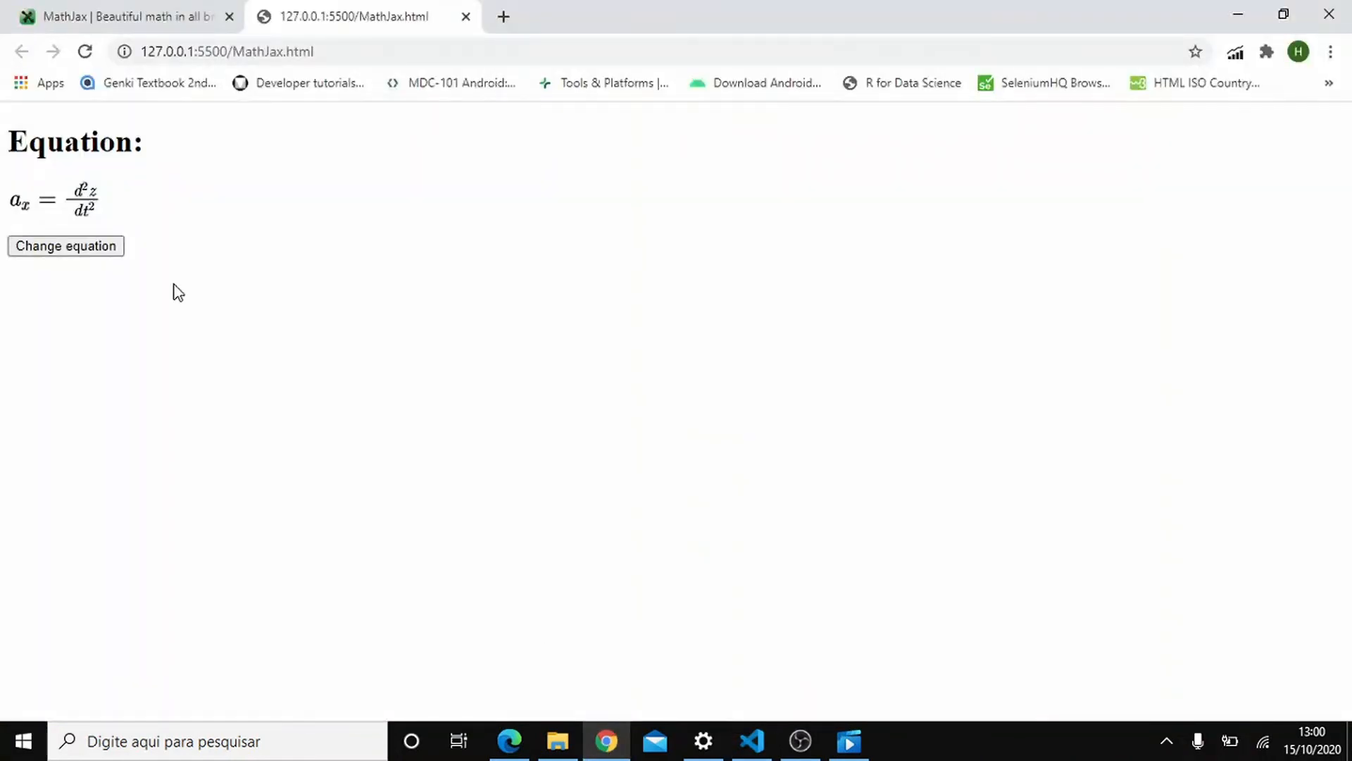
click(65, 245)
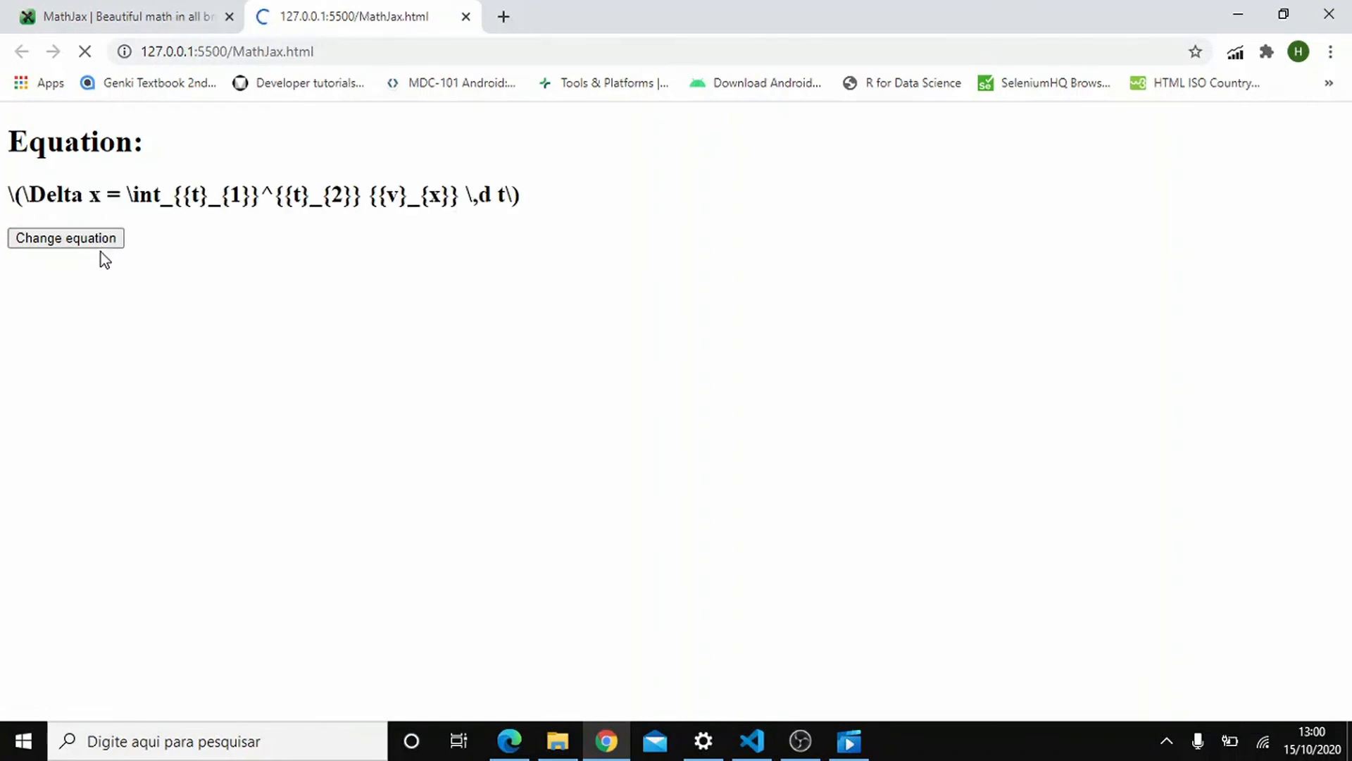
click(65, 238)
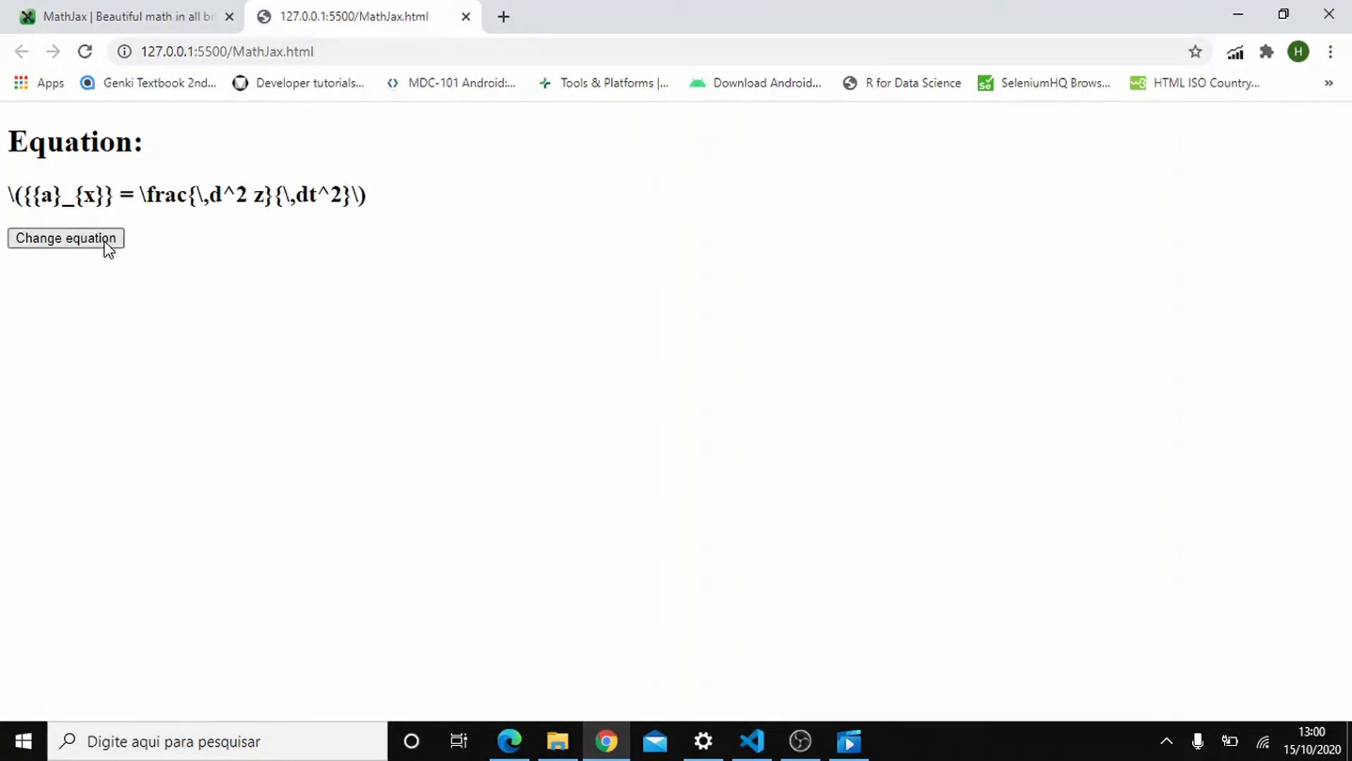
click(752, 741)
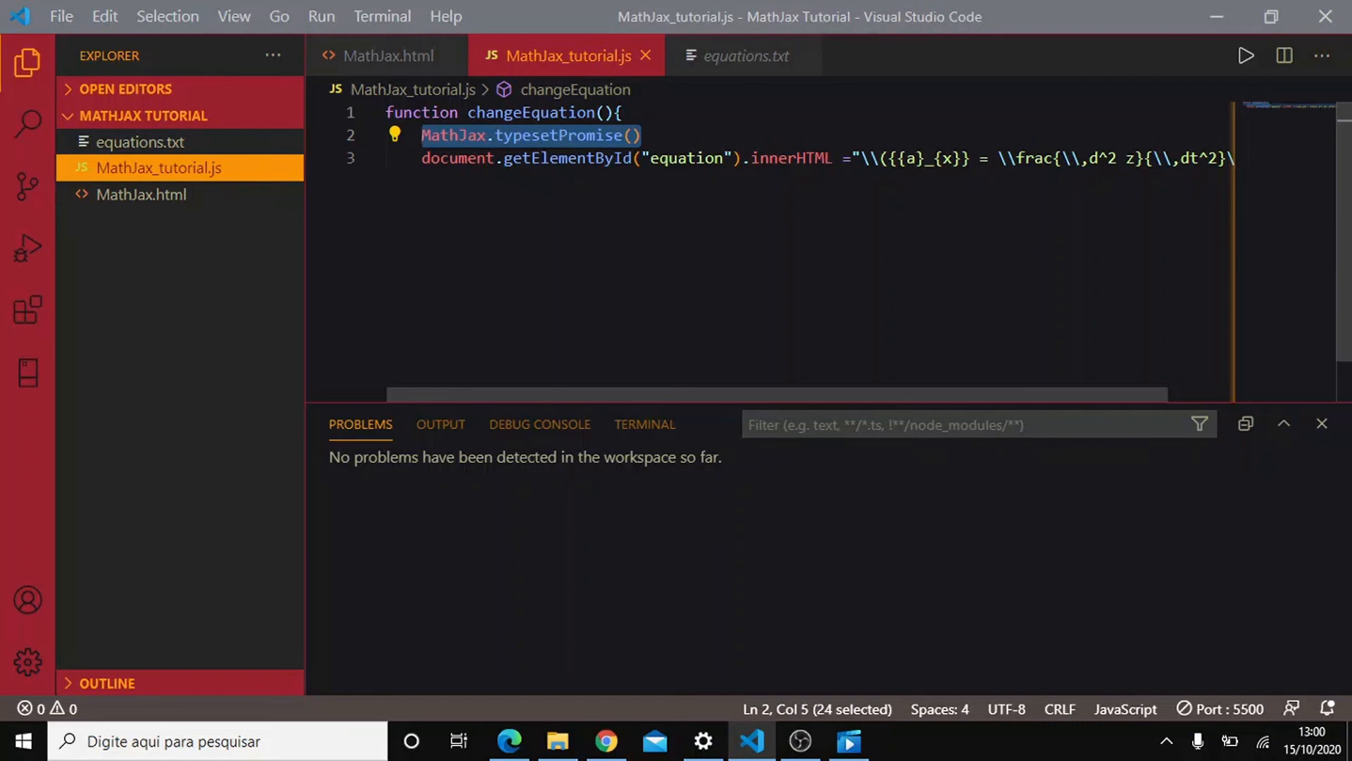
Jot the \(\) and $$ math delimiter examples on new lines in changeEquation.
text(\)
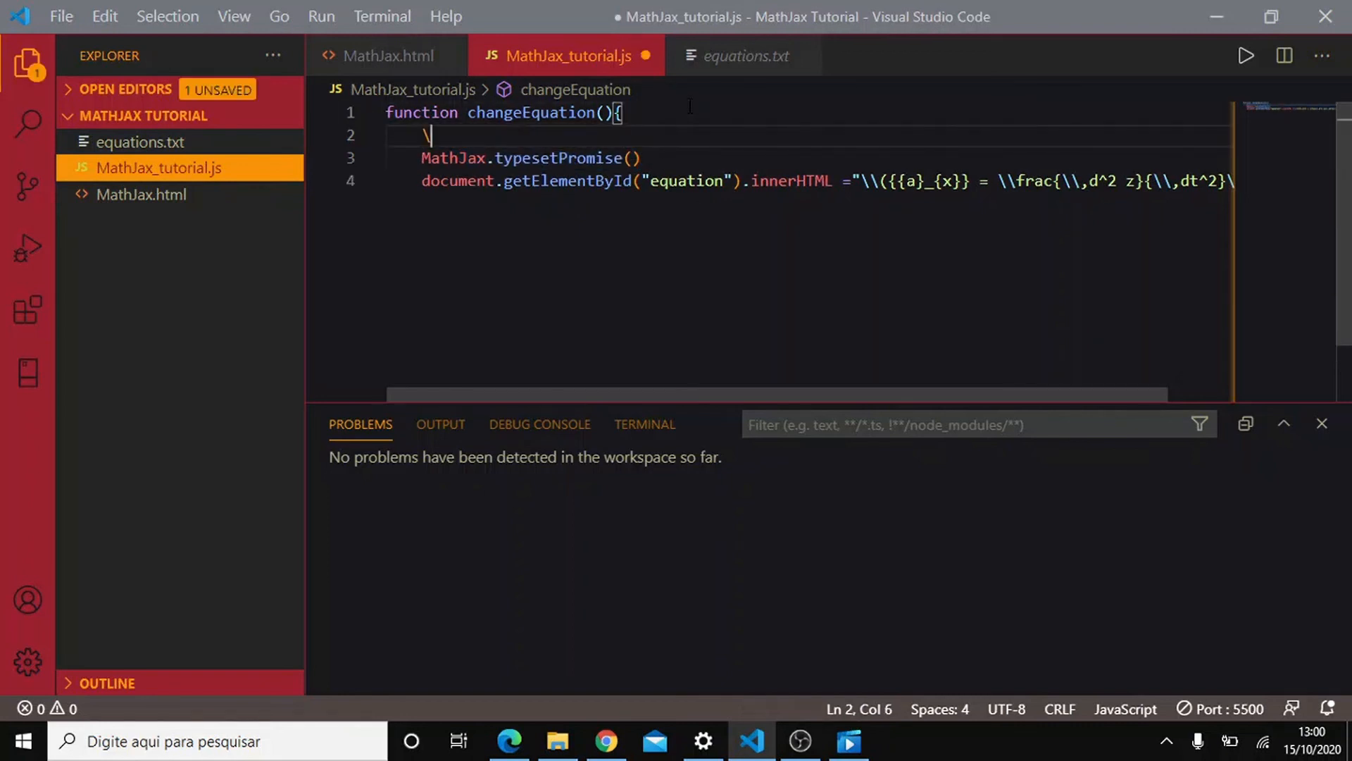
text(())
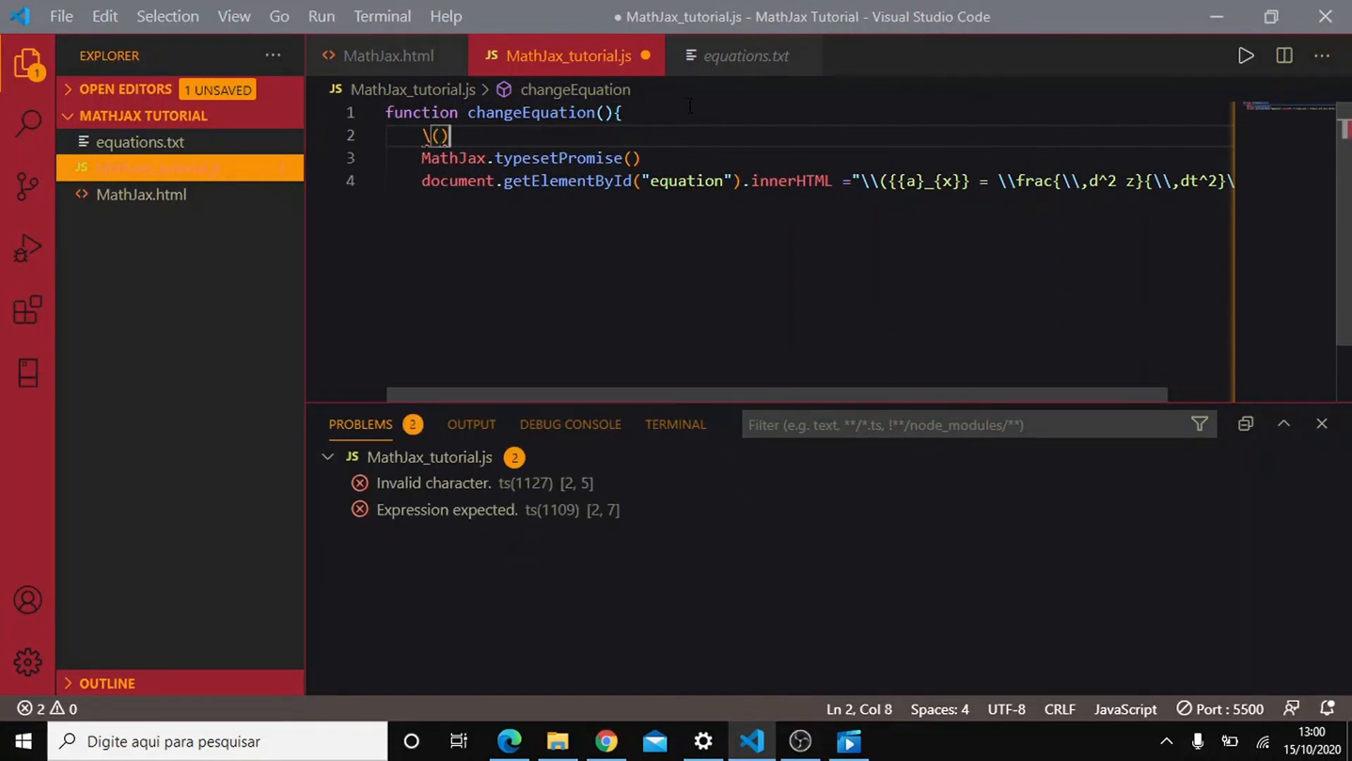
text(\)
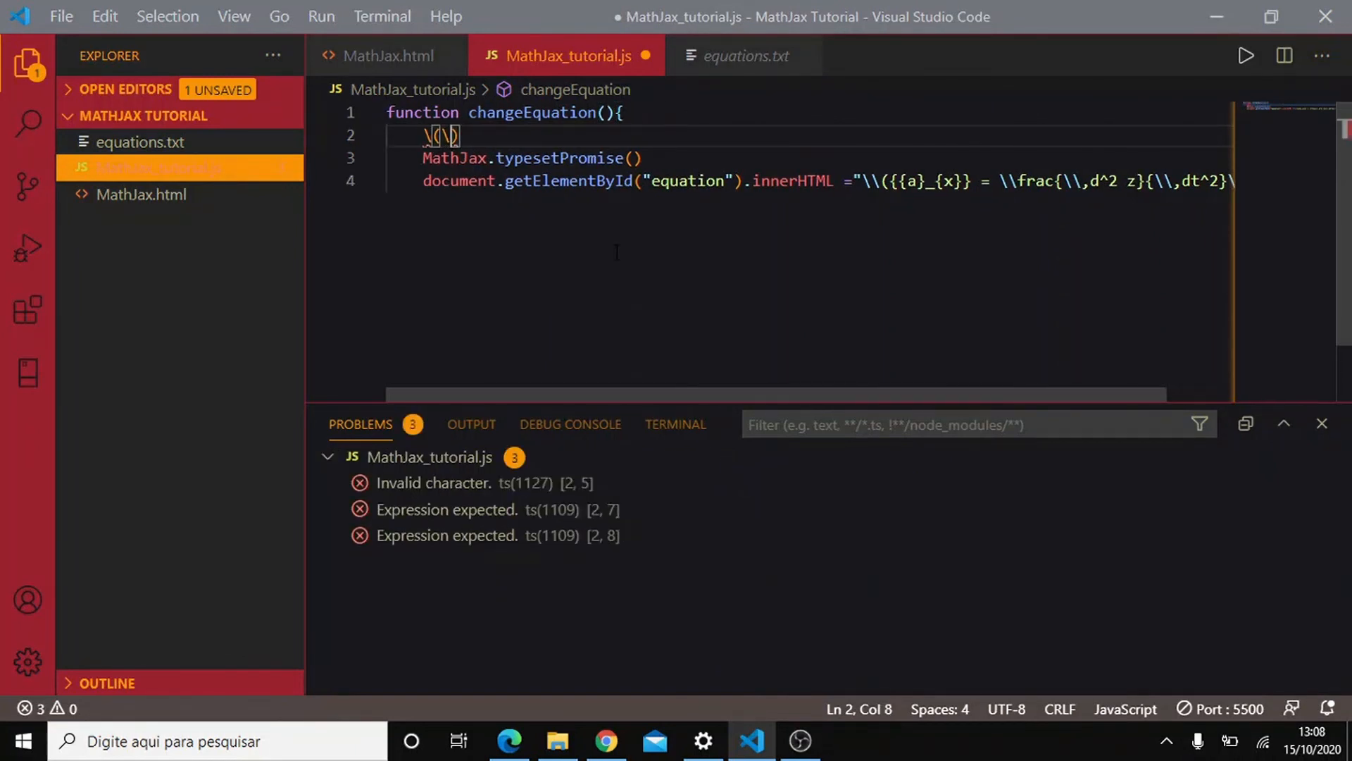
text($$)
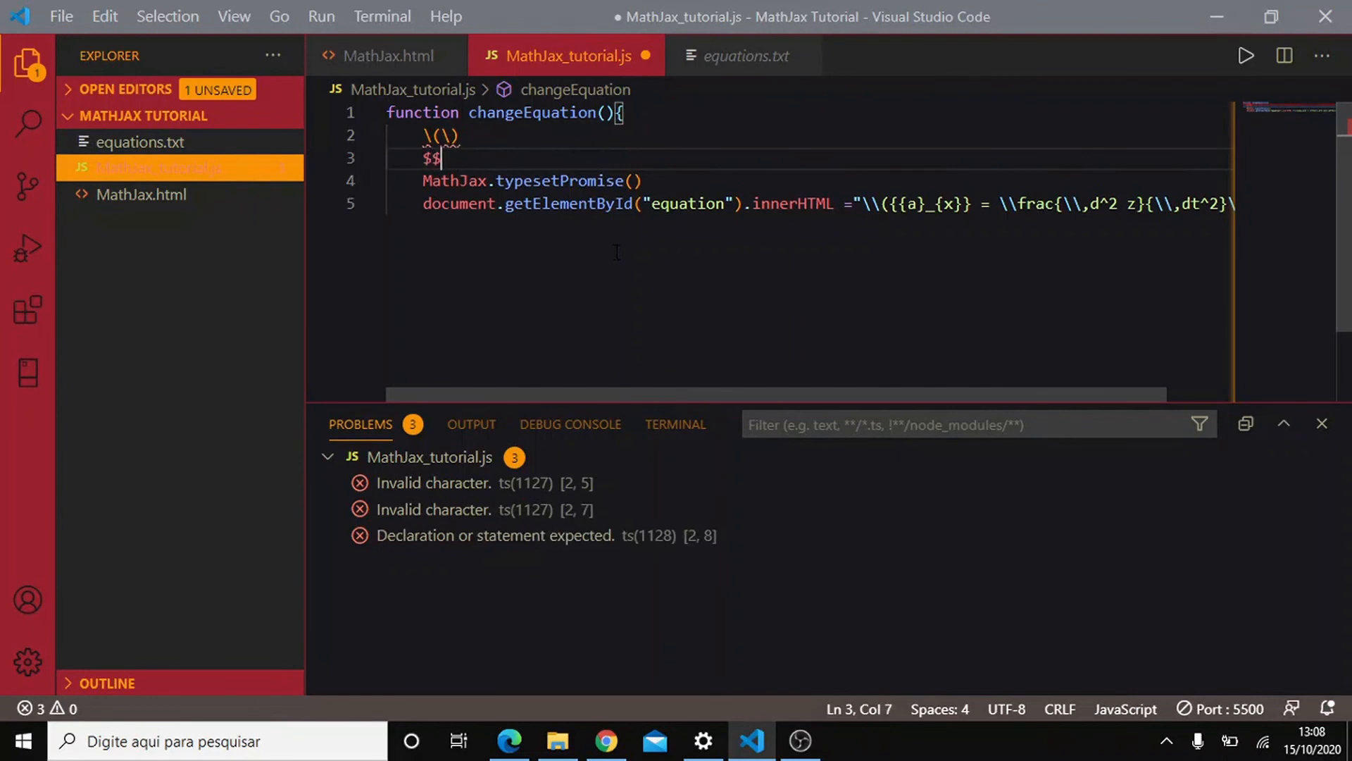